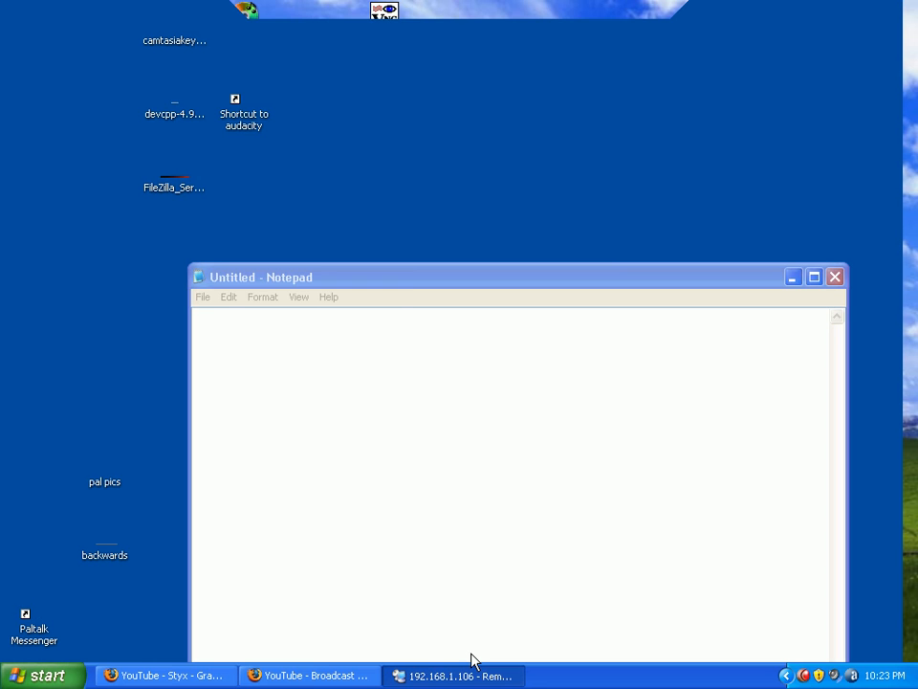
# Bring the remote desktop session to 192.168.1.106 up full screen
pyautogui.click(792, 277)
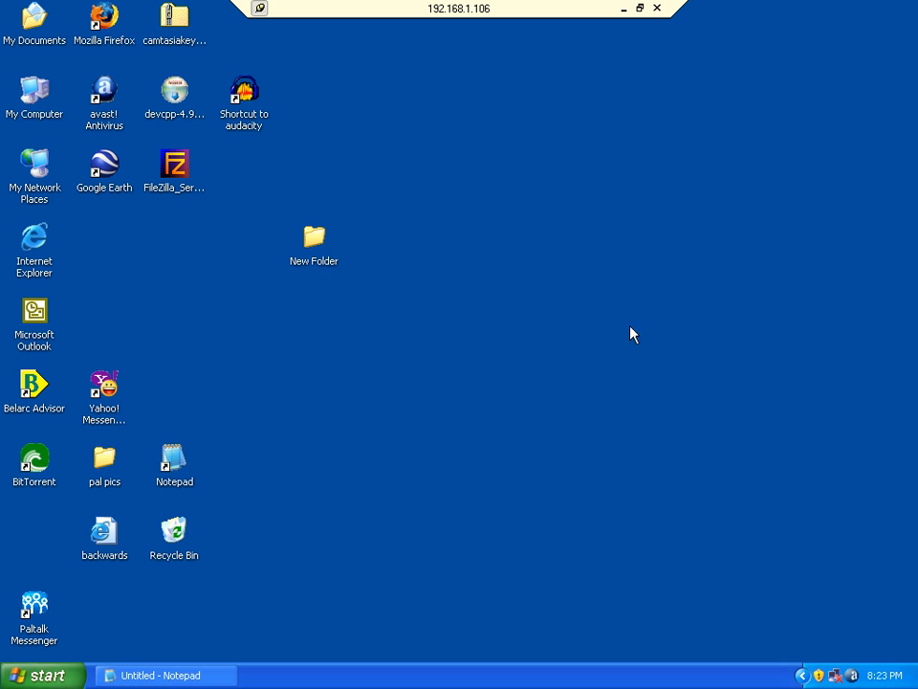
pyautogui.moveTo(439, 354)
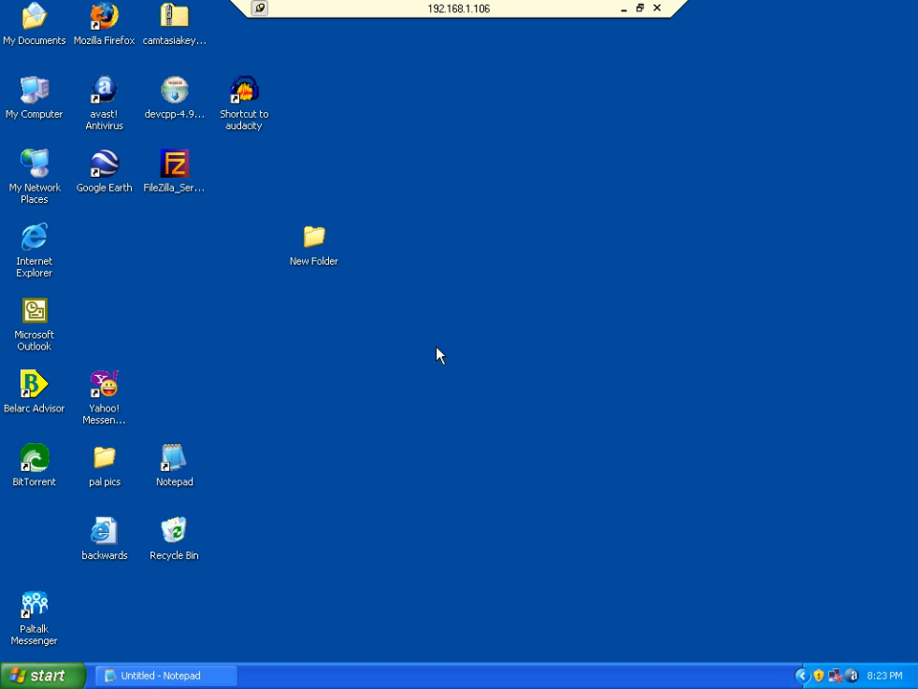
pyautogui.moveTo(540, 281)
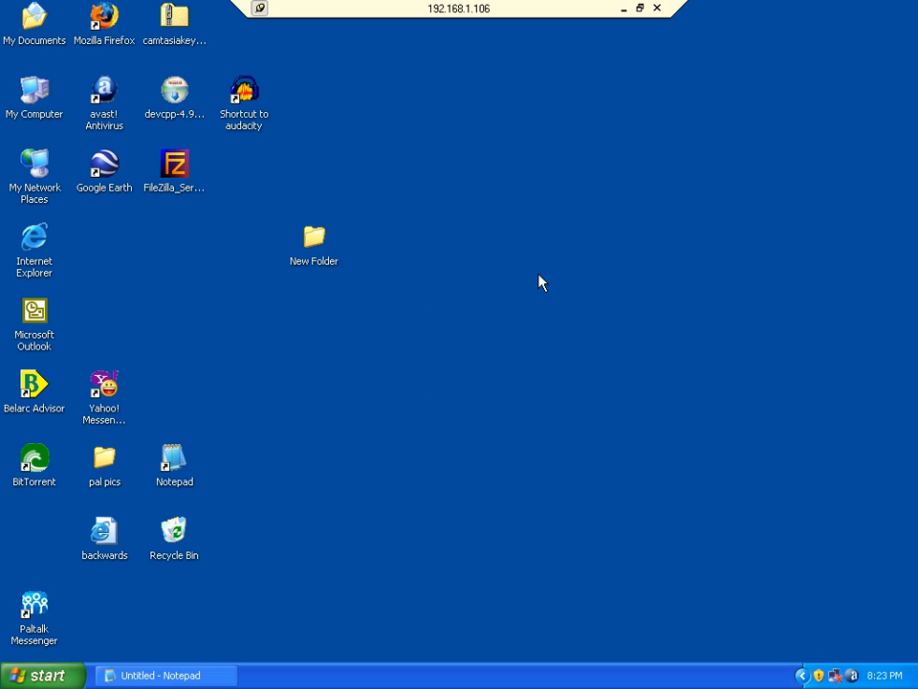
pyautogui.moveTo(639, 414)
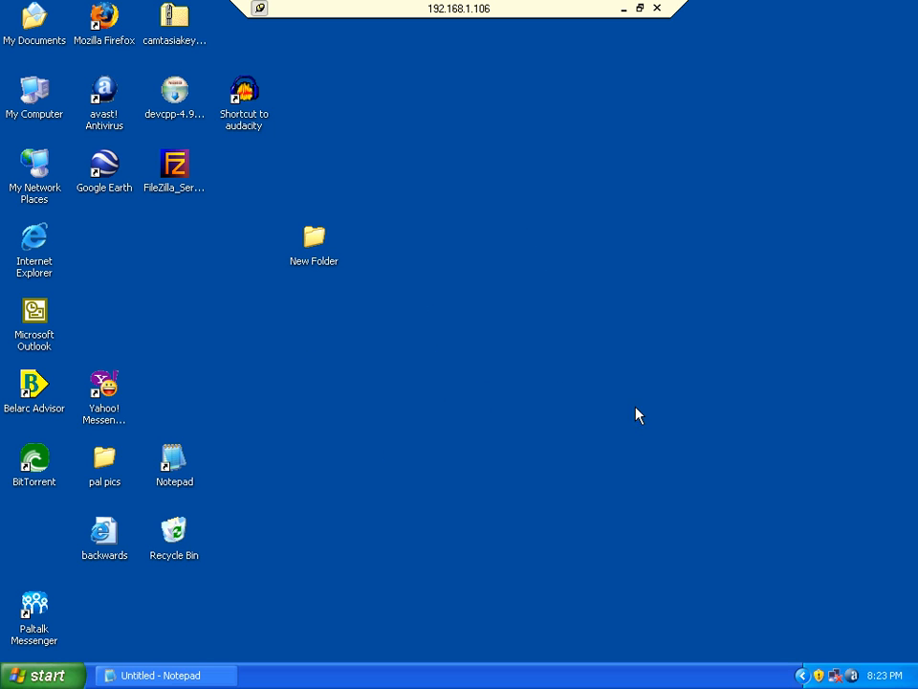
pyautogui.moveTo(36, 612)
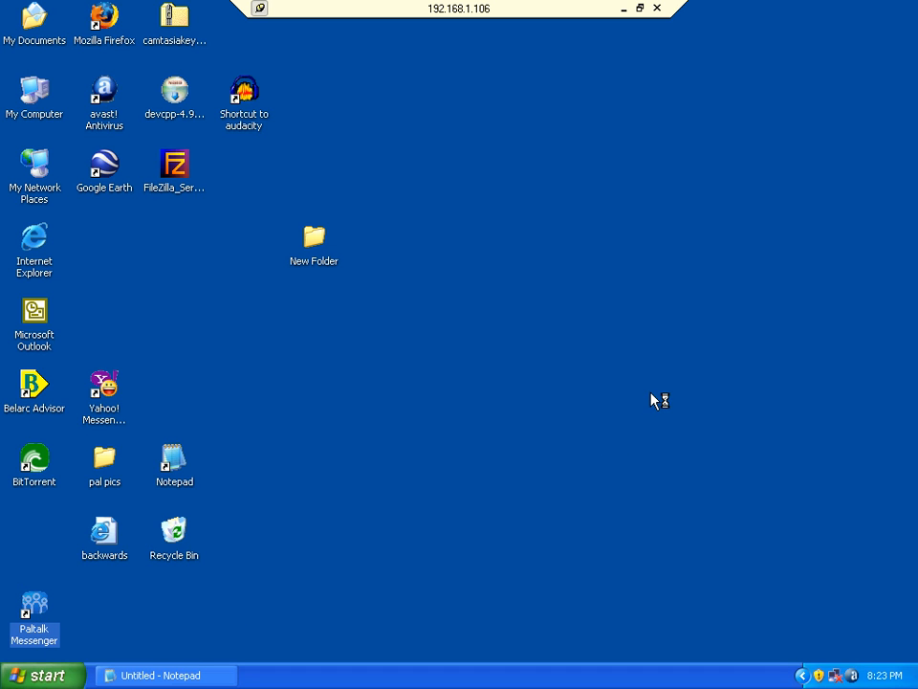
# Launch Paltalk Messenger, log in as init 0, and decline the x-Treme upgrade
pyautogui.doubleClick(34, 608)
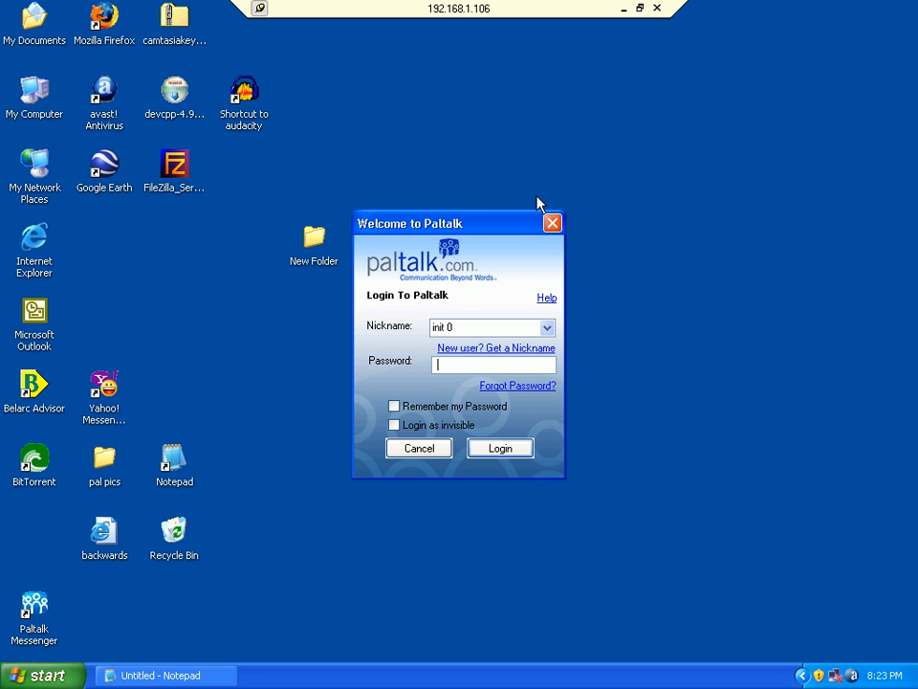
pyautogui.moveTo(695, 387)
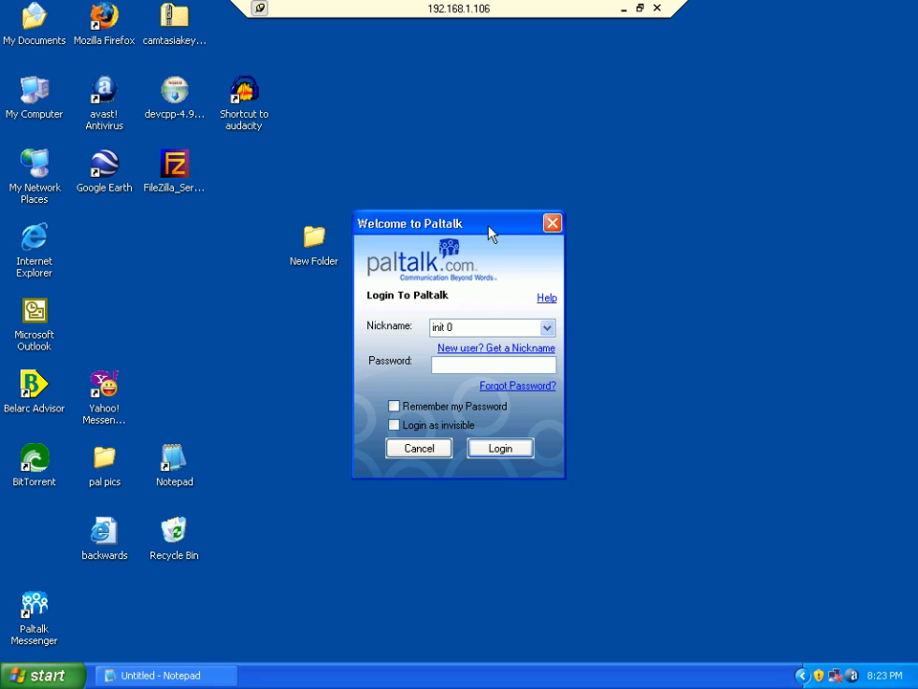
pyautogui.moveTo(498, 220)
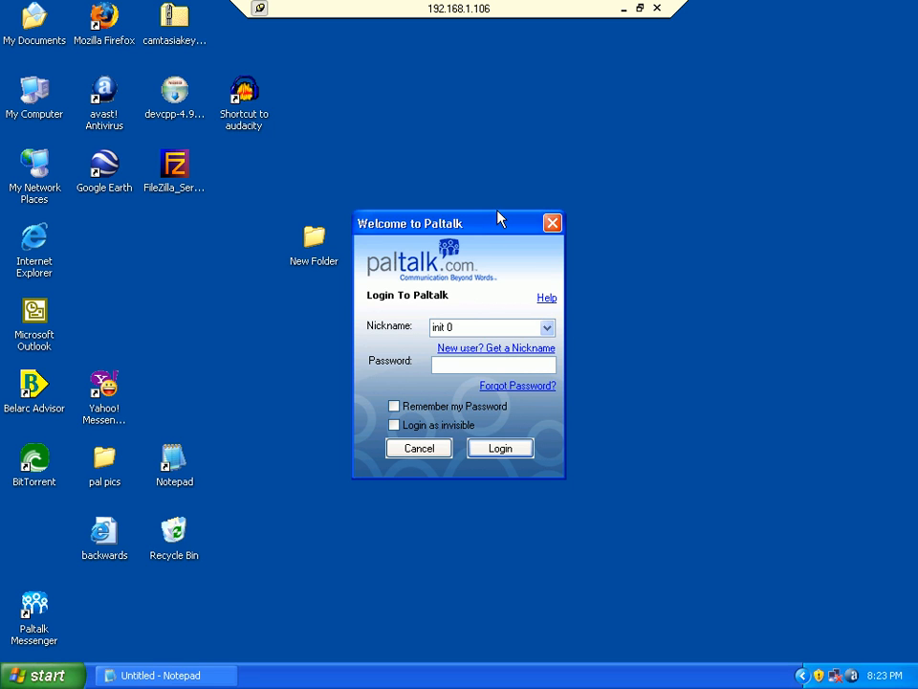
pyautogui.click(492, 364)
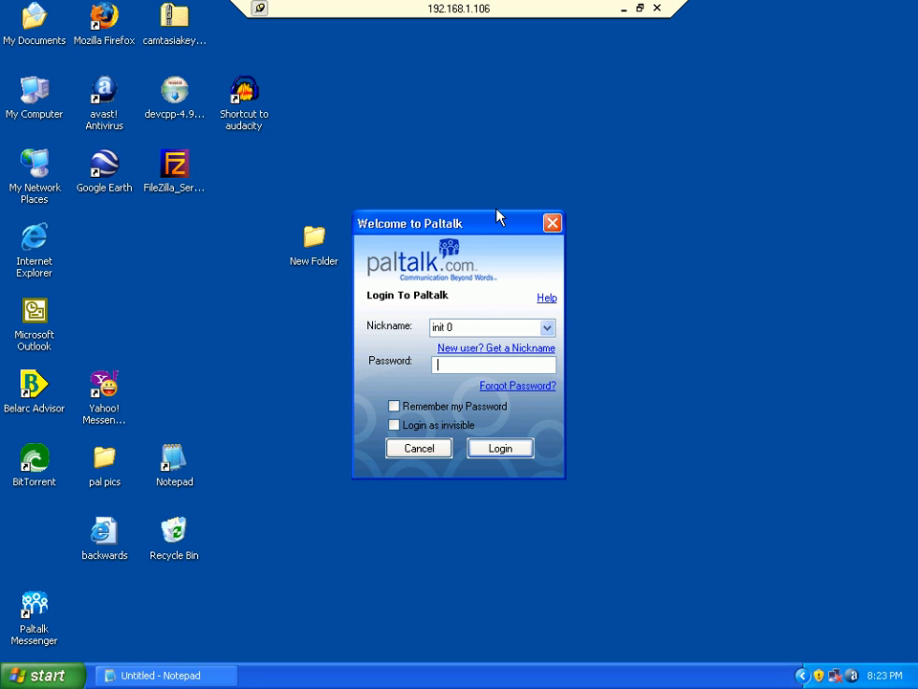
pyautogui.write('password')
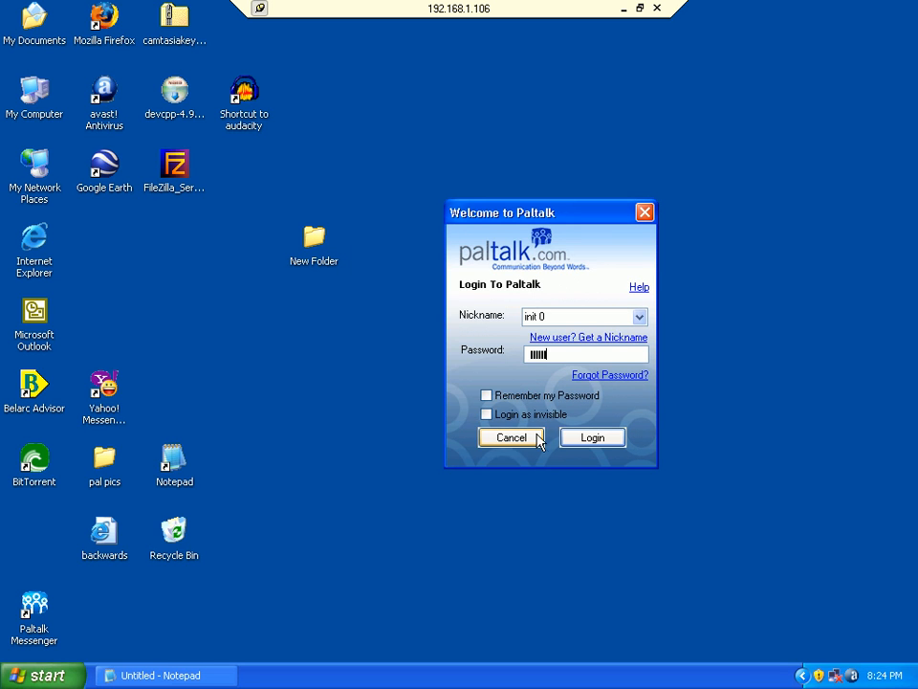
pyautogui.click(592, 437)
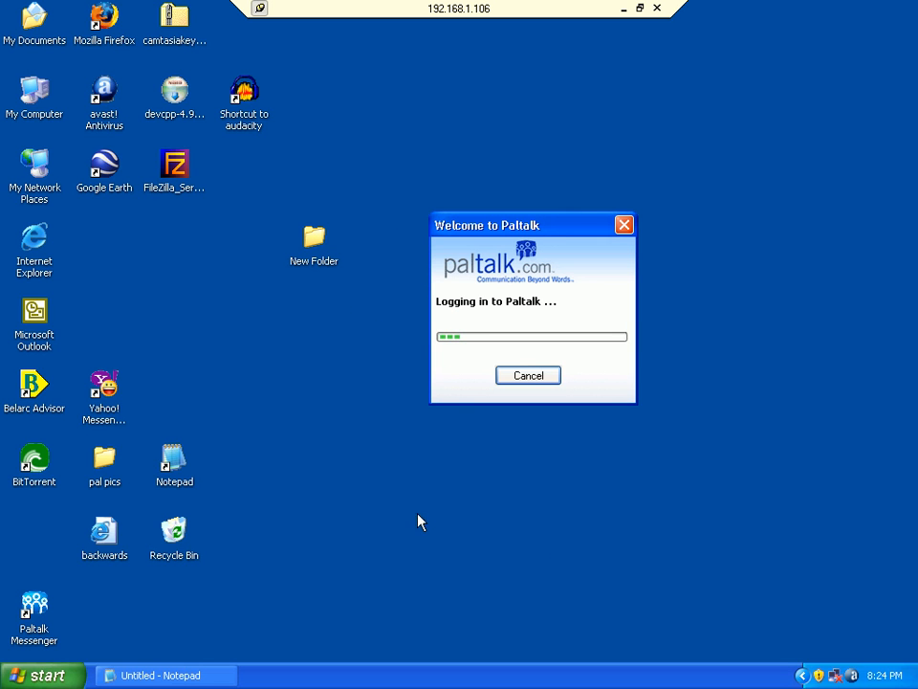
pyautogui.moveTo(563, 478)
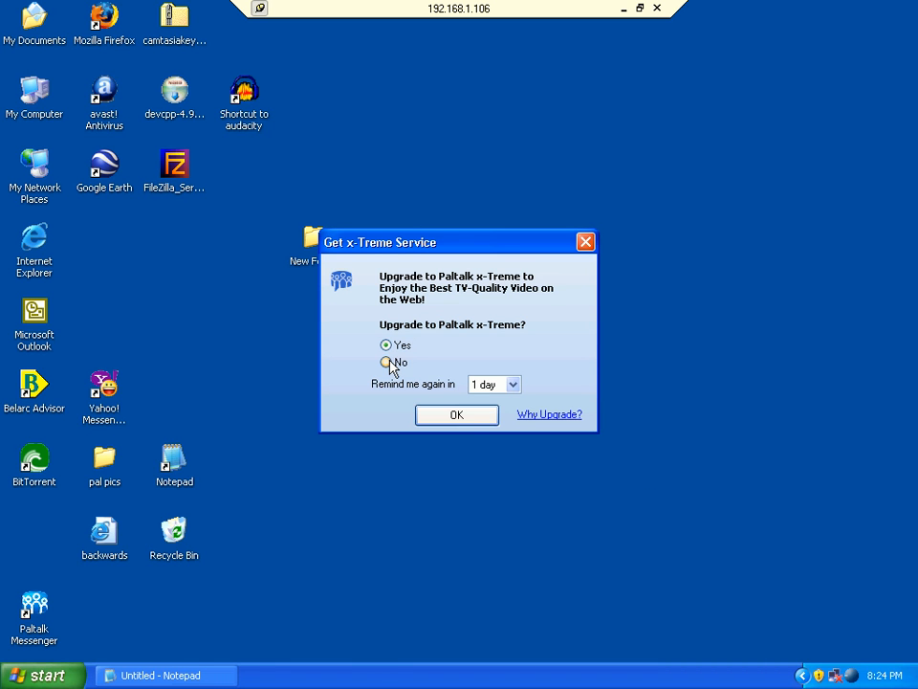
pyautogui.click(457, 414)
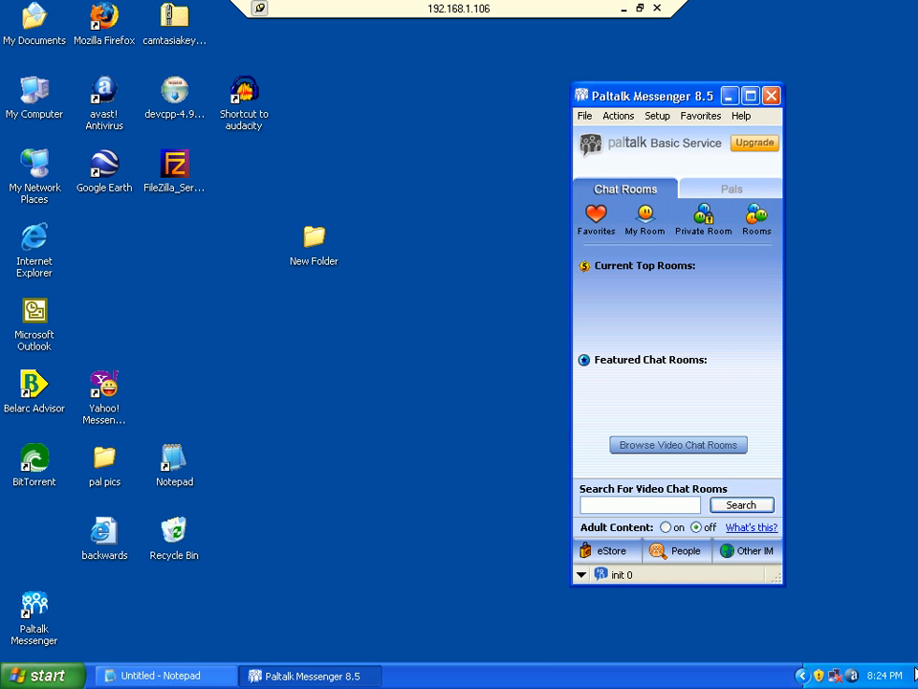
# Browse the room list through Health Related and Body to Overcoming Addiction
pyautogui.click(731, 189)
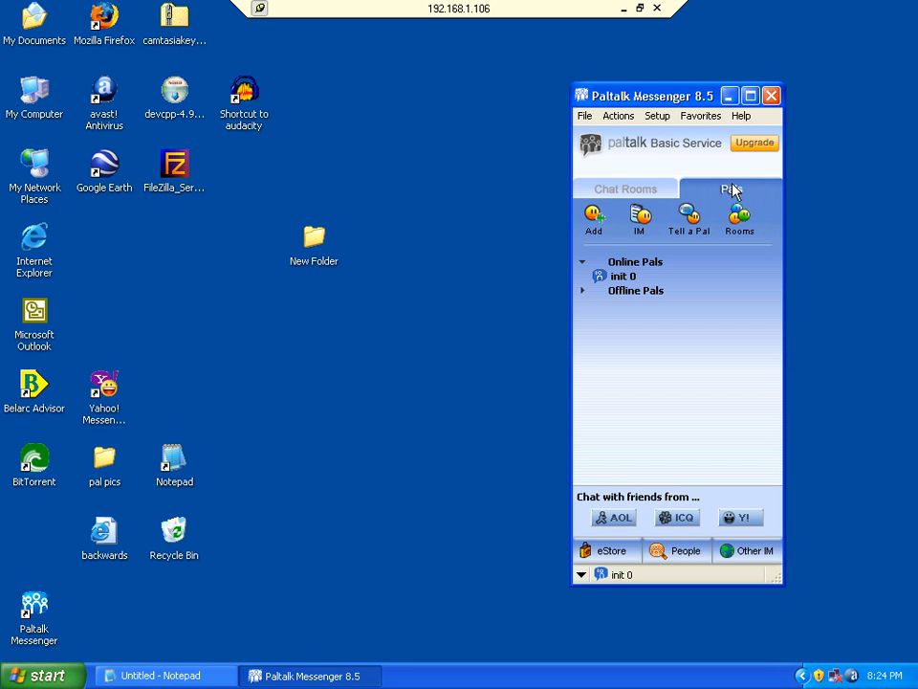
pyautogui.click(625, 189)
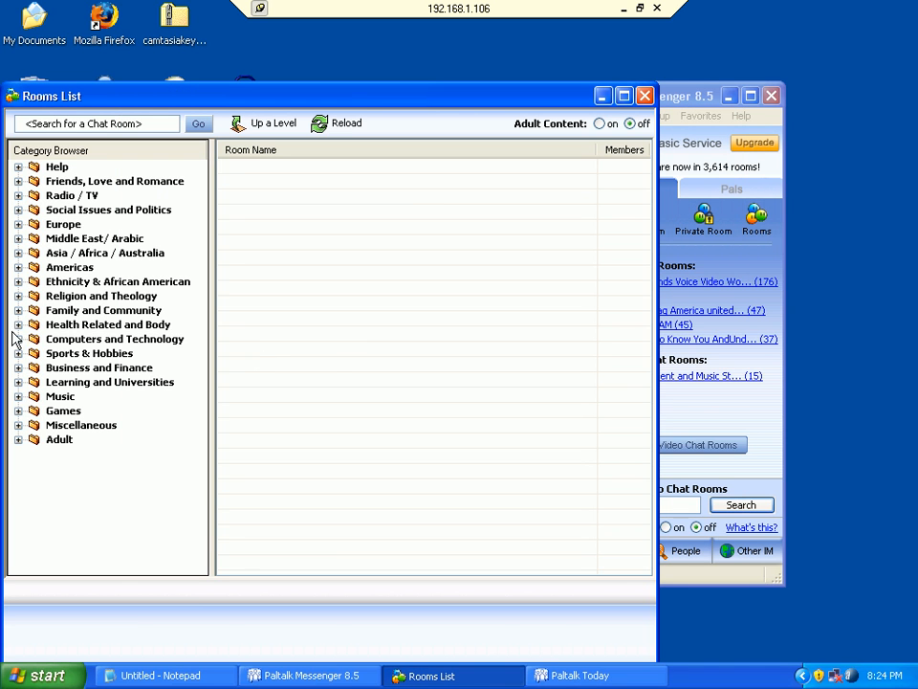
pyautogui.click(108, 324)
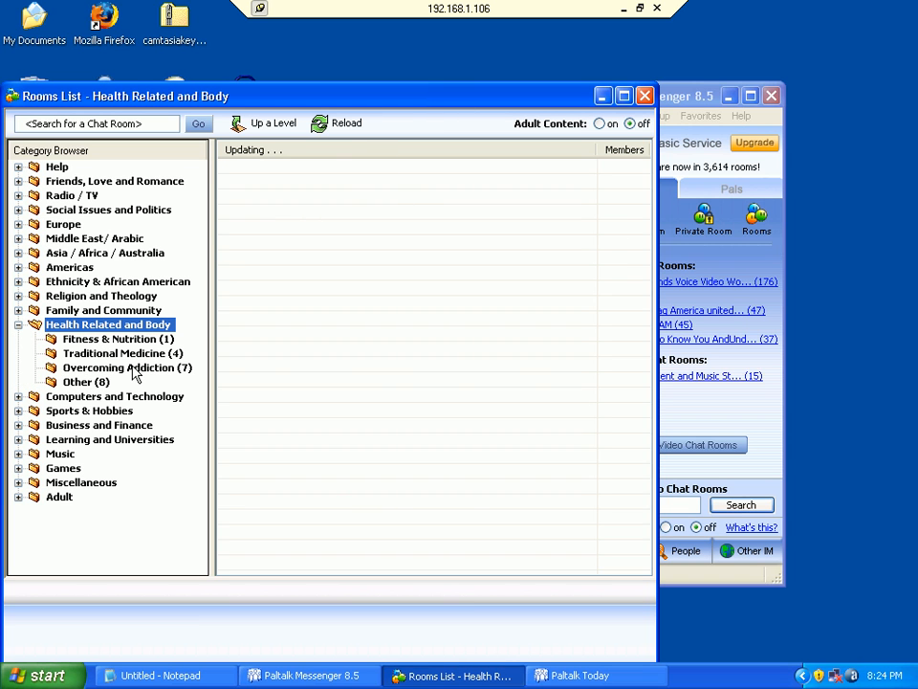
pyautogui.click(578, 675)
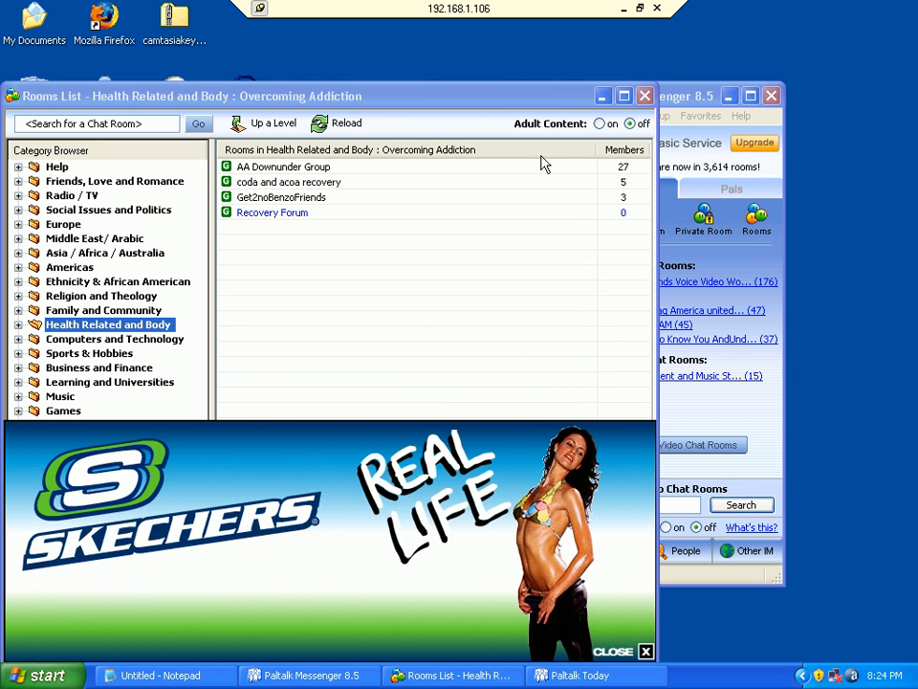
# Turn Adult Content on and join the Prophetz of the Elvis Eye room
pyautogui.click(599, 123)
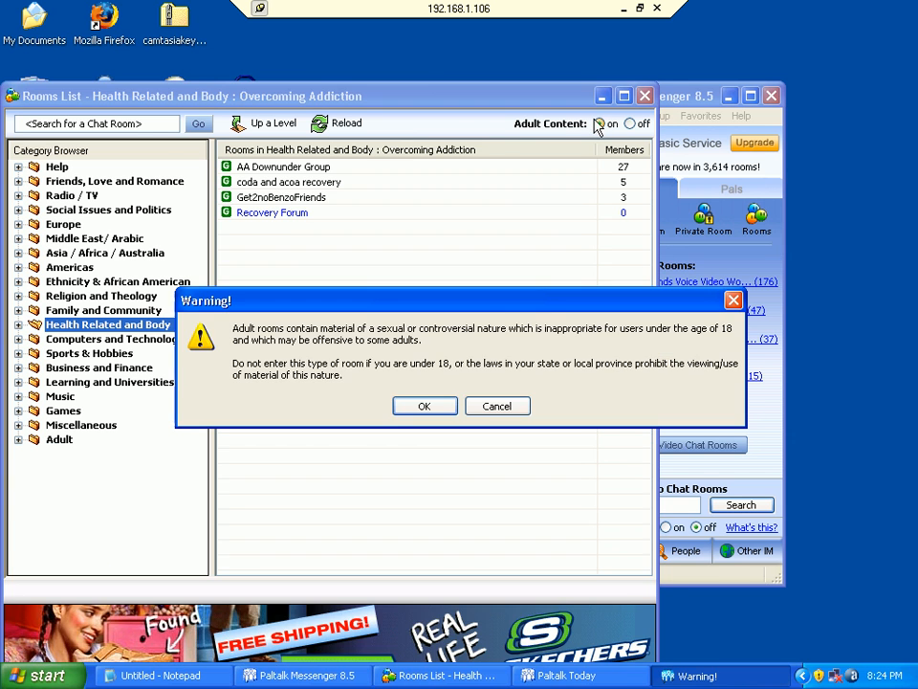
pyautogui.click(424, 406)
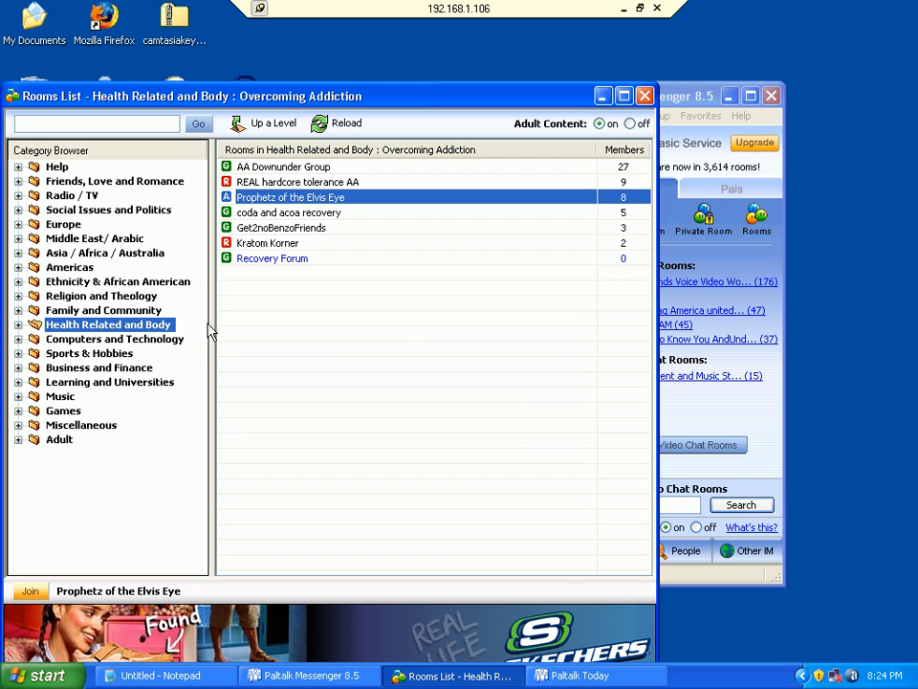
pyautogui.moveTo(325, 199)
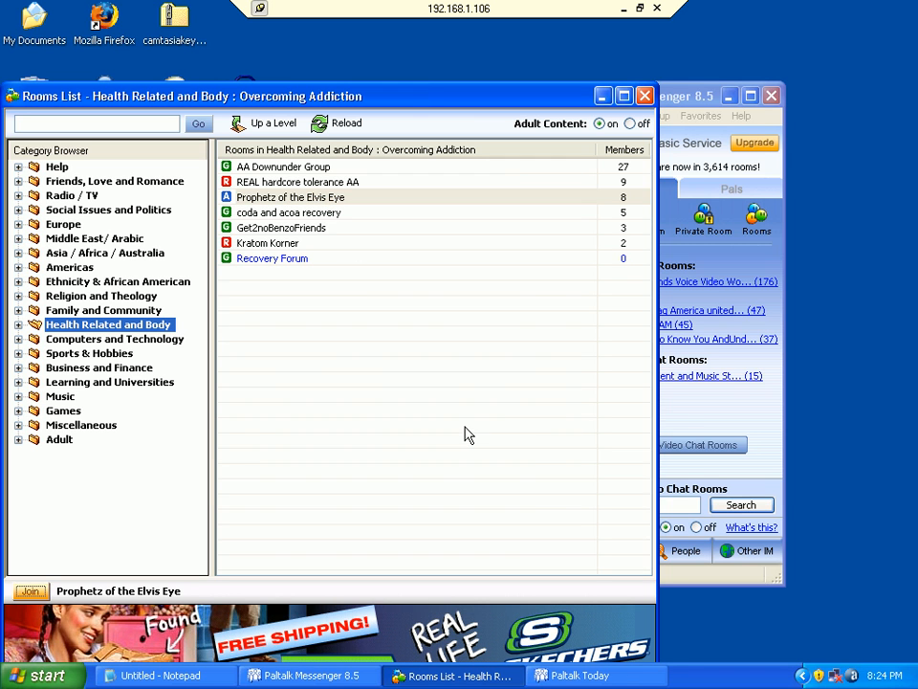
pyautogui.doubleClick(290, 197)
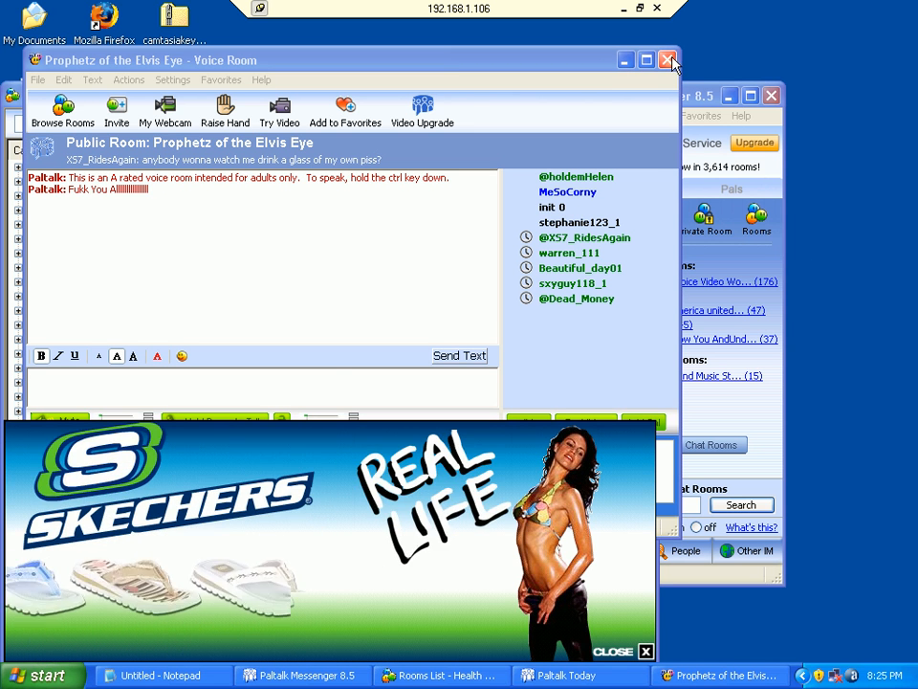
# Close the voice room and quit Paltalk Messenger, confirming the exit prompt
pyautogui.click(668, 59)
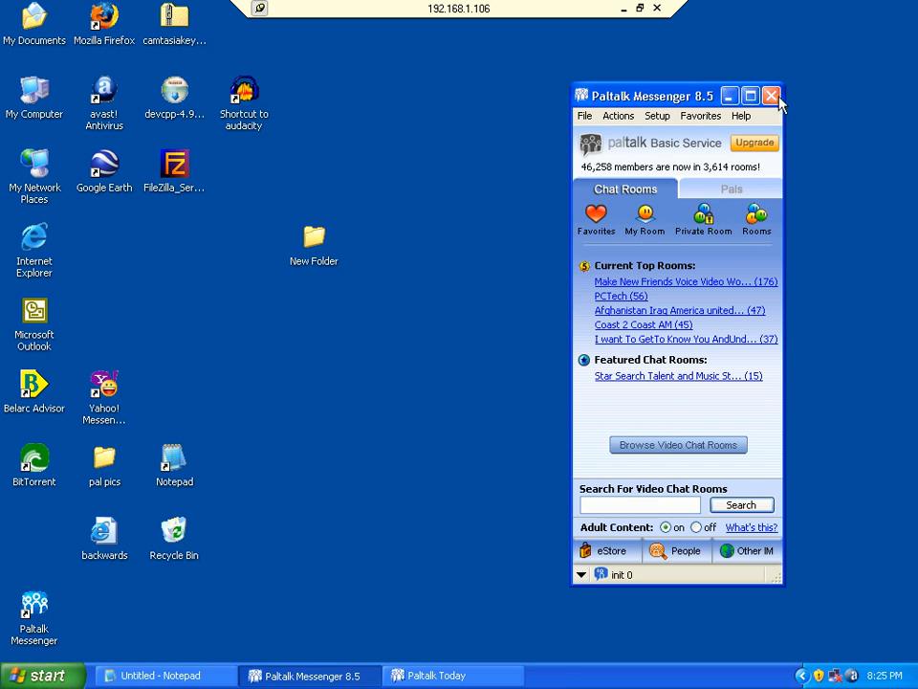
pyautogui.click(771, 95)
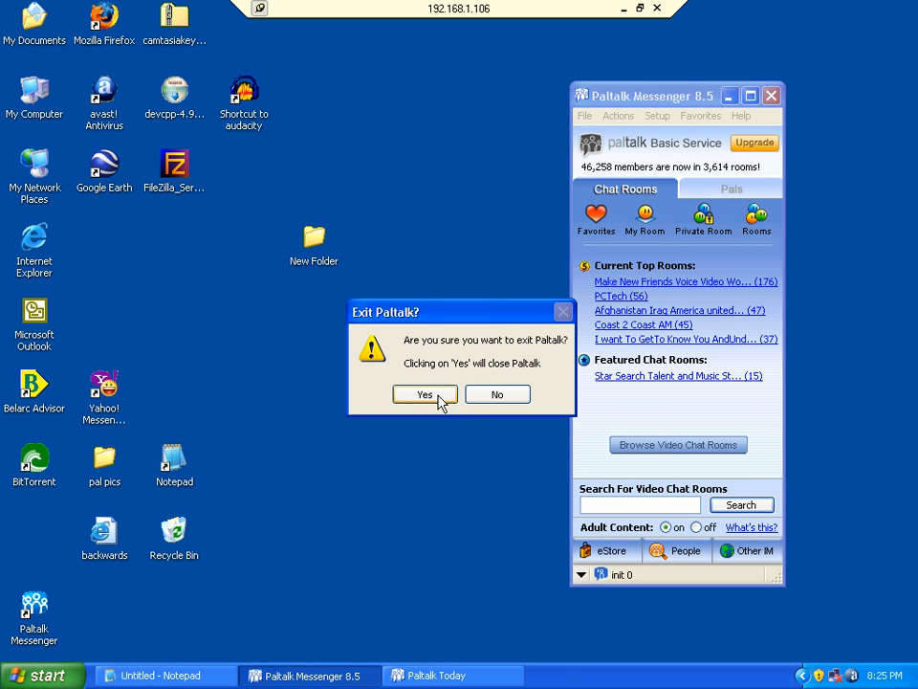
pyautogui.click(424, 394)
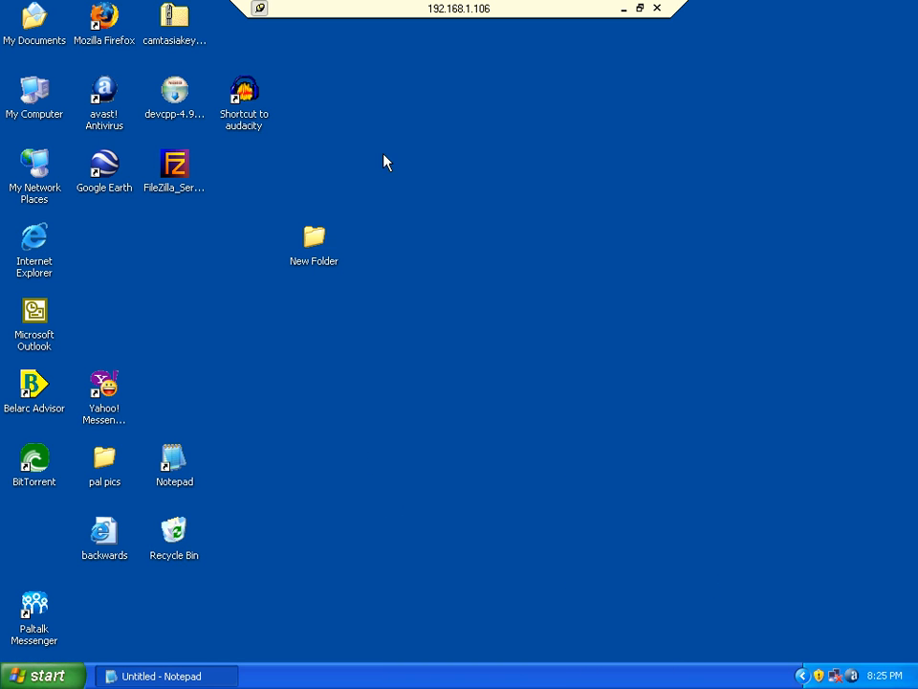
pyautogui.moveTo(43, 103)
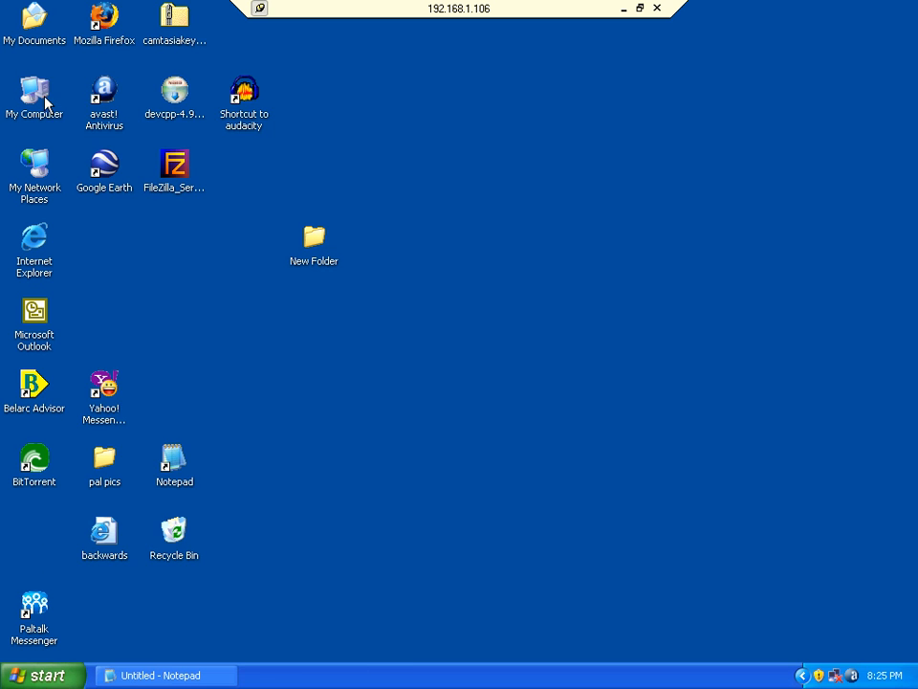
# Navigate from Local Disk (C:) through WINDOWS and system32 into the drivers folder
pyautogui.doubleClick(34, 100)
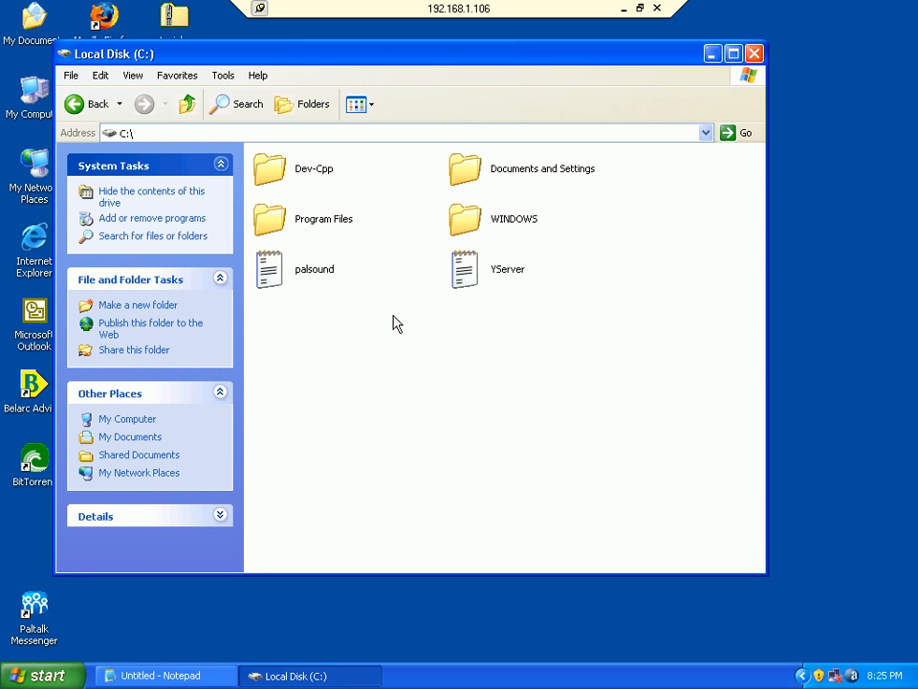
pyautogui.doubleClick(464, 219)
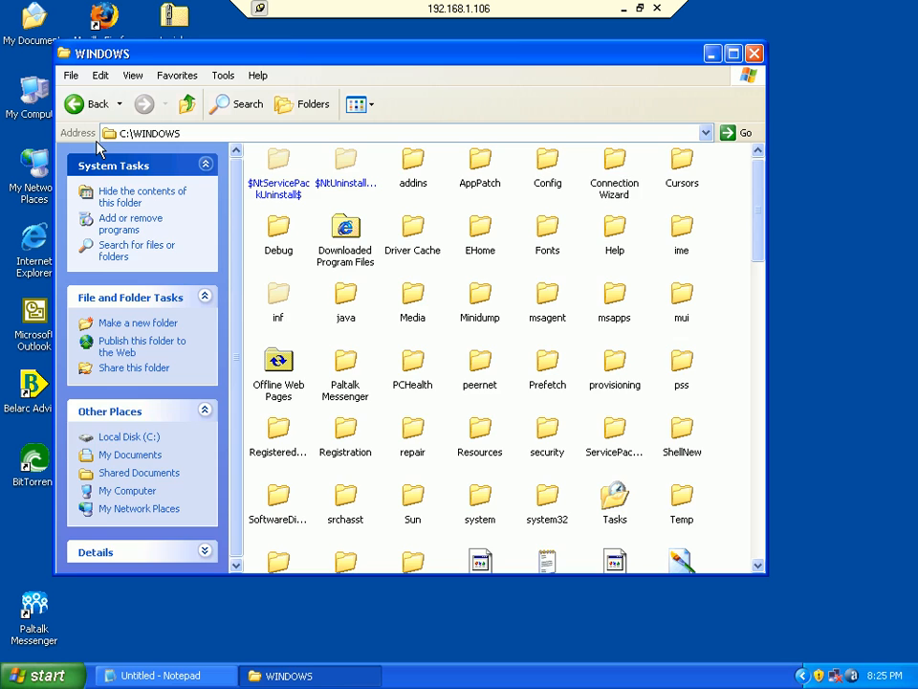
pyautogui.click(187, 103)
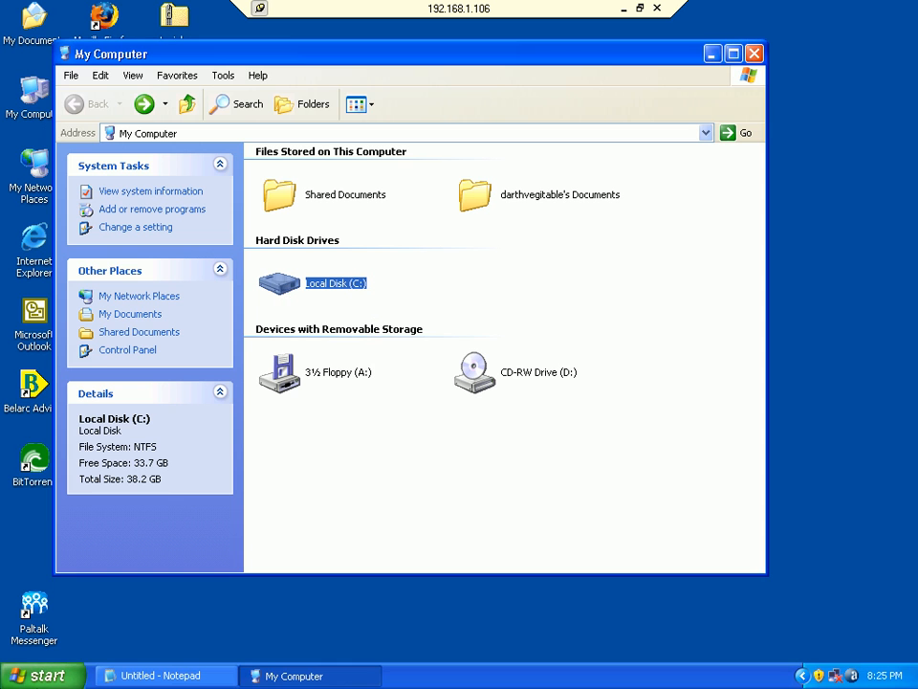
pyautogui.click(43, 675)
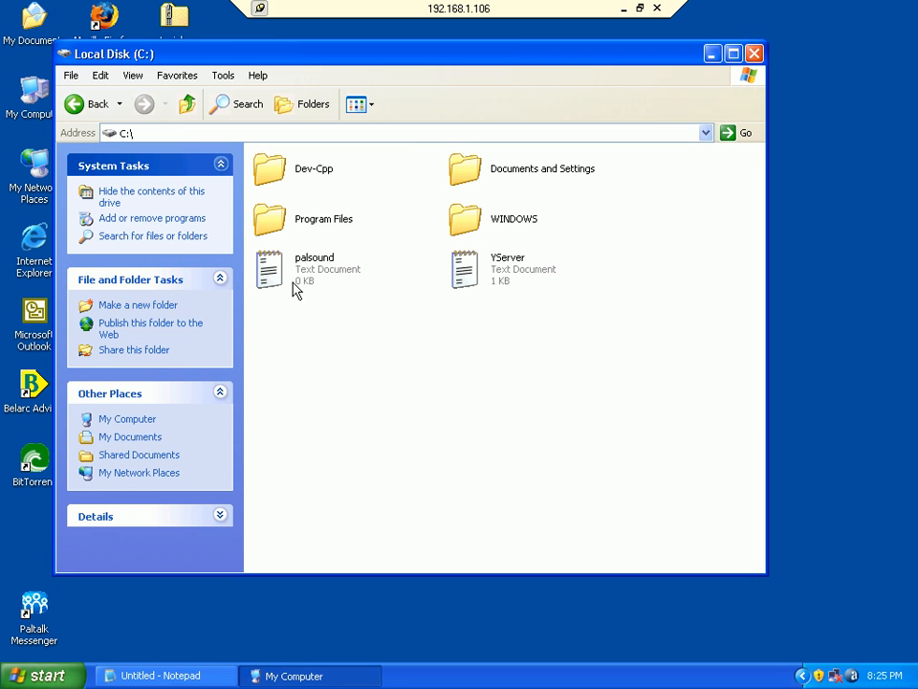
pyautogui.moveTo(479, 220)
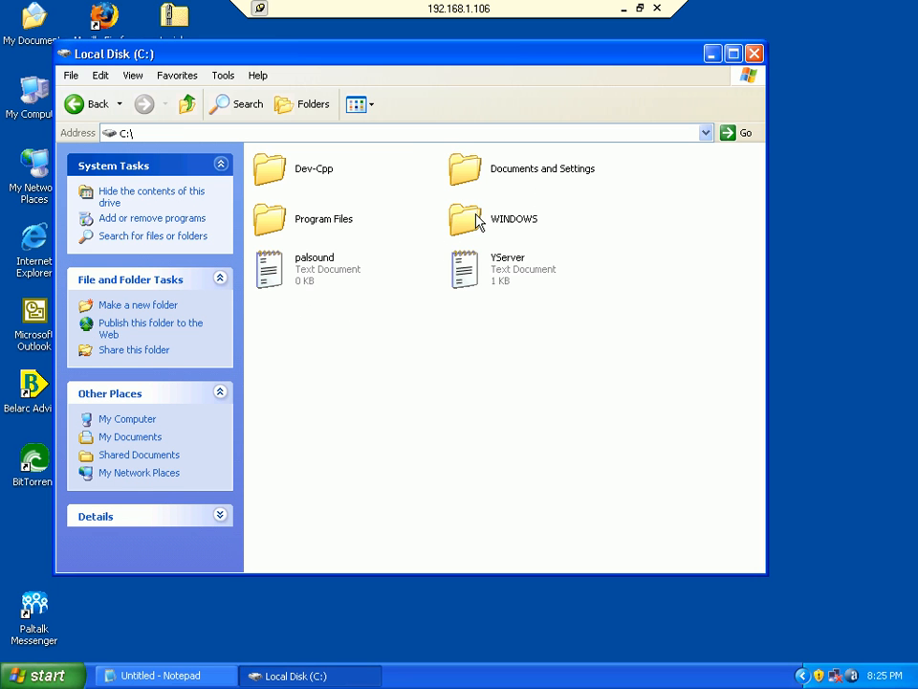
pyautogui.doubleClick(465, 218)
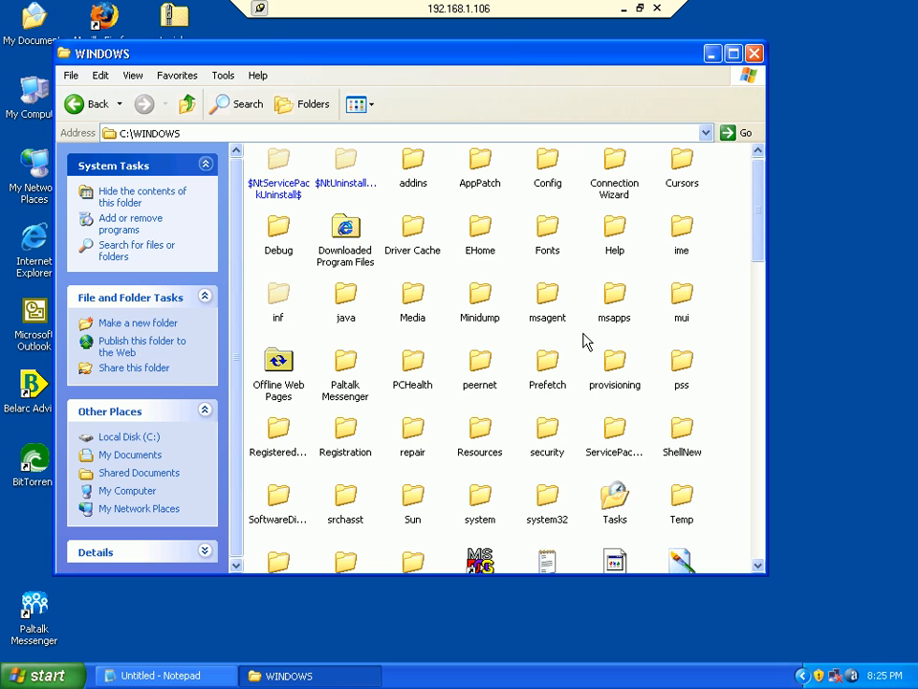
pyautogui.scroll(-3)
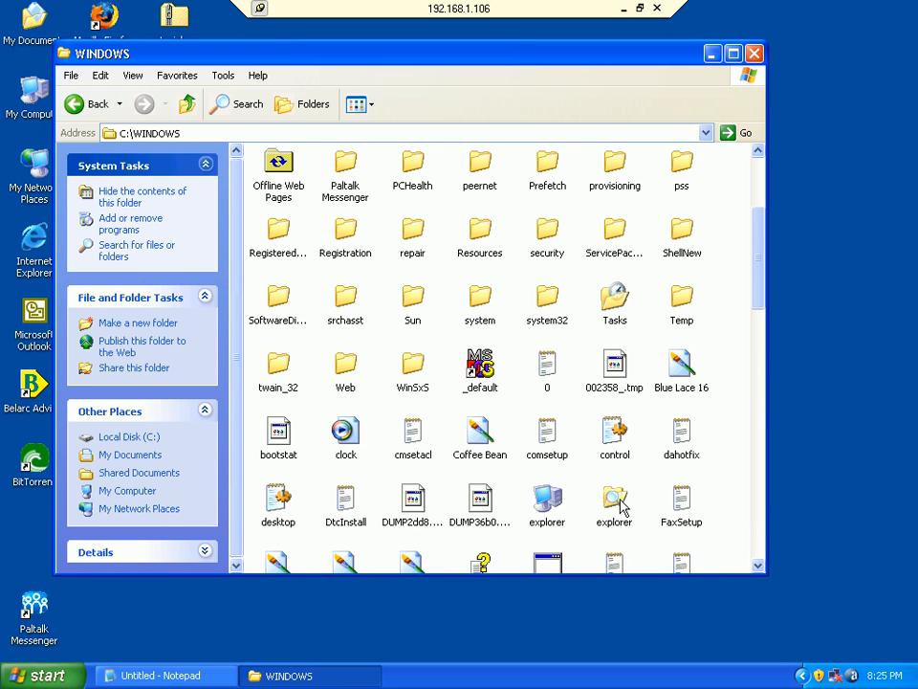
pyautogui.click(547, 302)
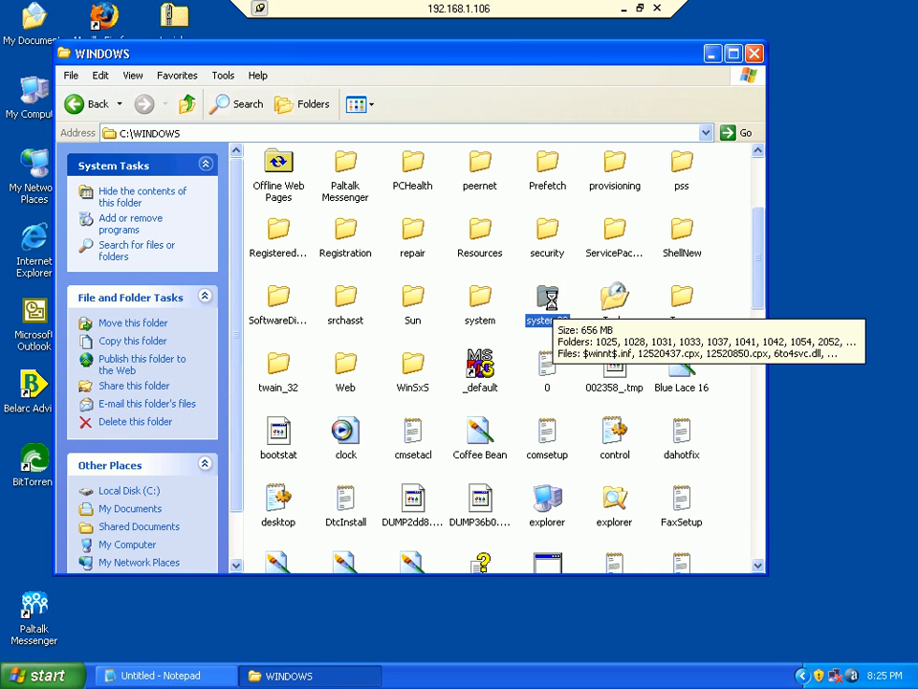
pyautogui.doubleClick(546, 306)
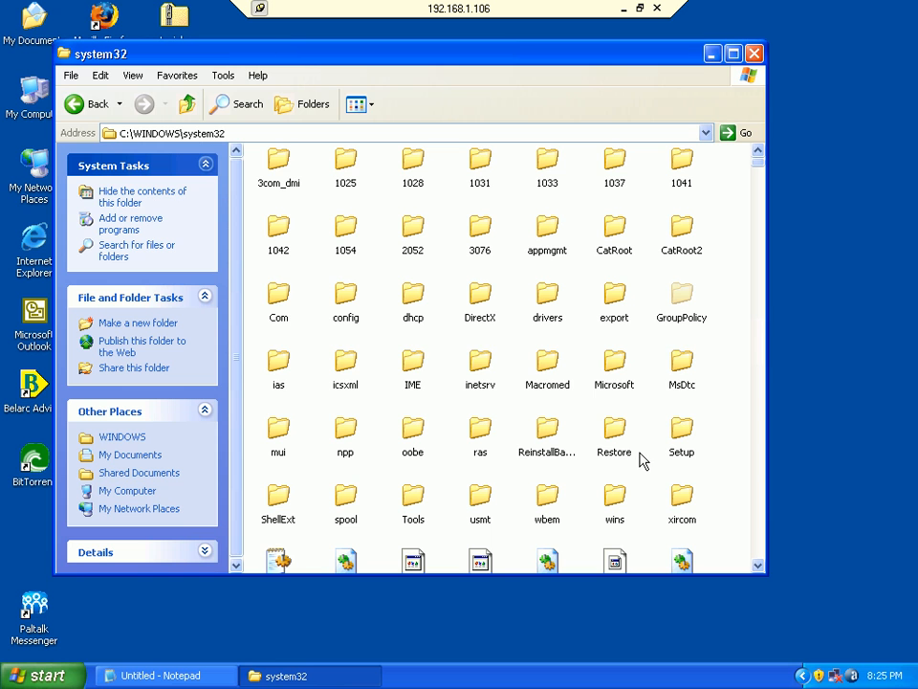
pyautogui.moveTo(555, 306)
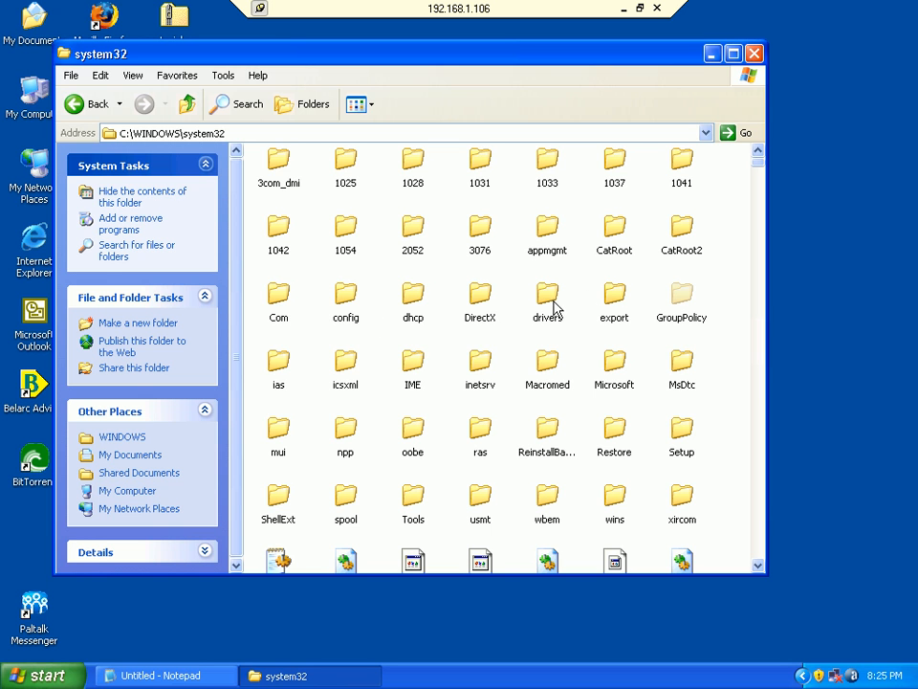
pyautogui.click(547, 297)
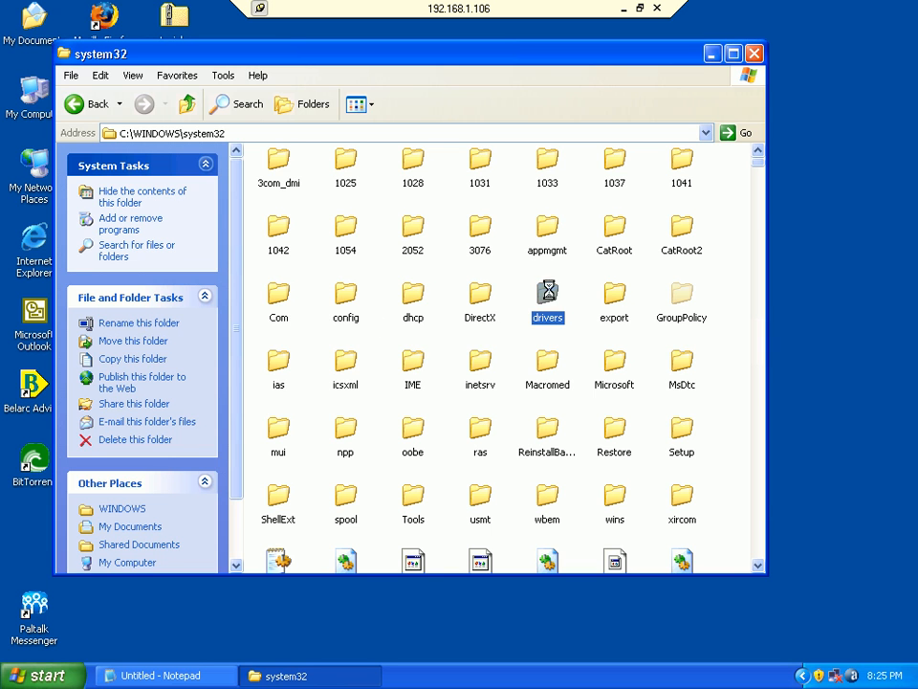
pyautogui.doubleClick(548, 292)
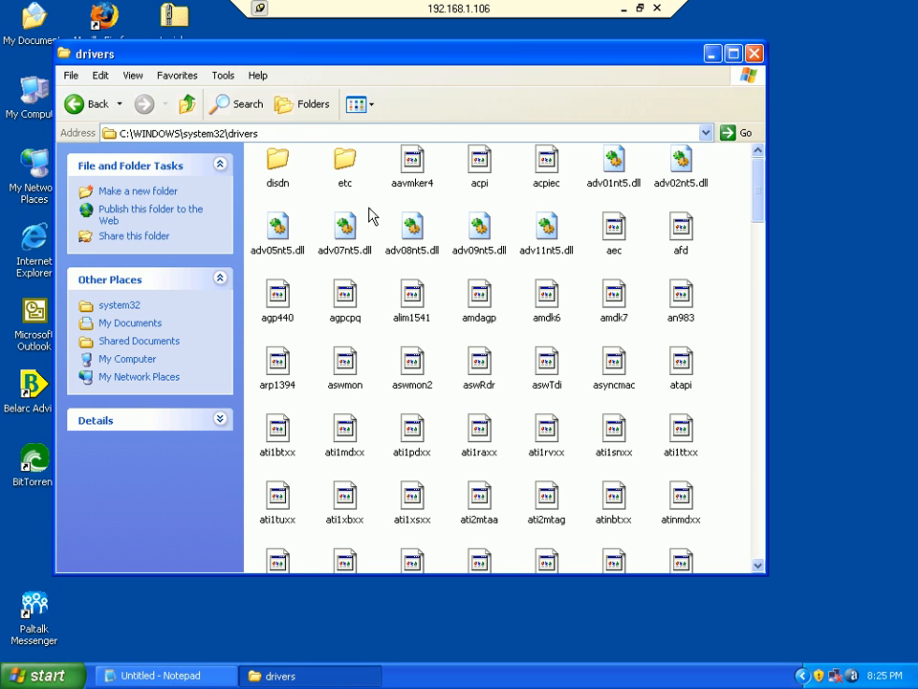
# Send a desktop shortcut to the hosts file in drivers\etc
pyautogui.doubleClick(344, 163)
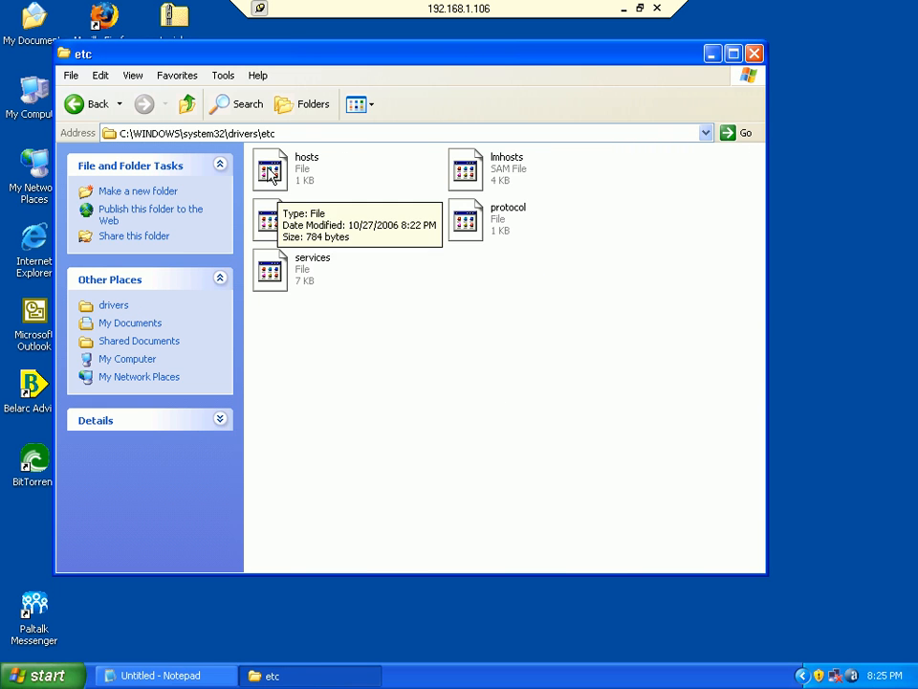
pyautogui.click(270, 169)
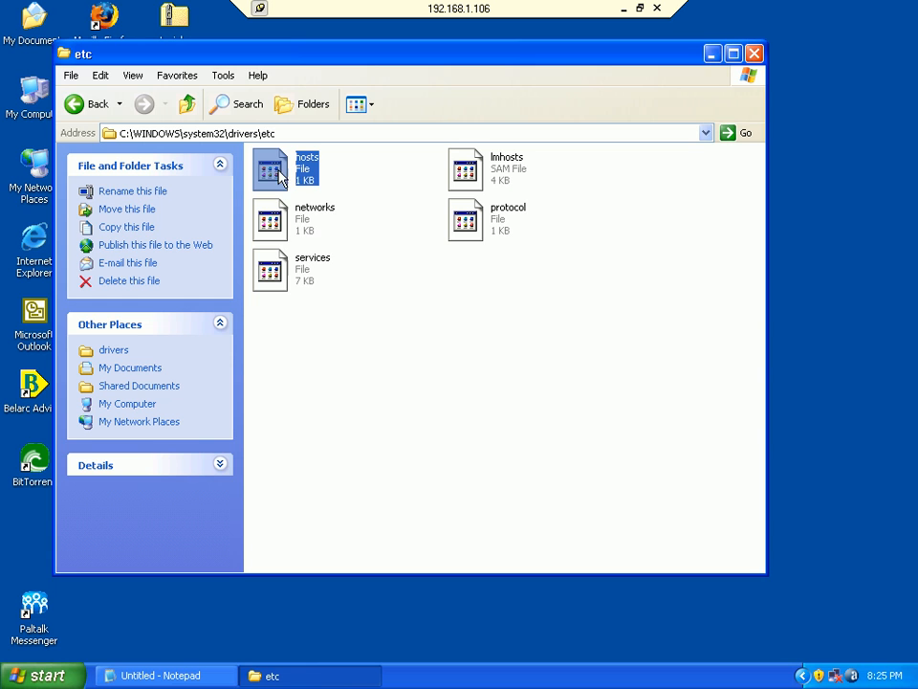
pyautogui.rightClick(271, 169)
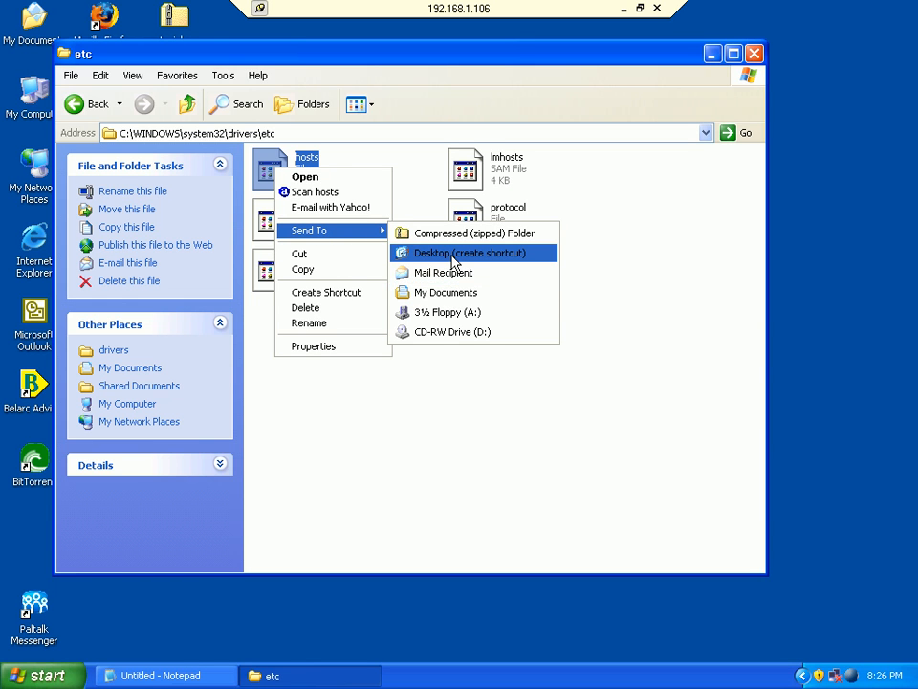
pyautogui.click(468, 253)
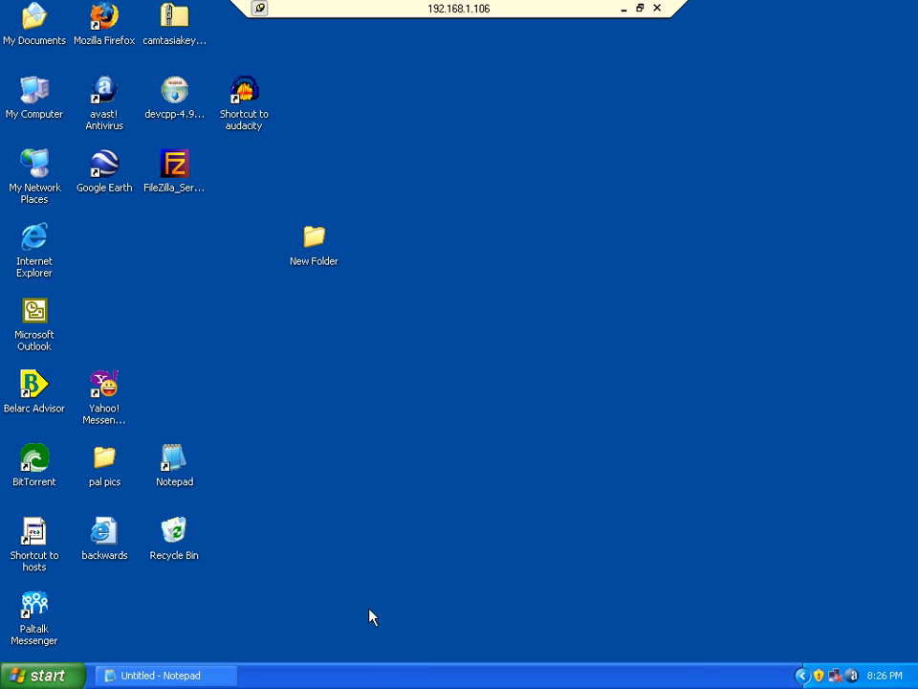
# Arrange the hosts shortcut below New Folder on the desktop and select it
pyautogui.moveTo(33, 540); pyautogui.dragTo(201, 502)
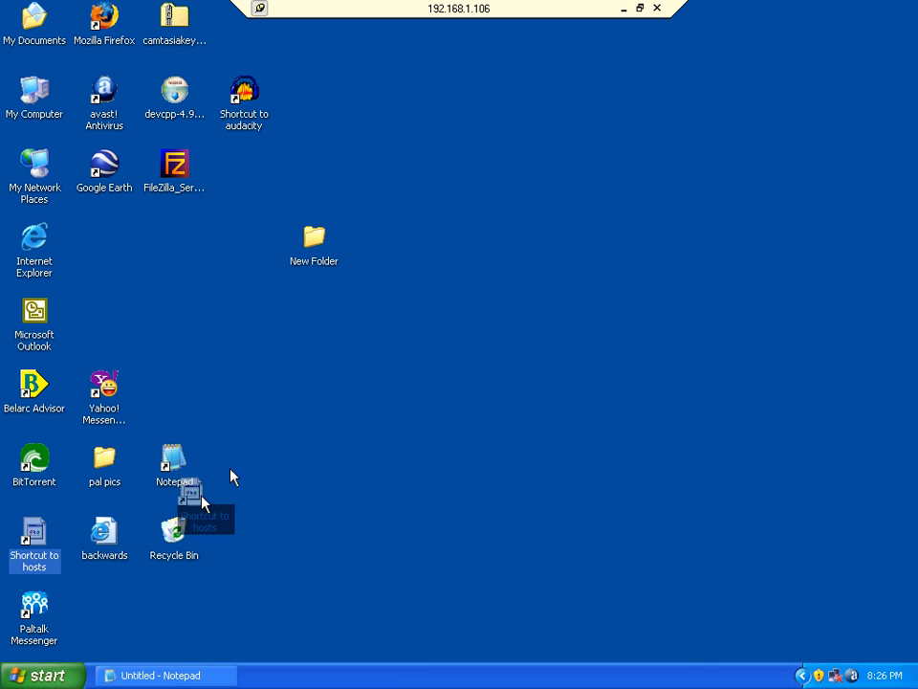
pyautogui.moveTo(196, 502); pyautogui.dragTo(314, 322)
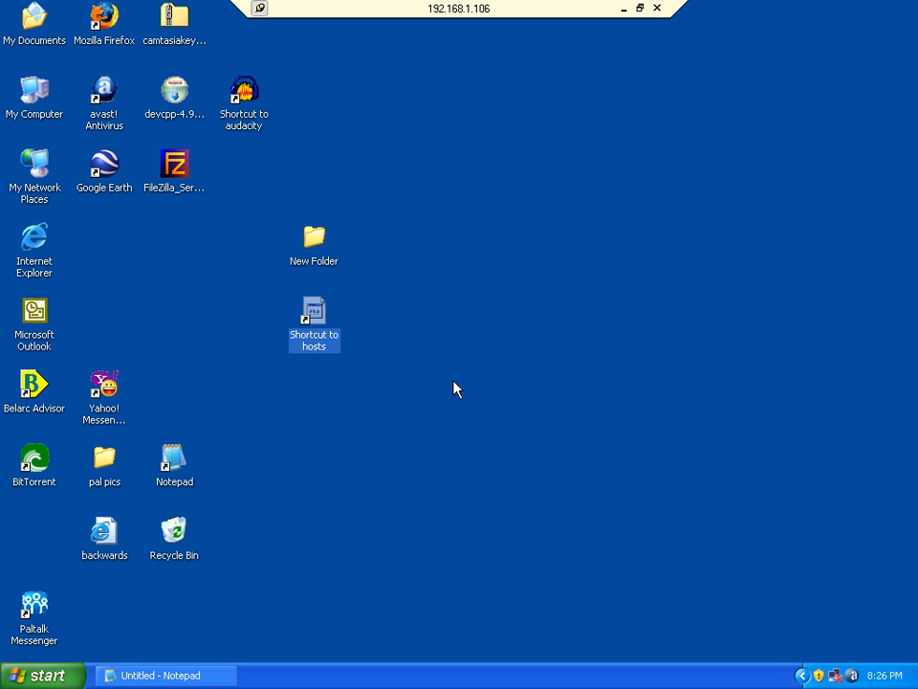
pyautogui.moveTo(314, 237); pyautogui.dragTo(174, 237)
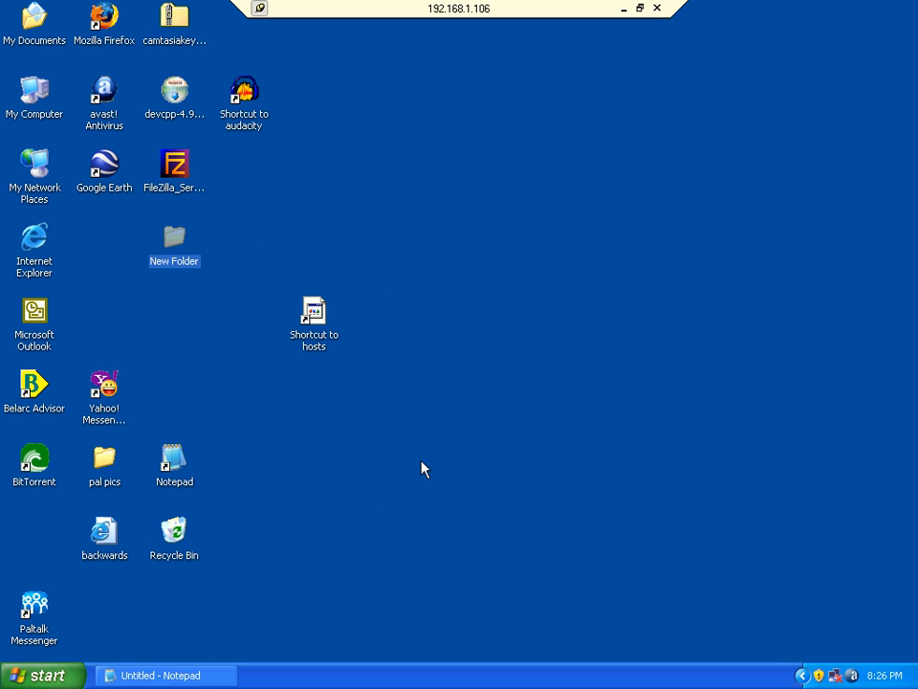
pyautogui.moveTo(321, 319)
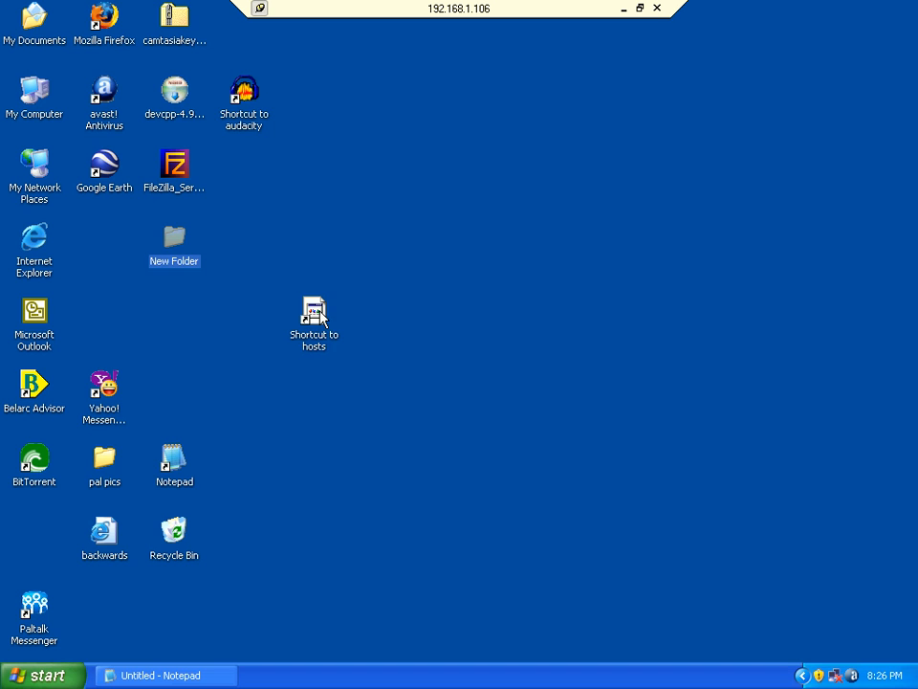
pyautogui.click(313, 321)
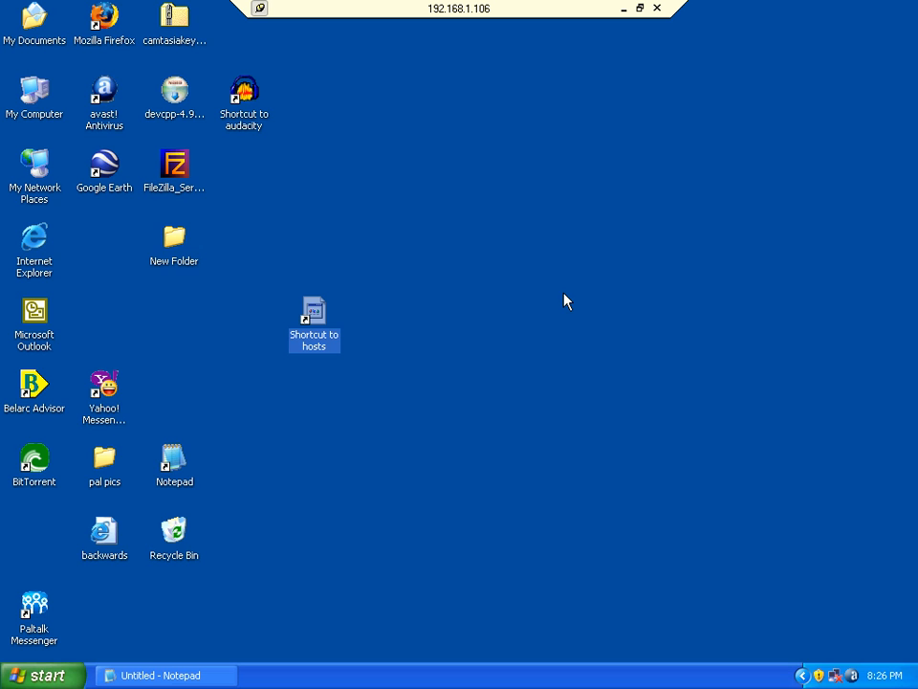
pyautogui.moveTo(440, 565)
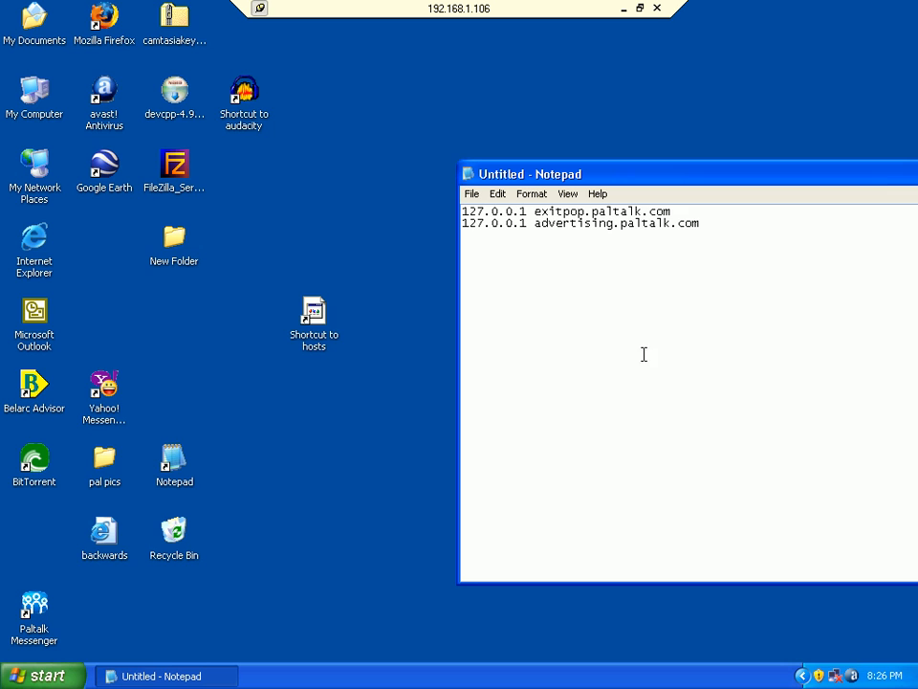
pyautogui.click(705, 222)
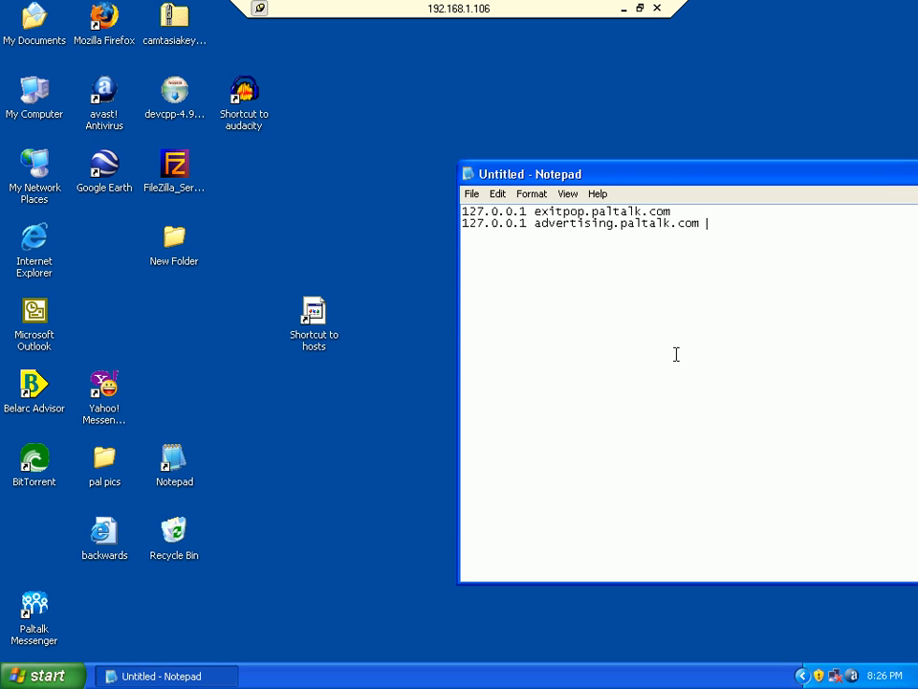
pyautogui.moveTo(475, 223)
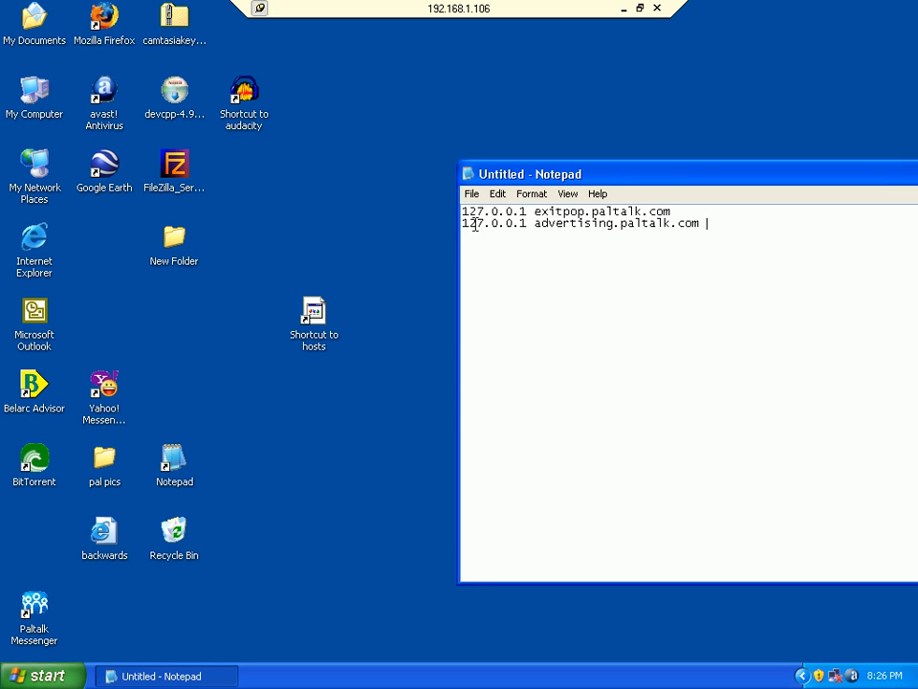
pyautogui.moveTo(507, 188)
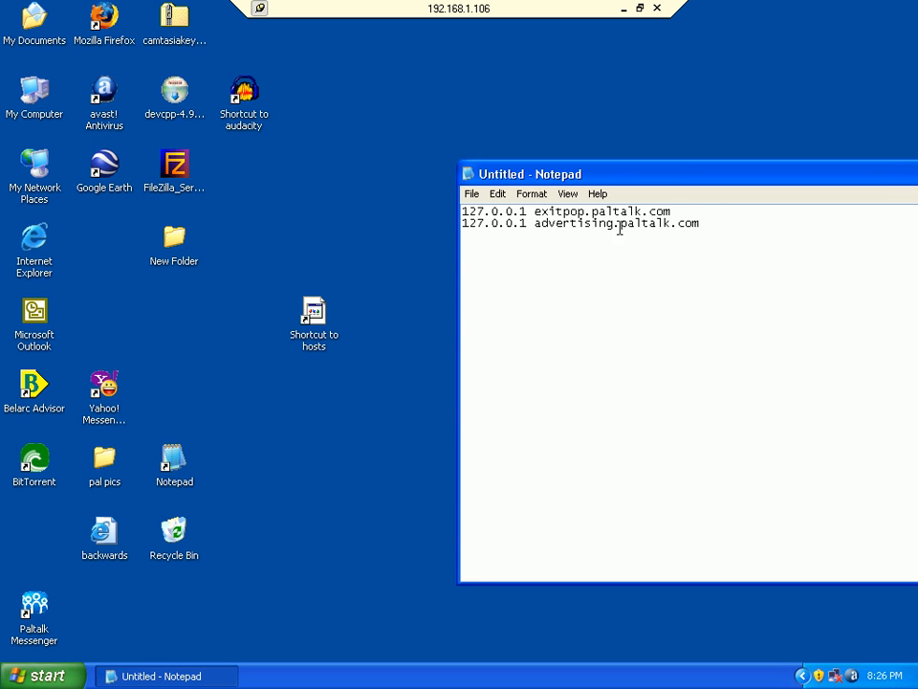
pyautogui.moveTo(373, 351)
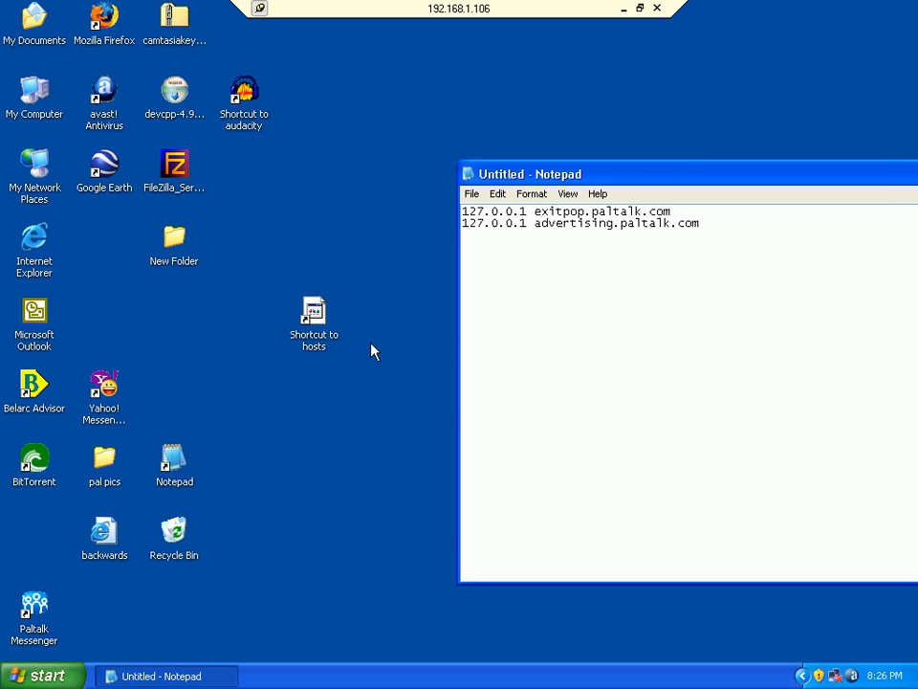
# Open Shortcut to hosts with Notepad through the Open With dialog
pyautogui.rightClick(314, 316)
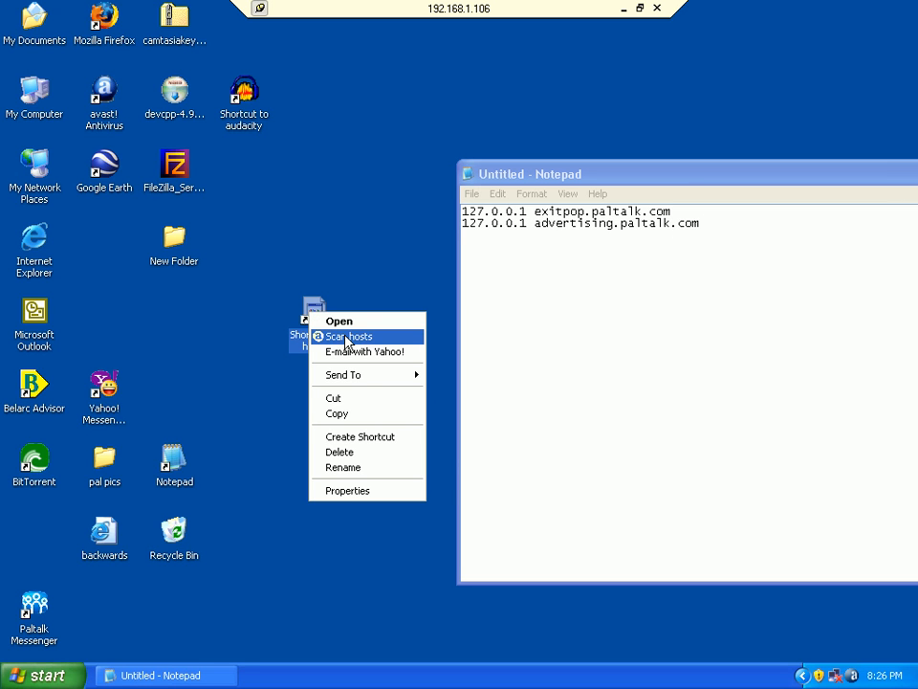
pyautogui.moveTo(367, 351)
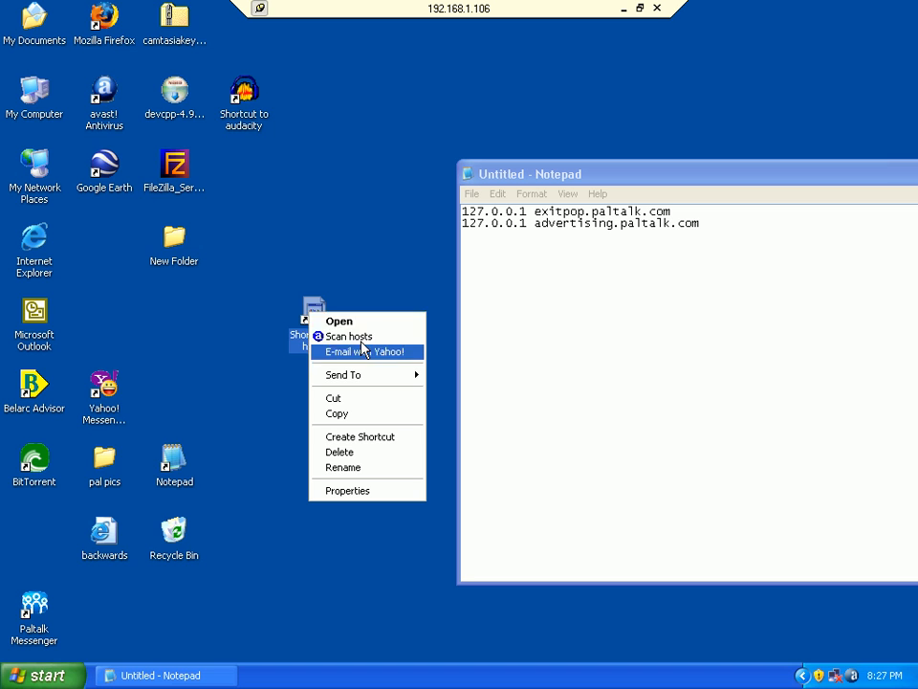
pyautogui.moveTo(349, 336)
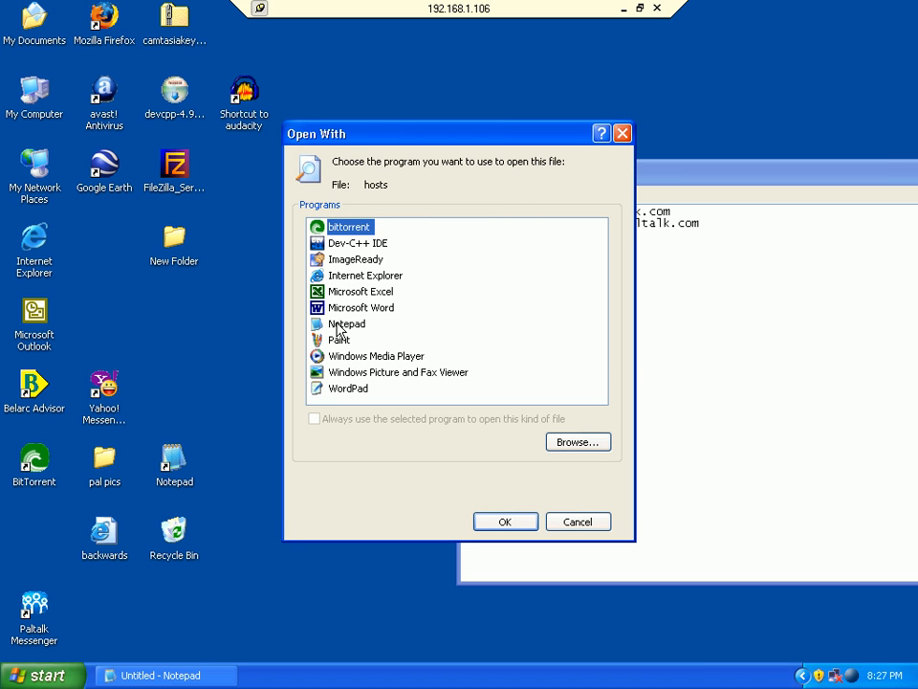
pyautogui.click(346, 324)
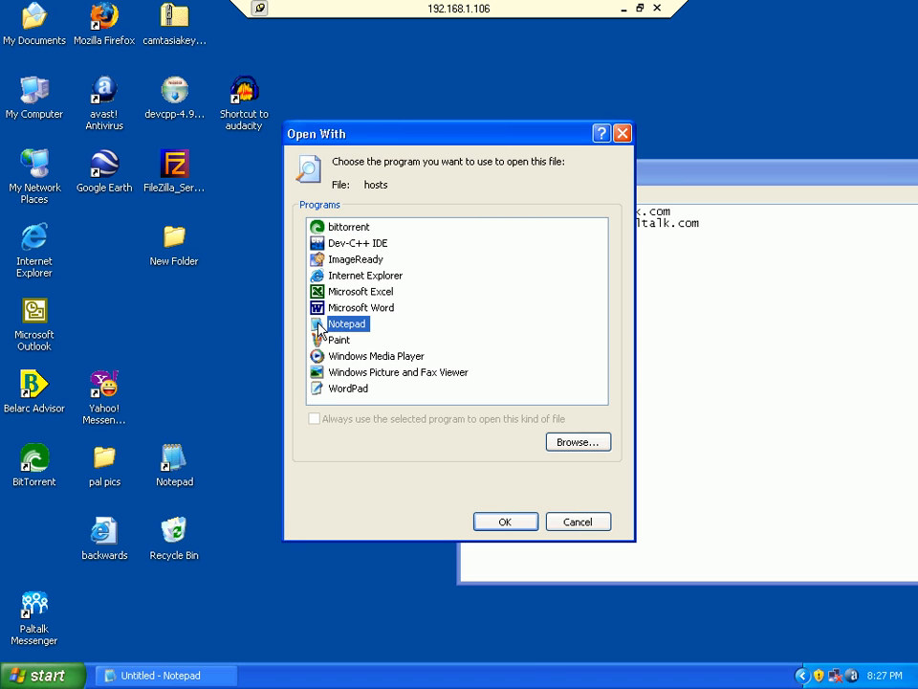
pyautogui.click(505, 521)
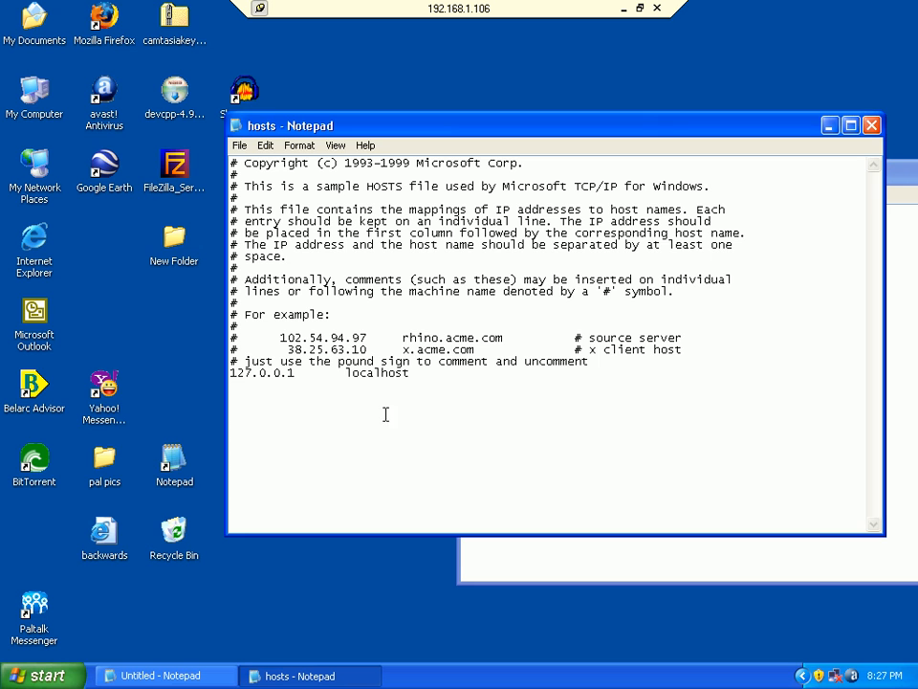
pyautogui.moveTo(651, 134)
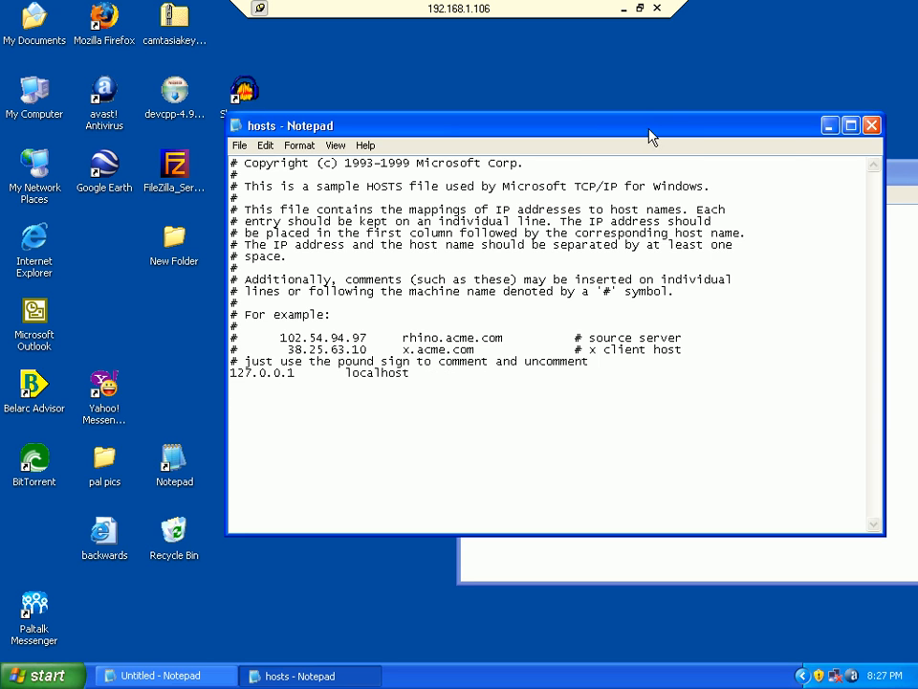
# Paste the exitpop and advertising paltalk.com 127.0.0.1 lines from the untitled note into hosts
pyautogui.click(161, 676)
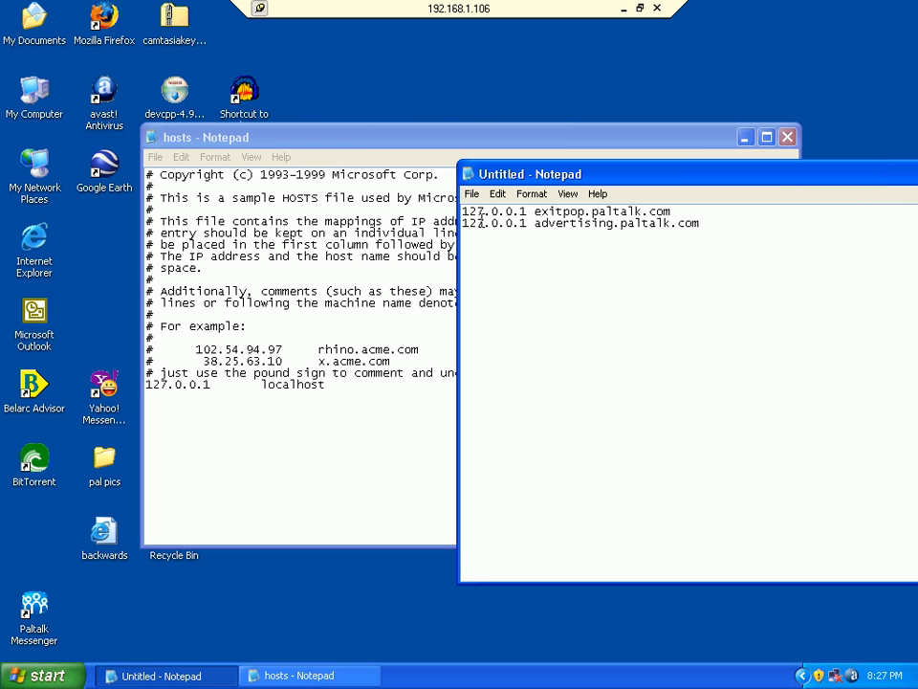
pyautogui.press('ctrl+a')
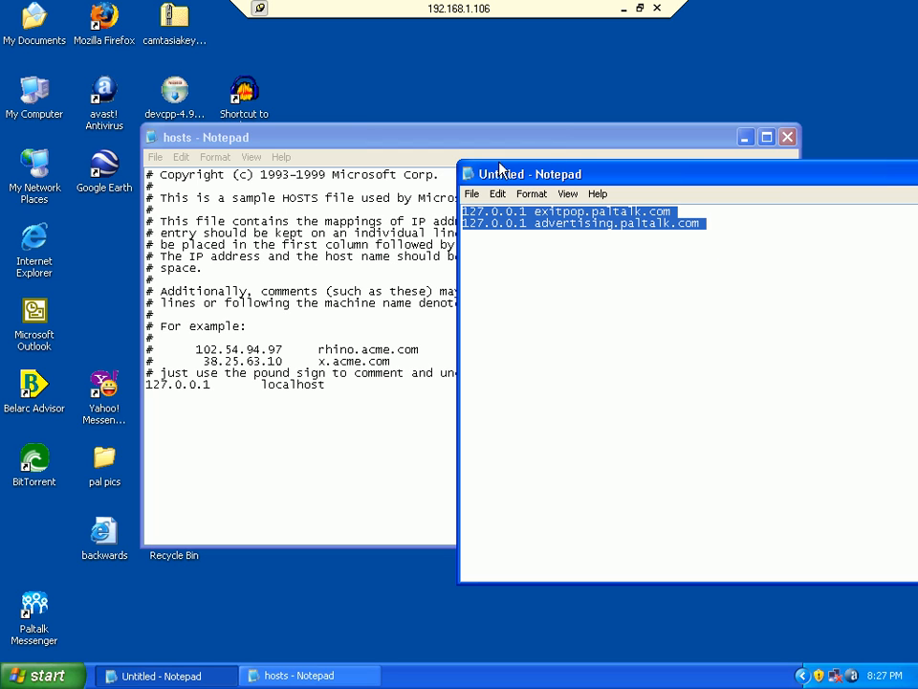
pyautogui.moveTo(244, 447)
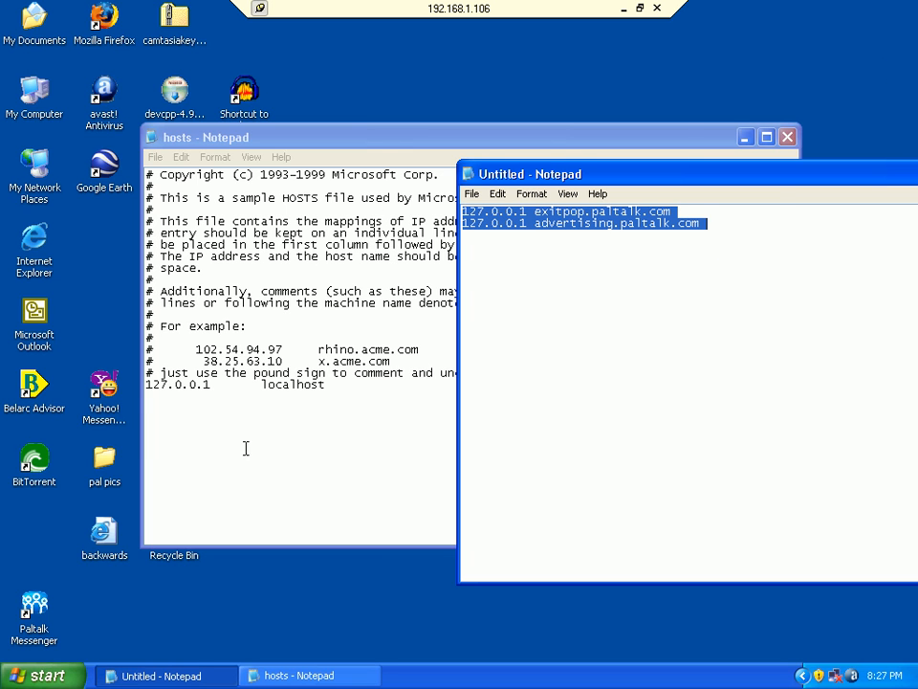
pyautogui.rightClick(245, 448)
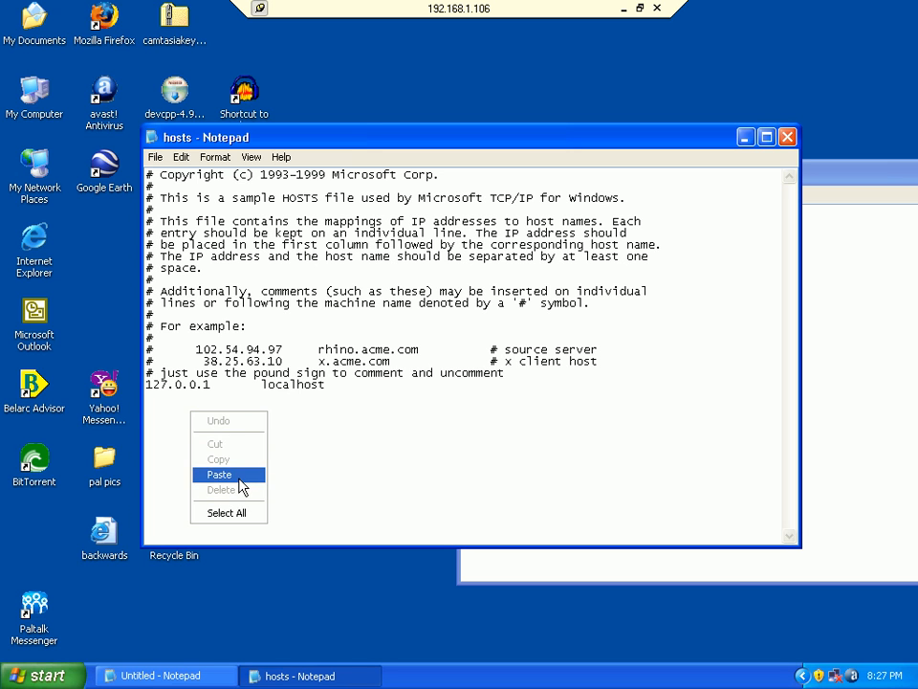
pyautogui.click(219, 475)
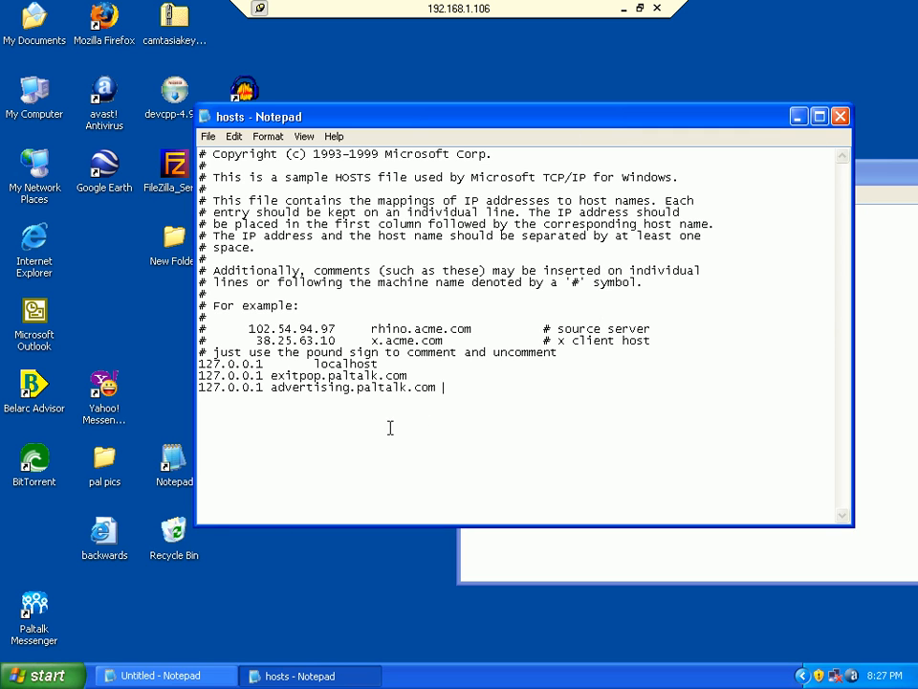
pyautogui.moveTo(241, 404)
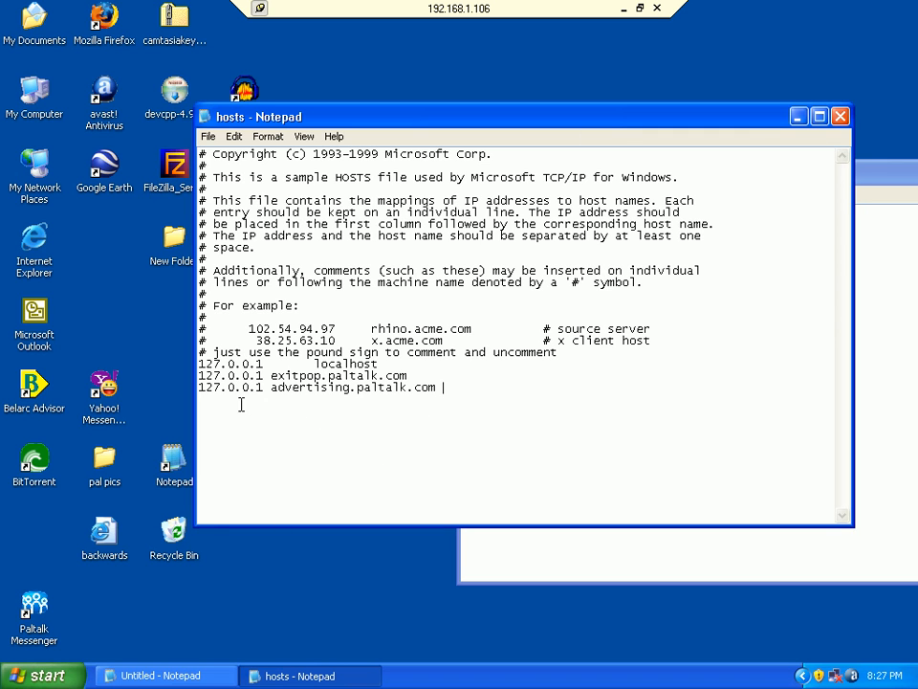
pyautogui.click(208, 136)
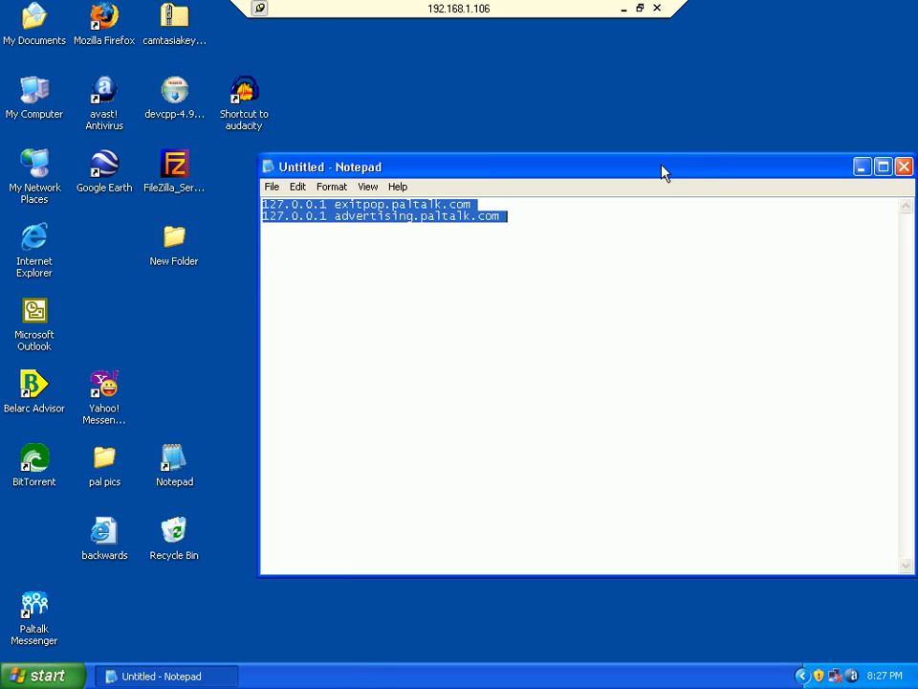
# Close the untitled Notepad note, discarding its changes
pyautogui.click(903, 167)
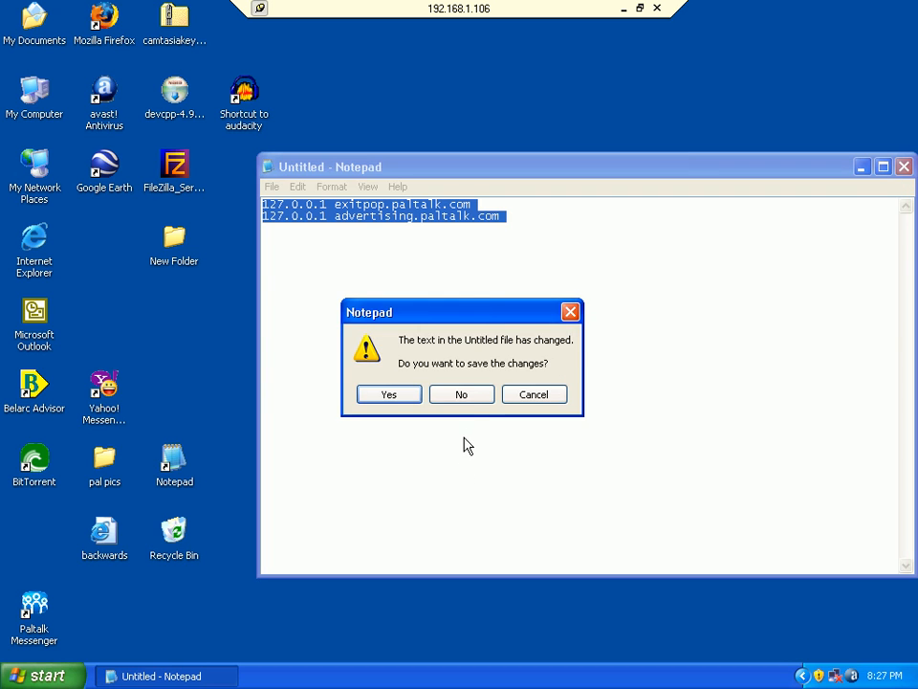
pyautogui.click(461, 395)
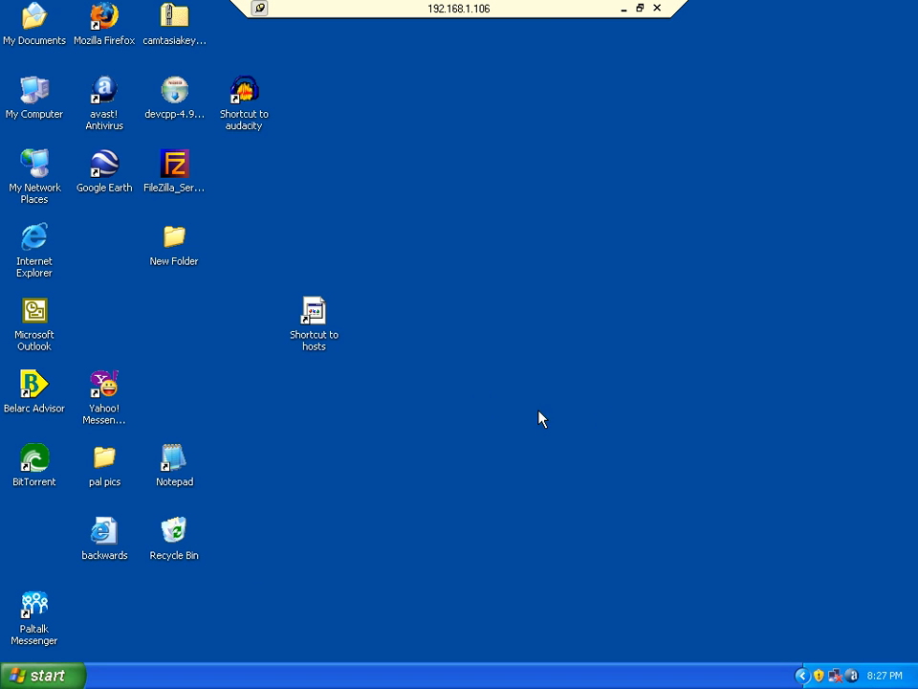
pyautogui.moveTo(213, 182)
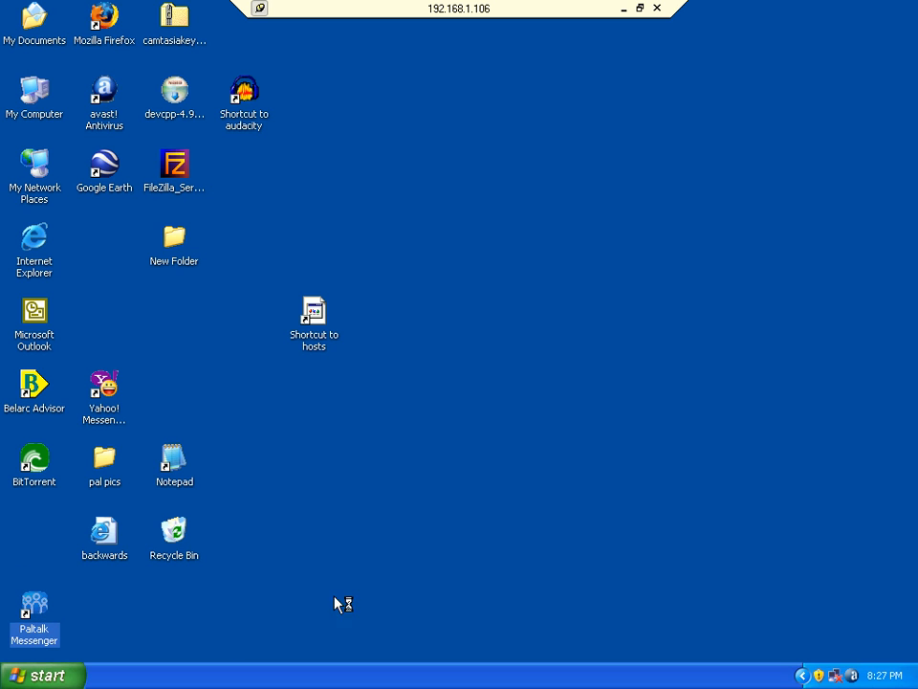
# Log back into Paltalk, postpone email confirmation, close Paltalk Today, and show Pals
pyautogui.doubleClick(34, 612)
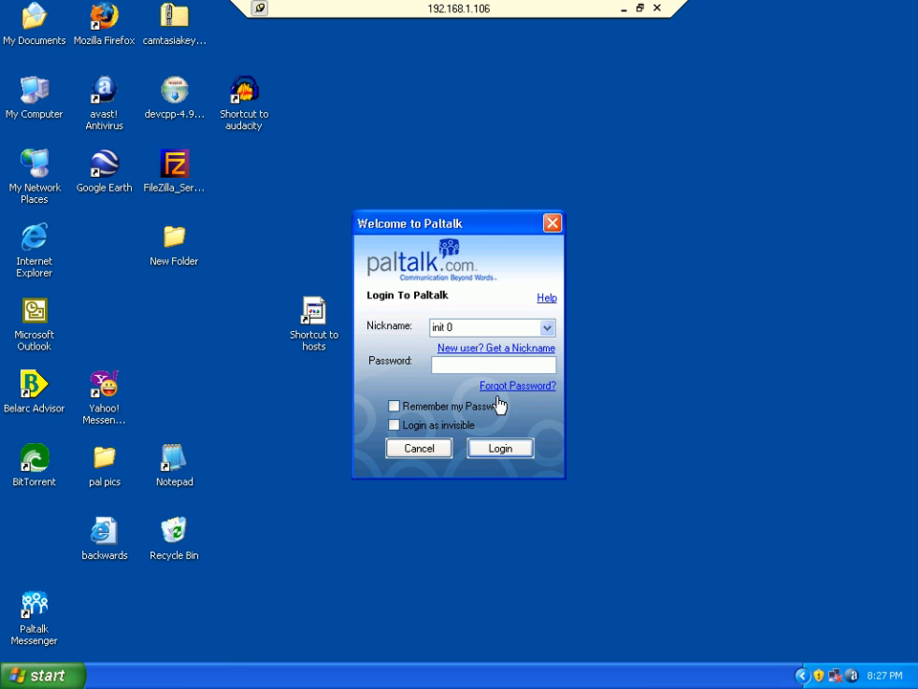
pyautogui.write('password')
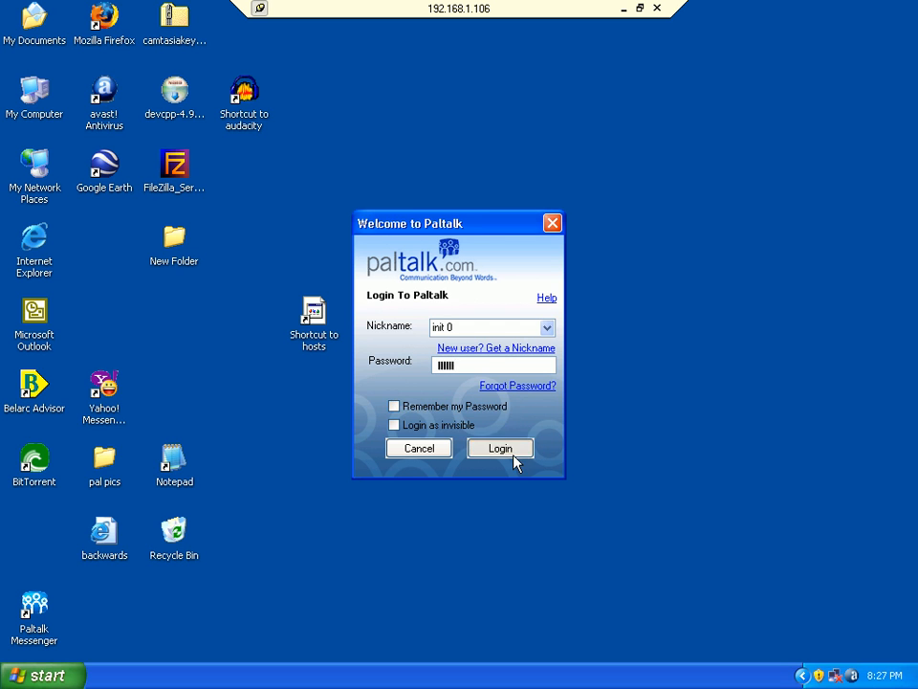
pyautogui.click(500, 448)
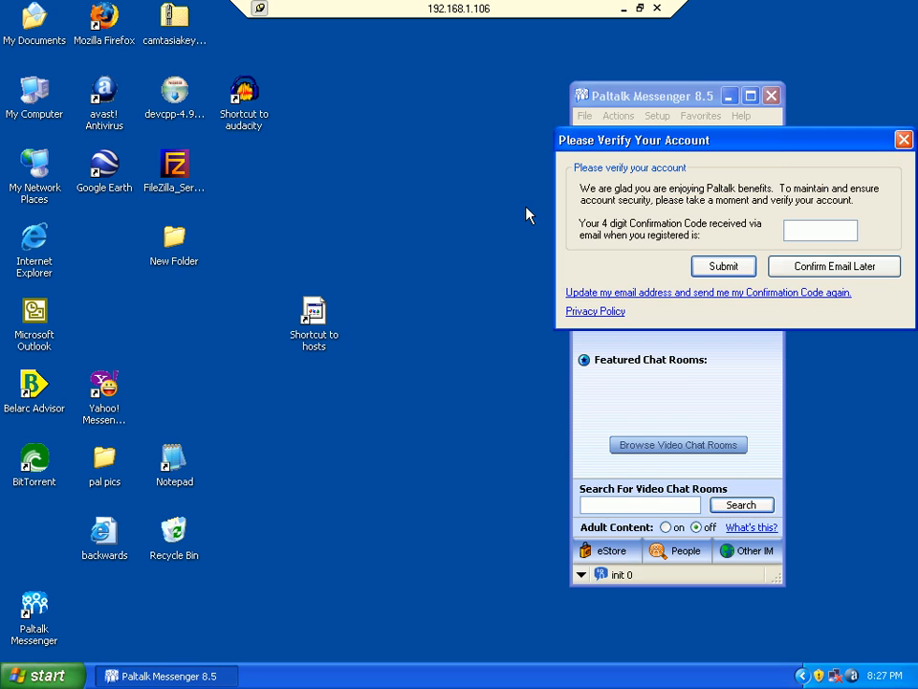
pyautogui.click(832, 266)
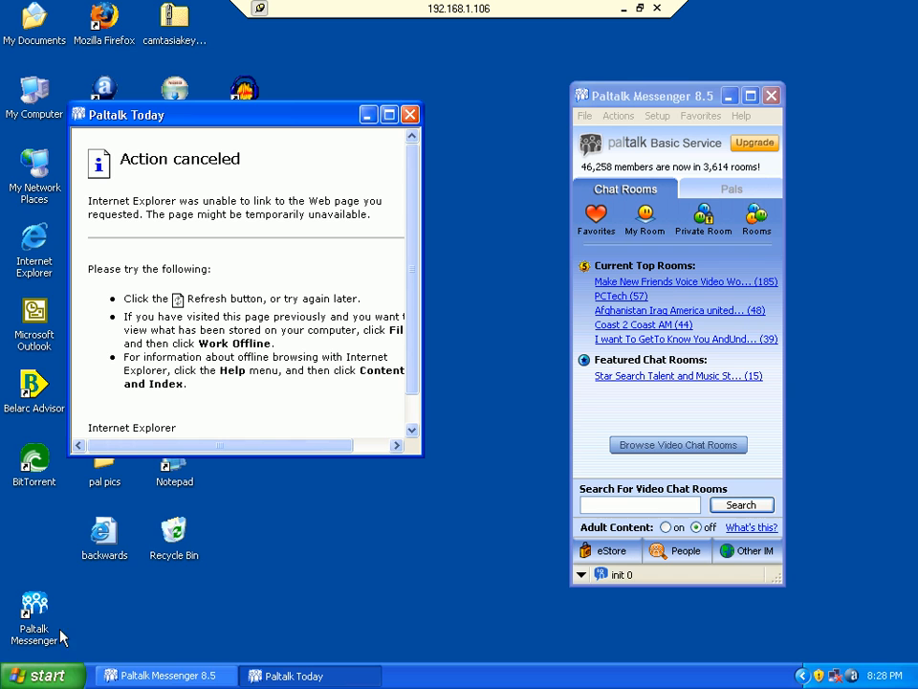
pyautogui.moveTo(450, 191)
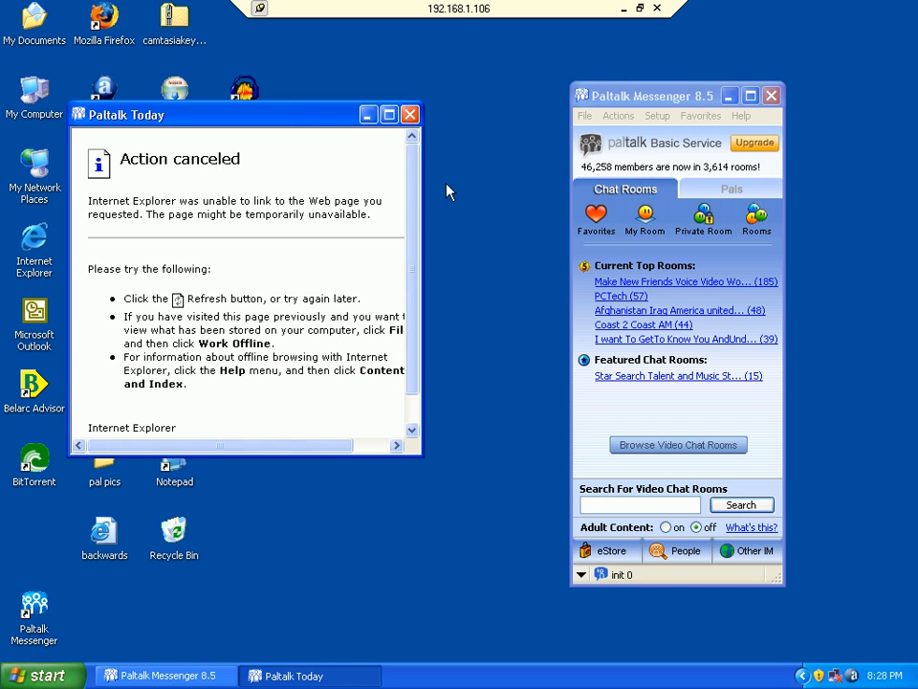
pyautogui.click(410, 113)
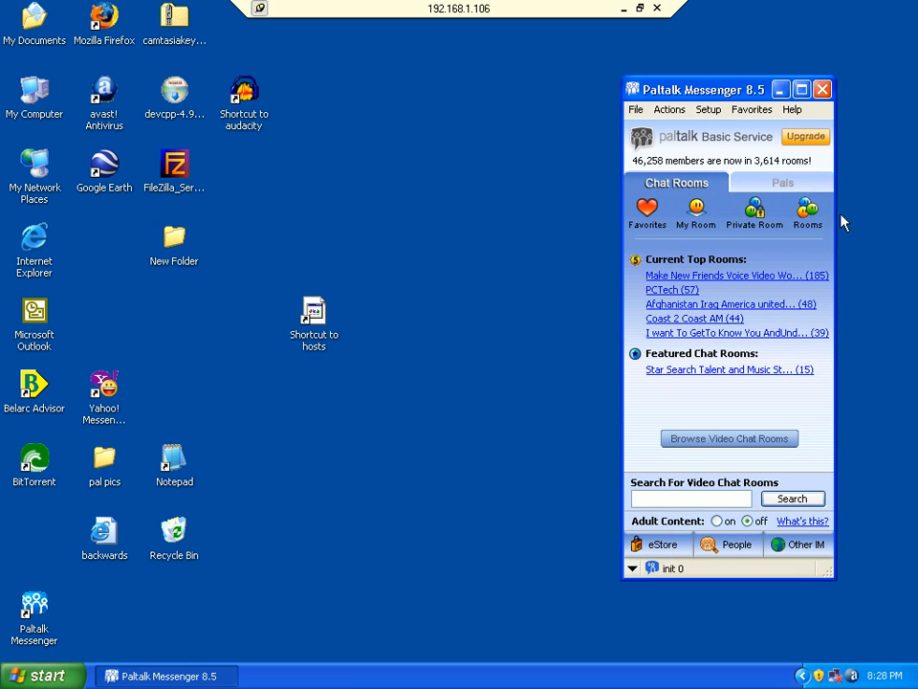
pyautogui.click(783, 182)
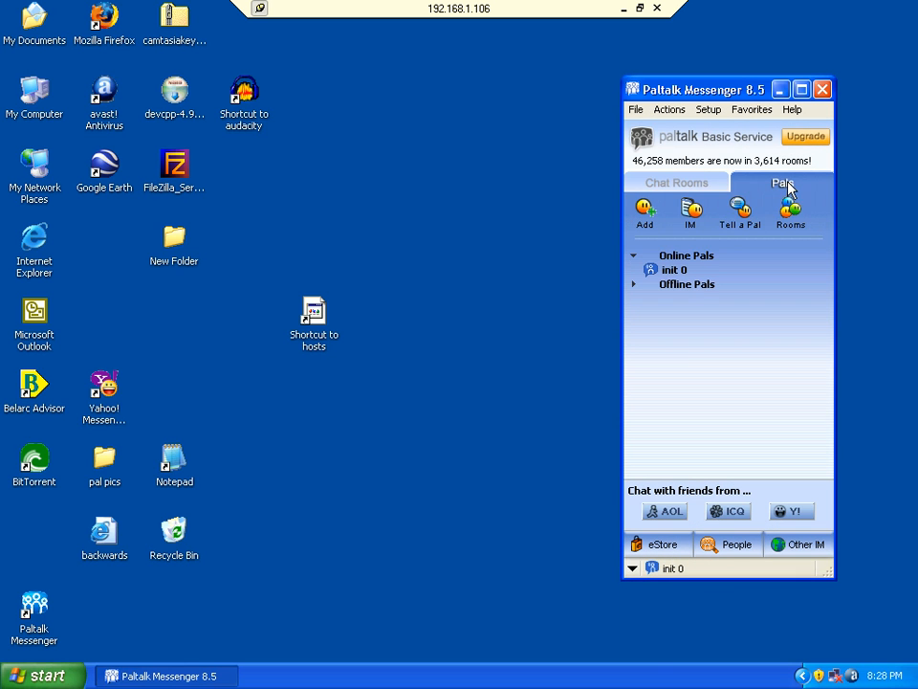
# Join Prophetz of the Elvis Eye from Overcoming Addiction rooms with adult content enabled
pyautogui.click(790, 208)
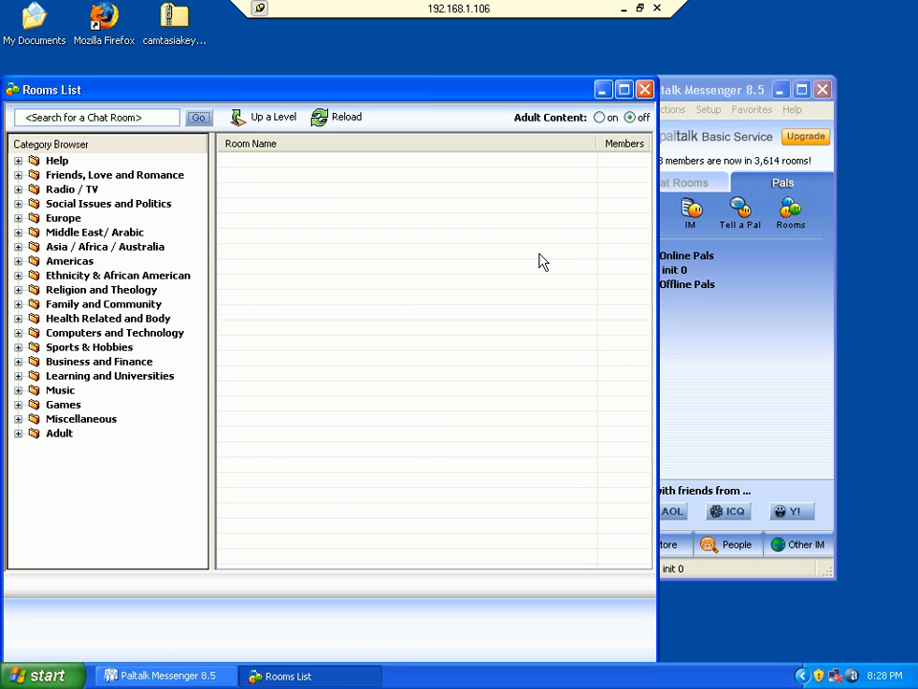
pyautogui.moveTo(280, 542)
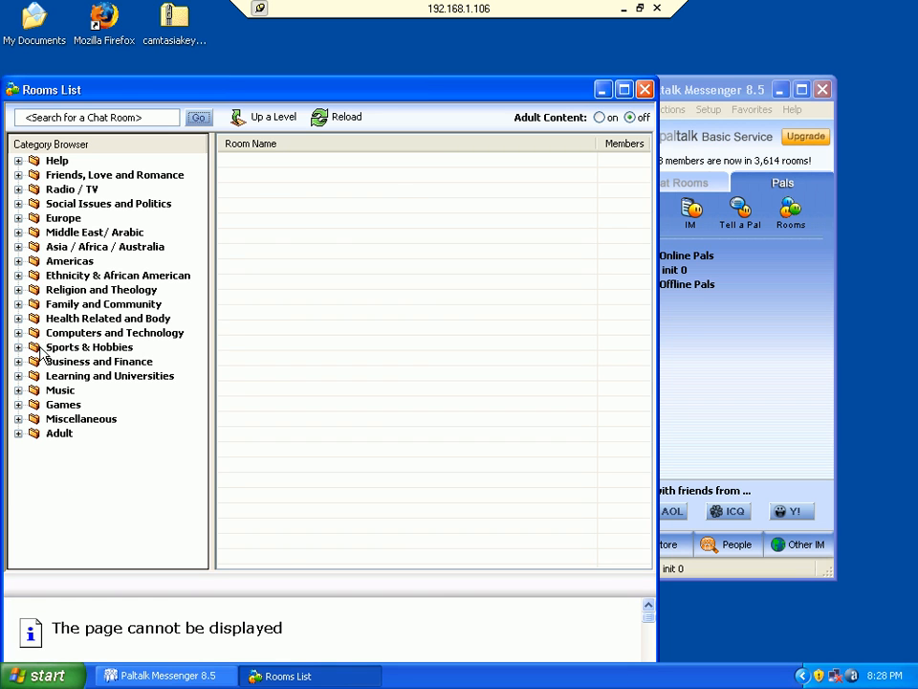
pyautogui.click(127, 360)
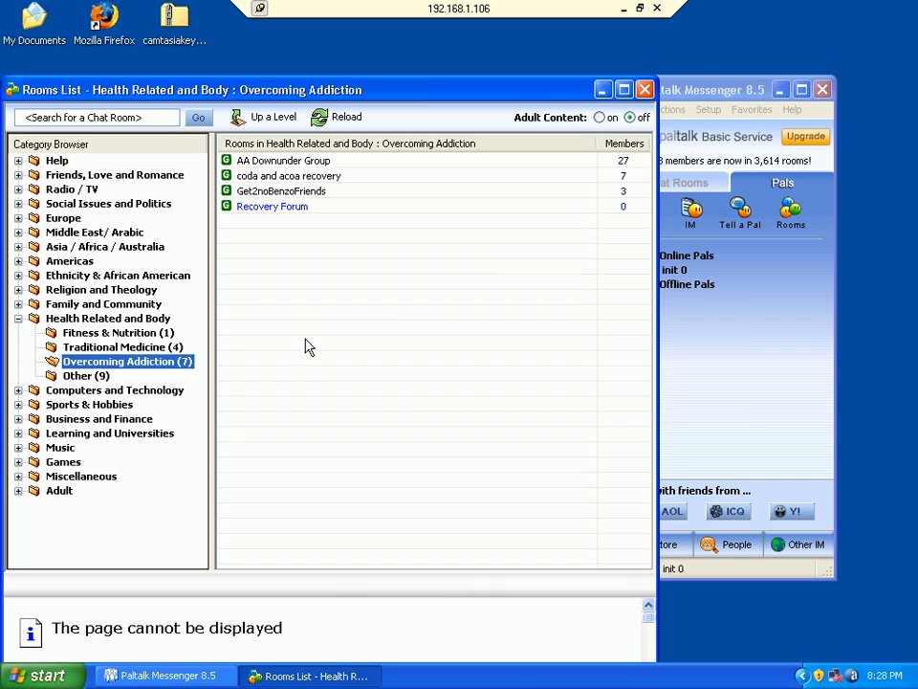
pyautogui.click(599, 116)
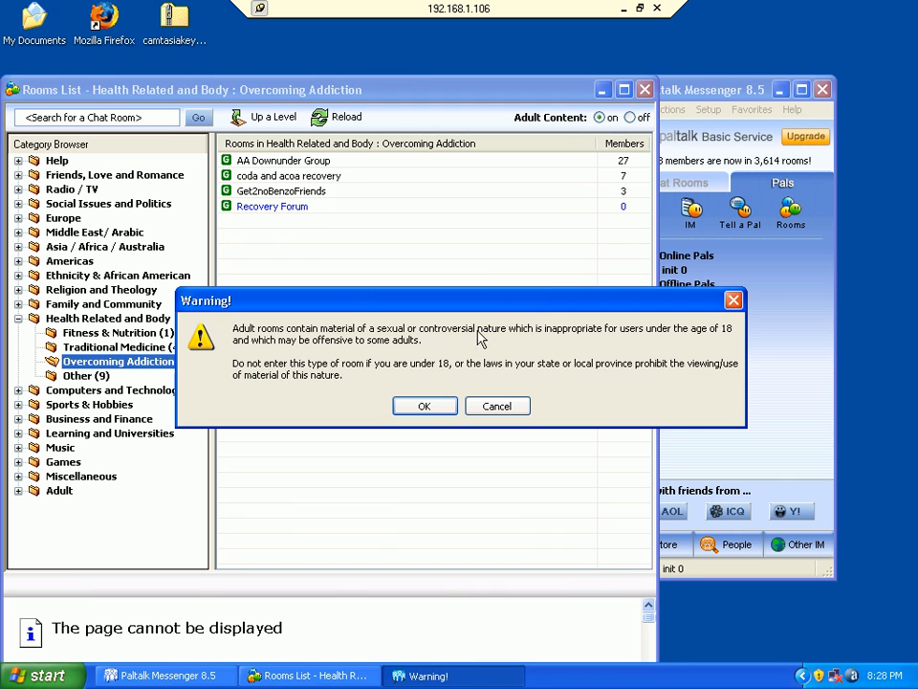
pyautogui.click(425, 405)
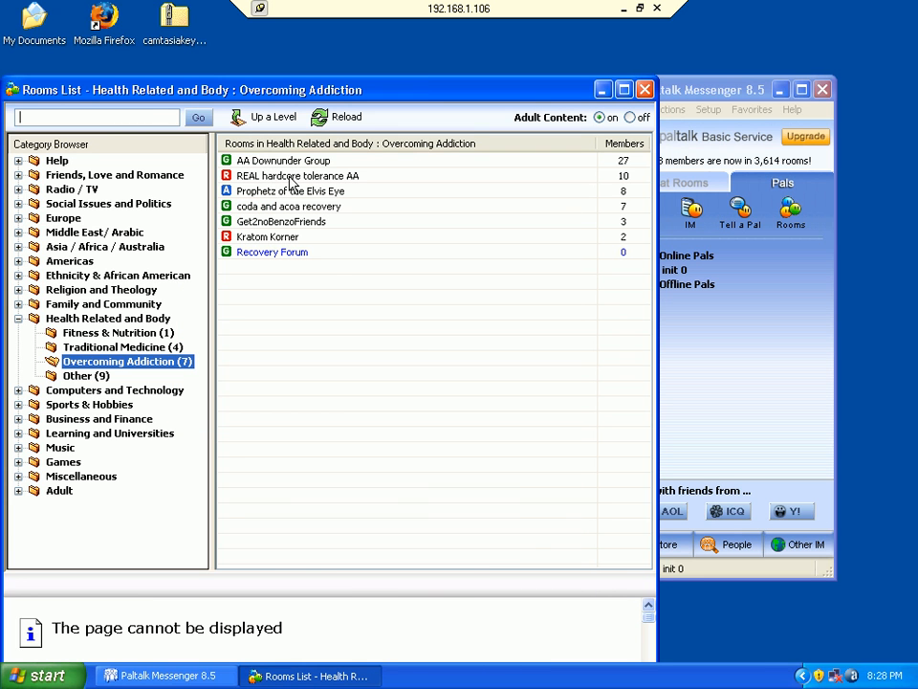
pyautogui.moveTo(287, 220)
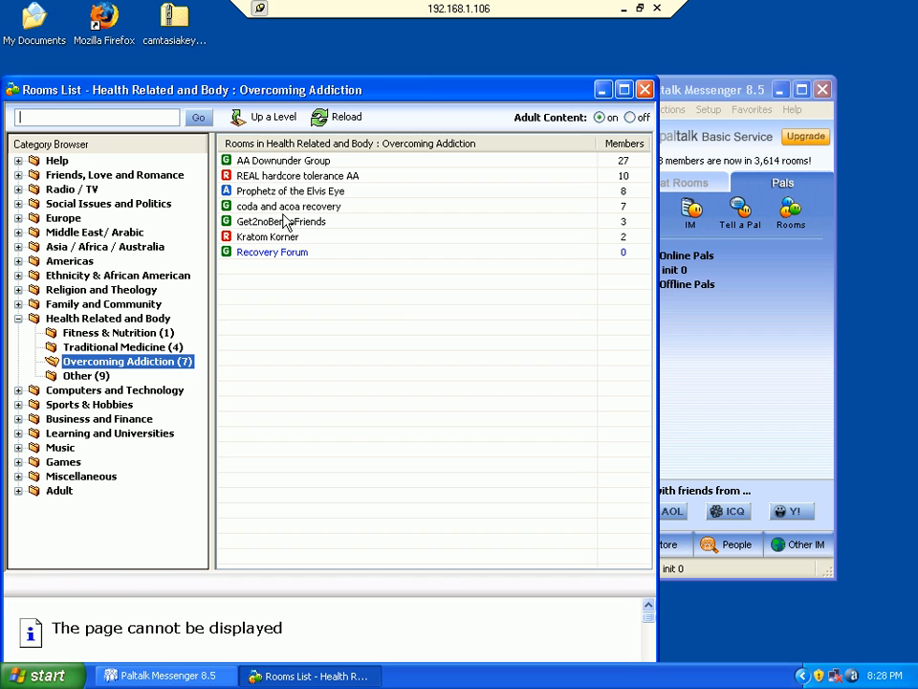
pyautogui.doubleClick(289, 190)
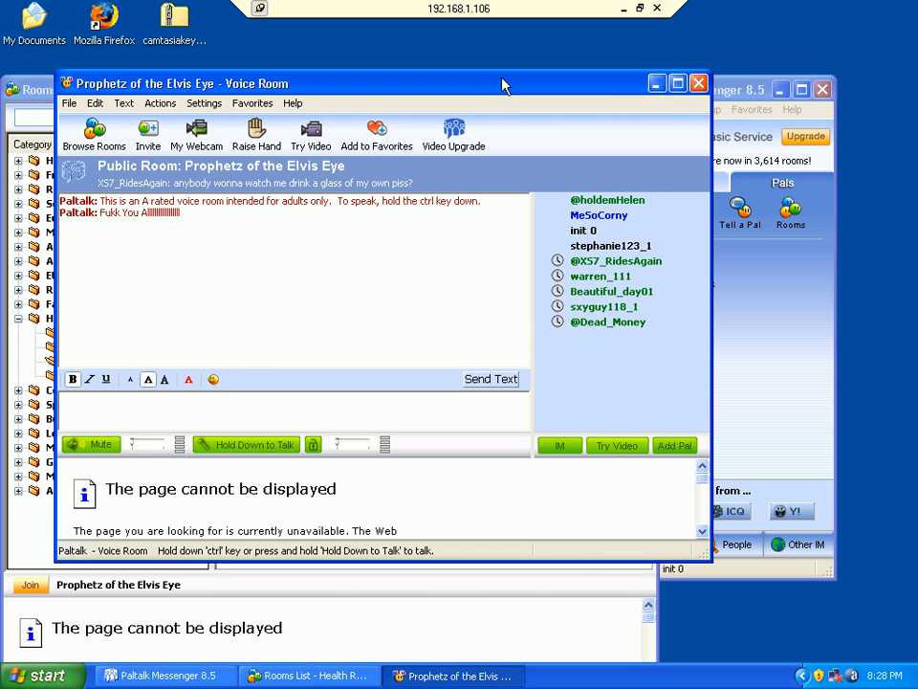
pyautogui.rightClick(599, 215)
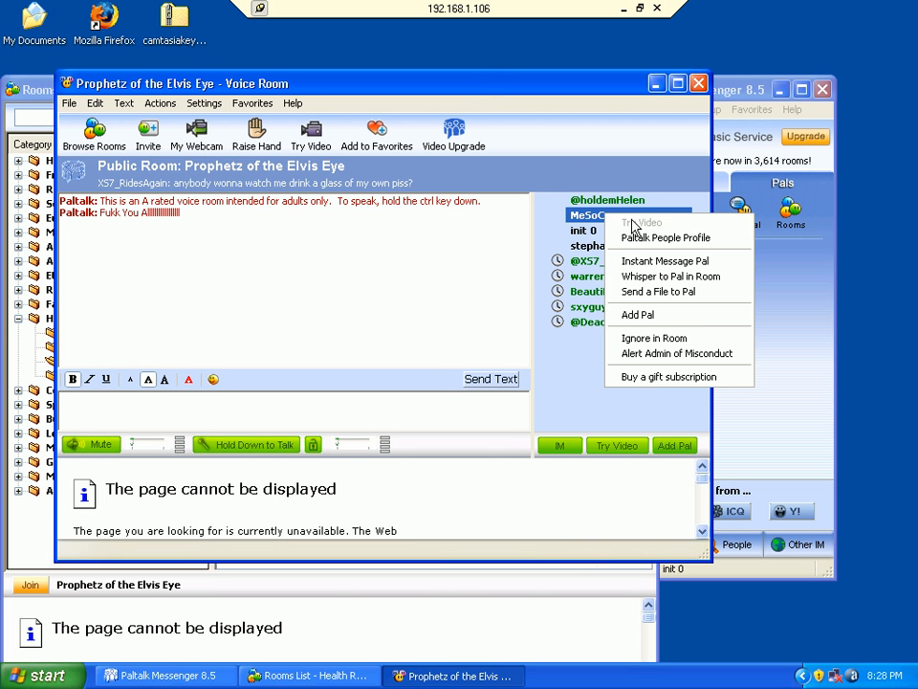
pyautogui.click(468, 325)
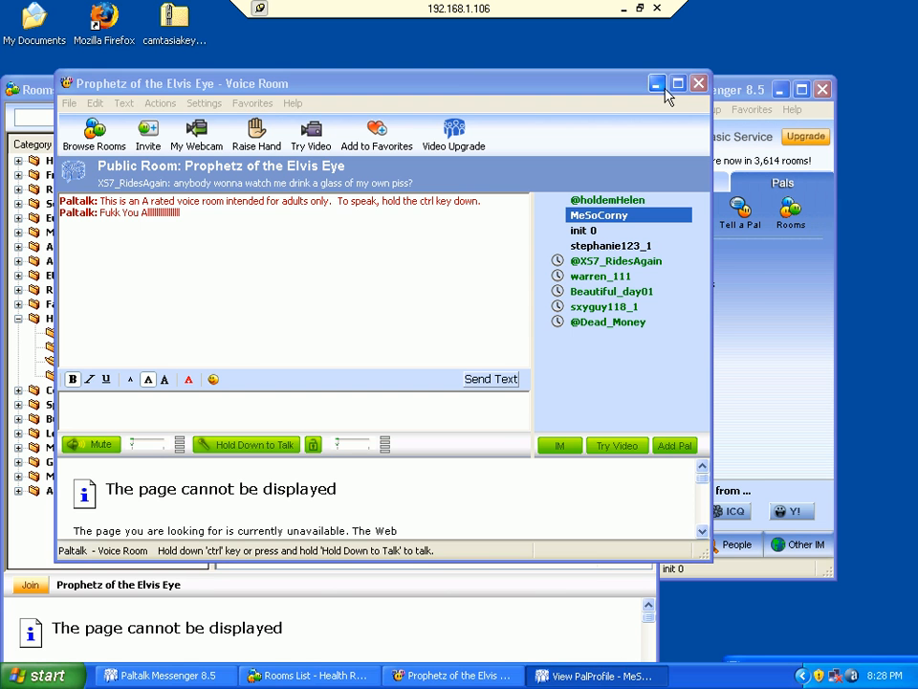
pyautogui.click(698, 83)
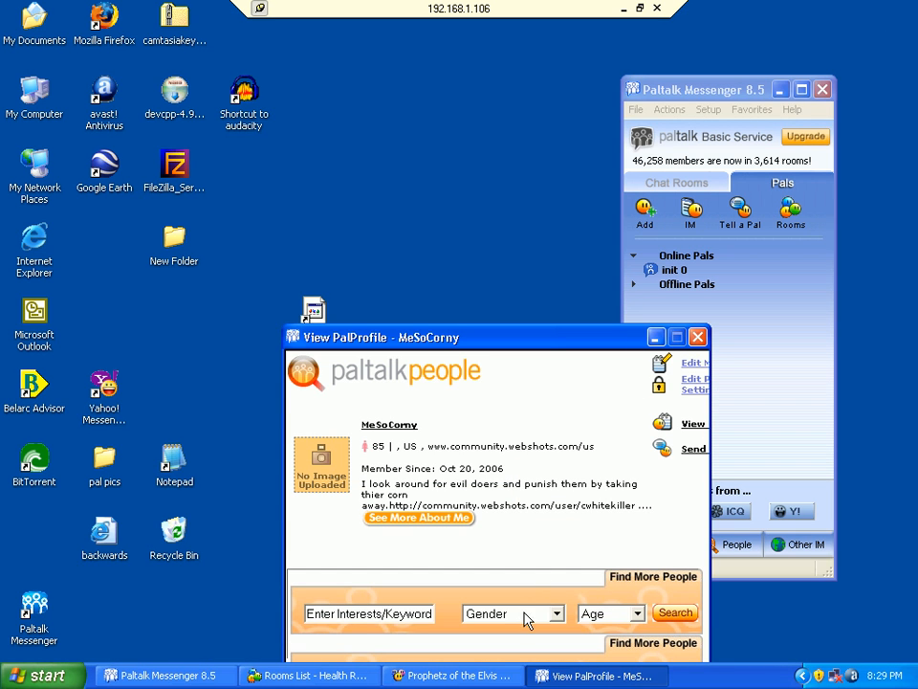
pyautogui.click(697, 336)
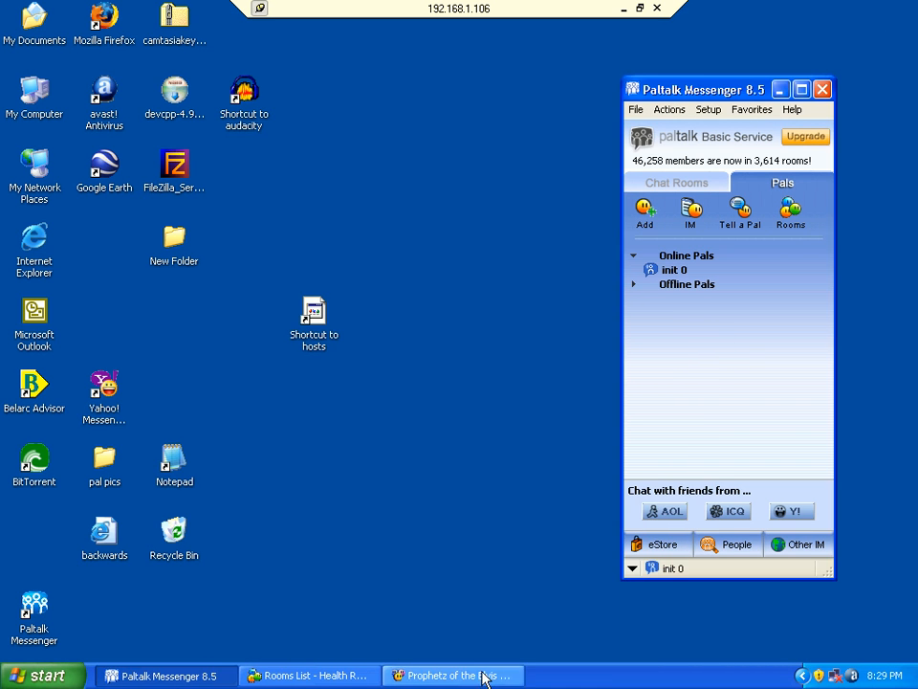
pyautogui.click(452, 675)
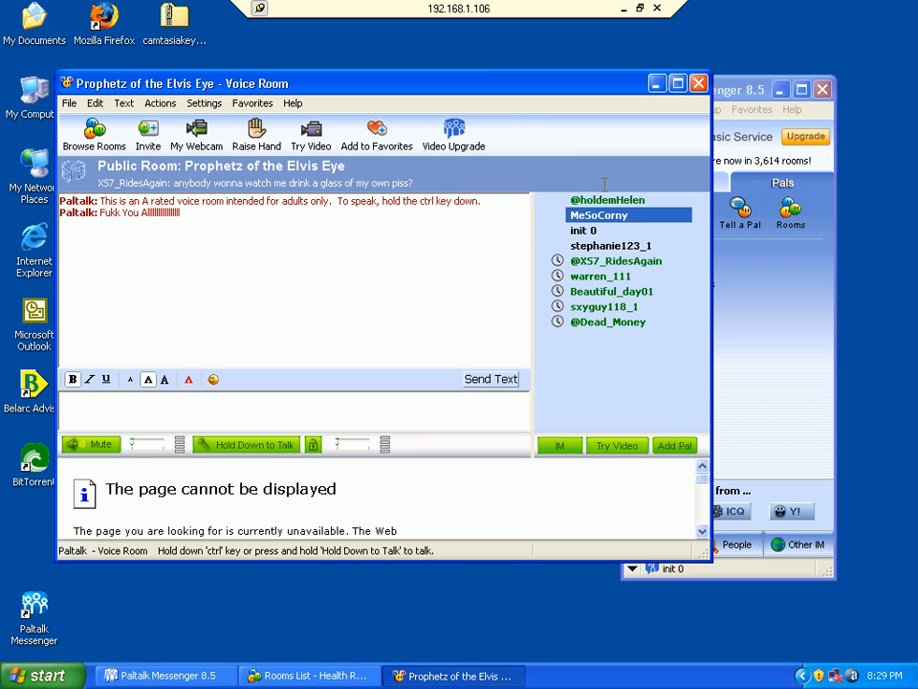
pyautogui.moveTo(622, 343)
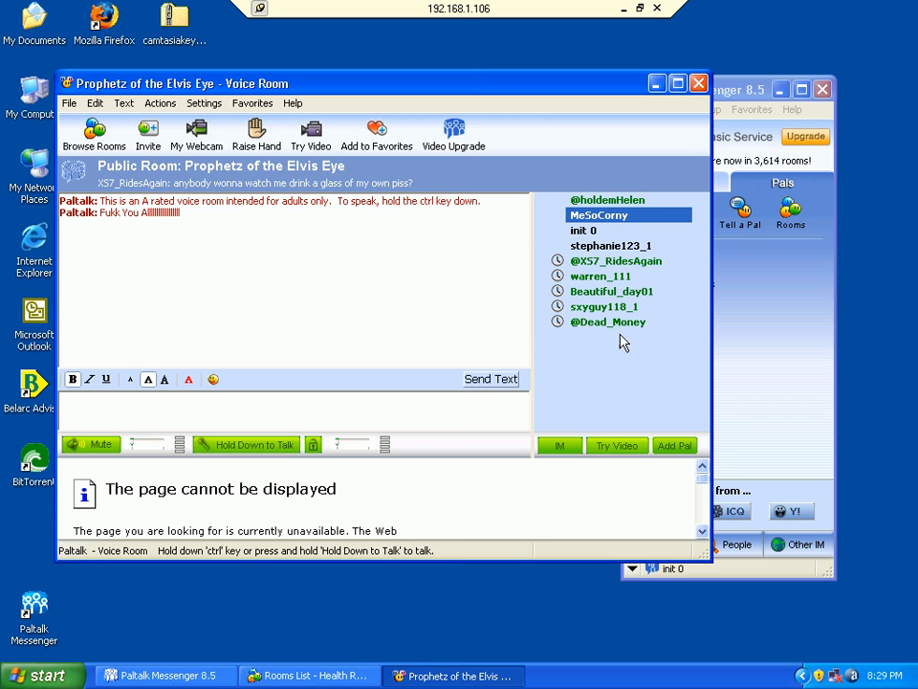
pyautogui.moveTo(611, 328)
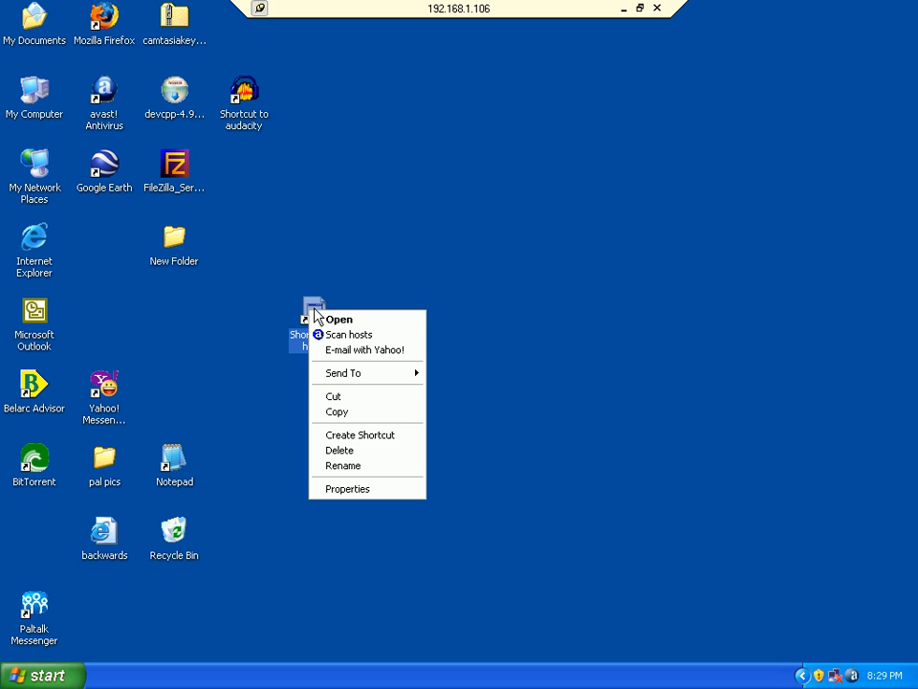
# Open the hosts file in Notepad through Open With, then minimize it
pyautogui.click(339, 319)
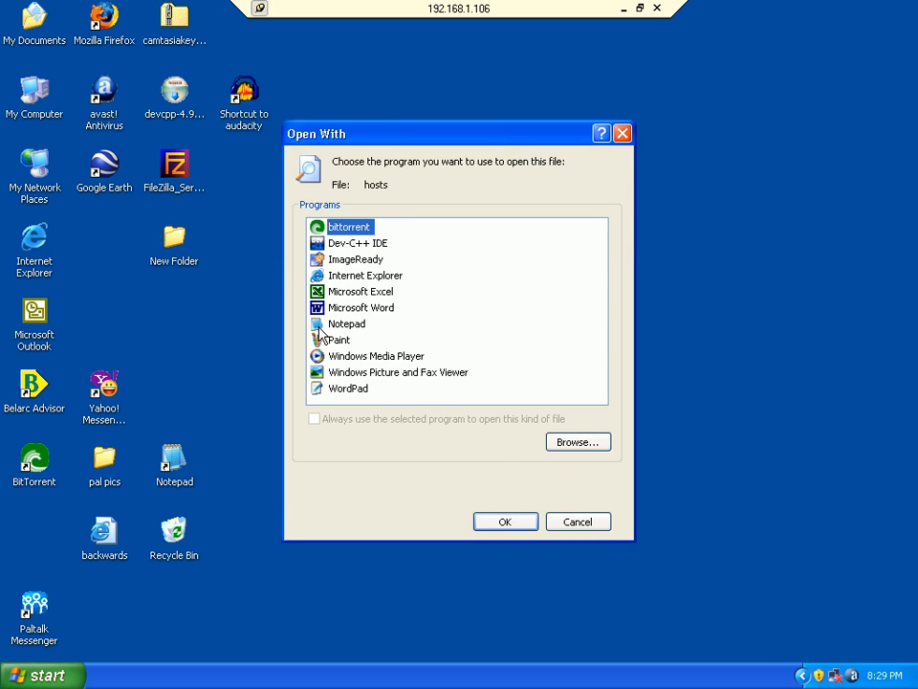
pyautogui.click(506, 521)
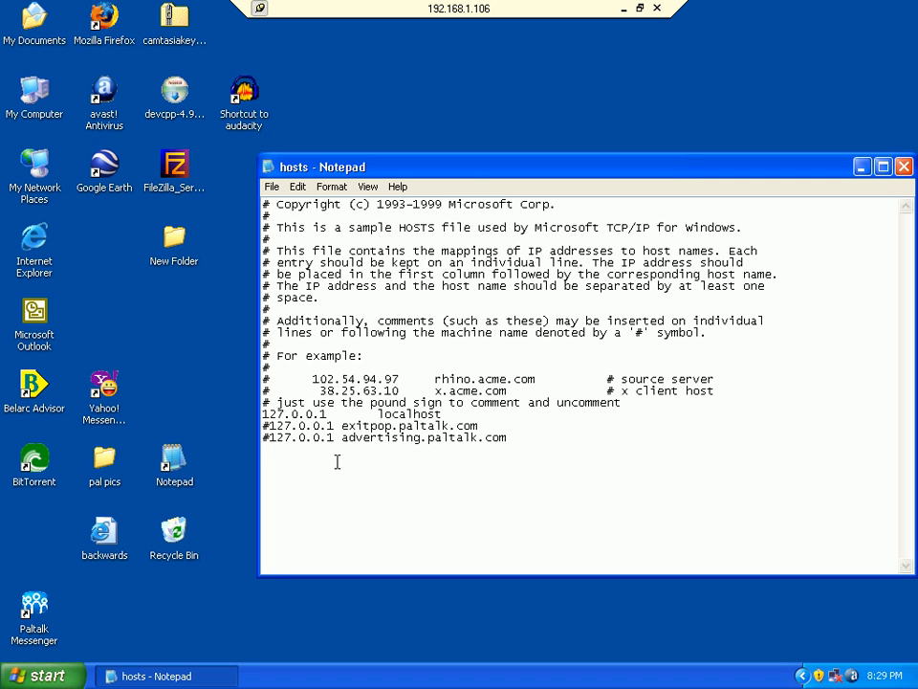
pyautogui.click(272, 187)
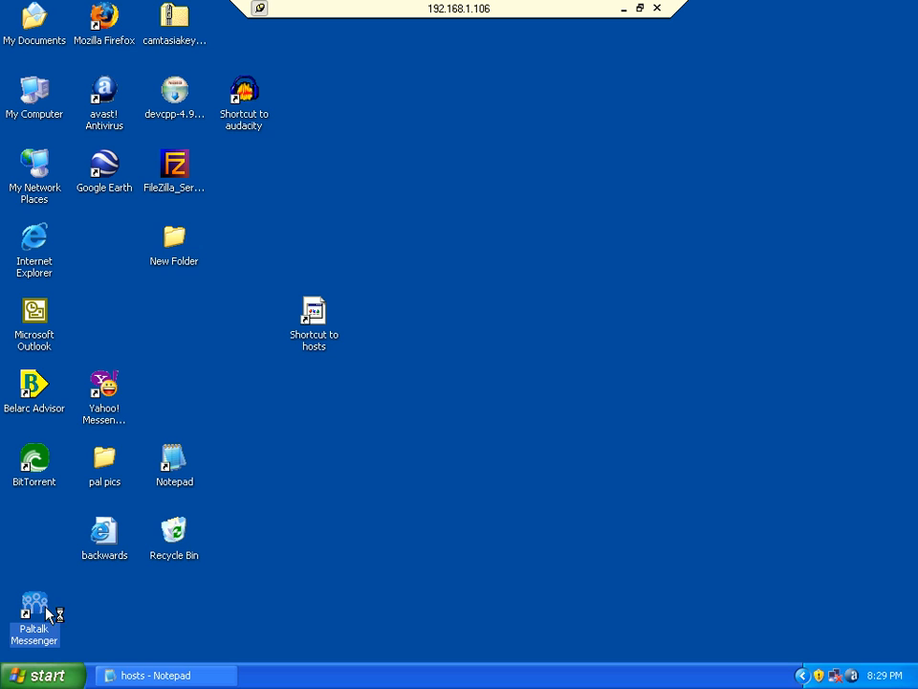
# Relaunch Paltalk Messenger, sign in, and dismiss the email confirmation and Paltalk Today
pyautogui.doubleClick(35, 617)
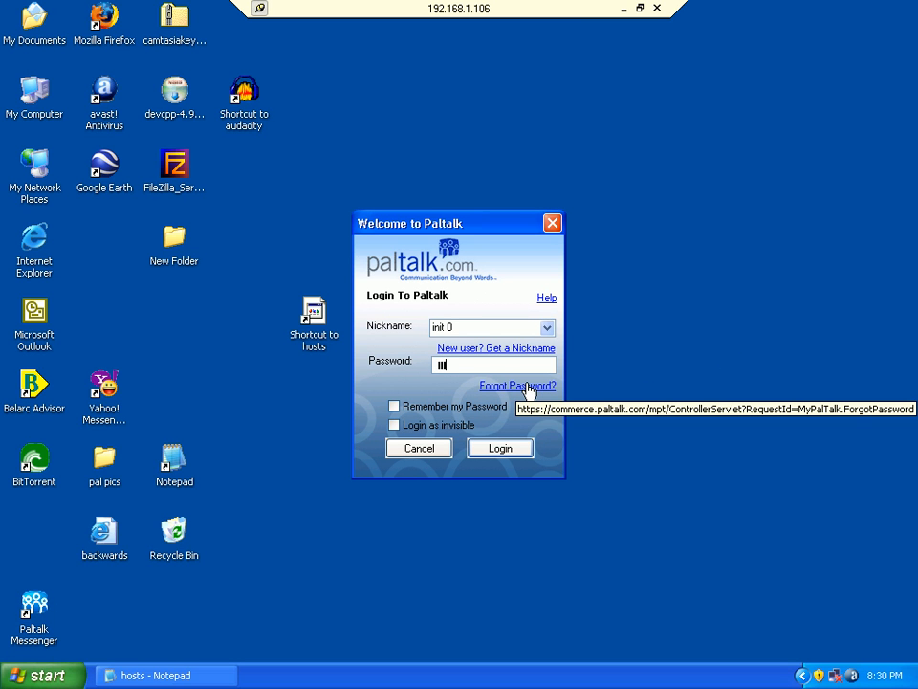
pyautogui.click(499, 447)
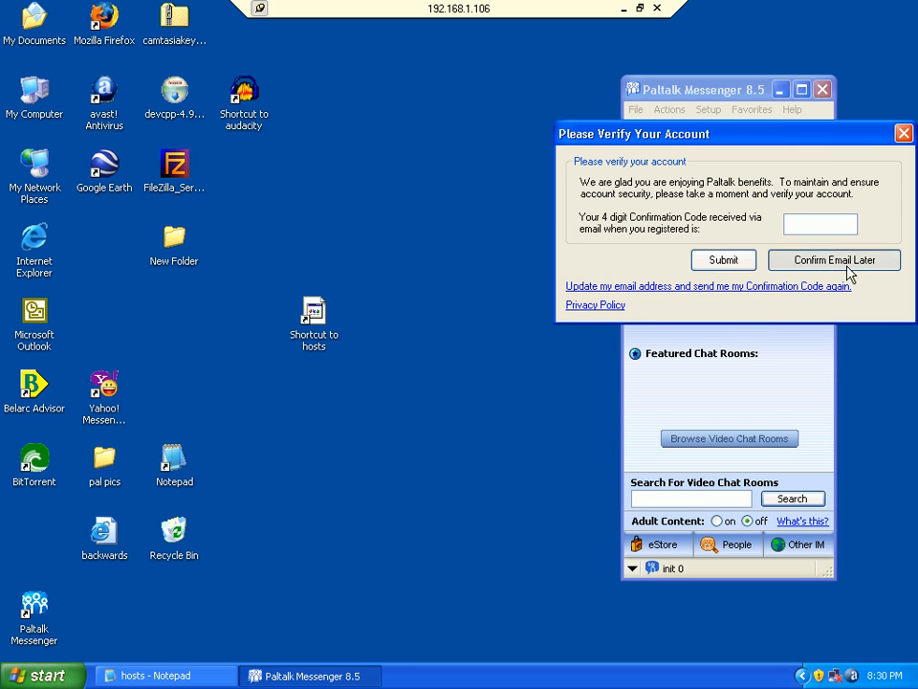
pyautogui.click(833, 259)
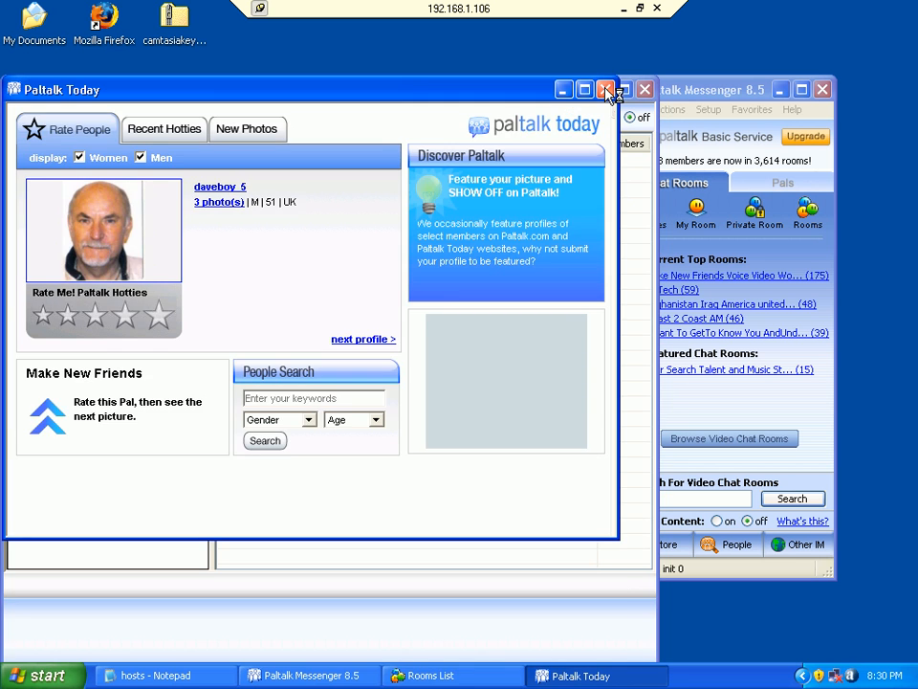
pyautogui.click(606, 89)
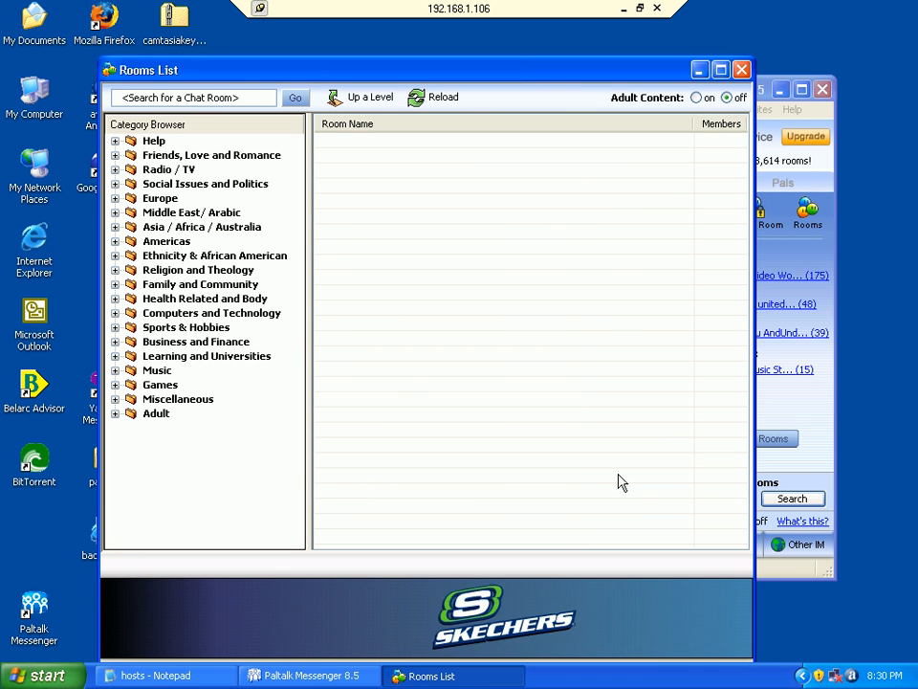
# Accept the adult warning, join Prophetz of the Elvis Eye, and view Dead_Money's profile
pyautogui.click(205, 297)
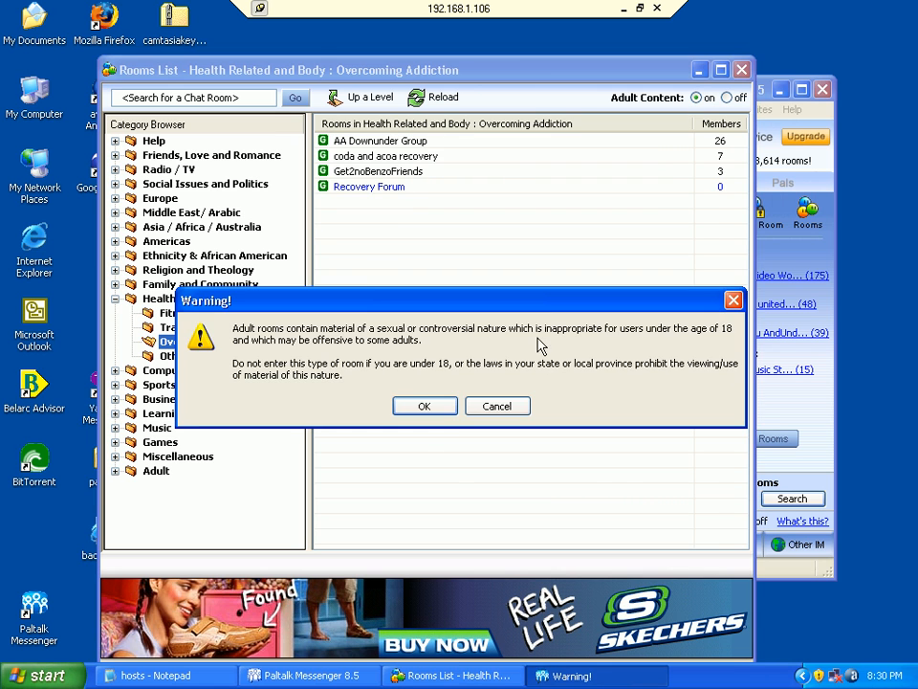
pyautogui.click(424, 406)
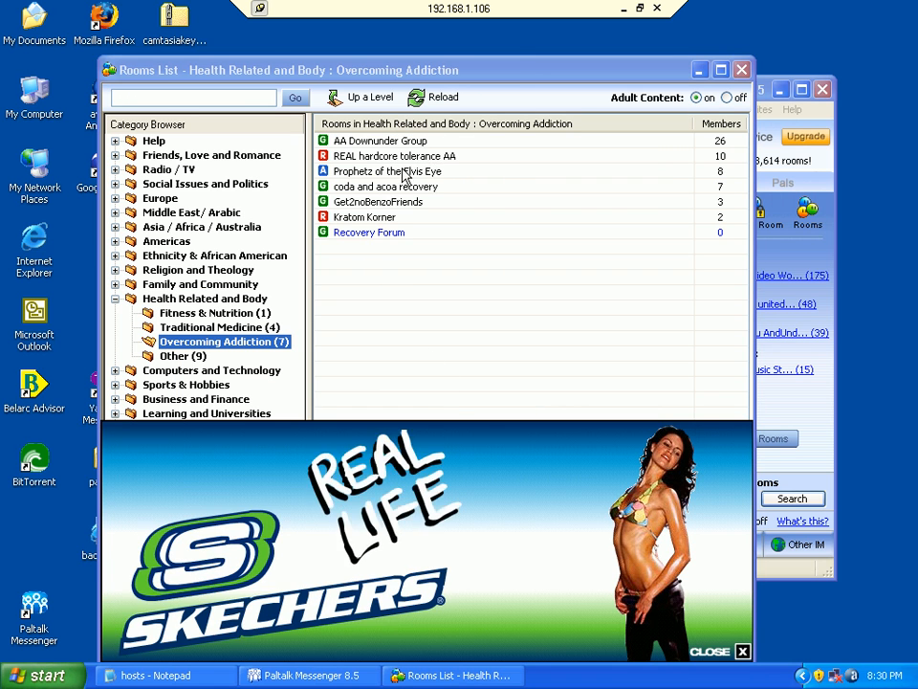
pyautogui.click(388, 171)
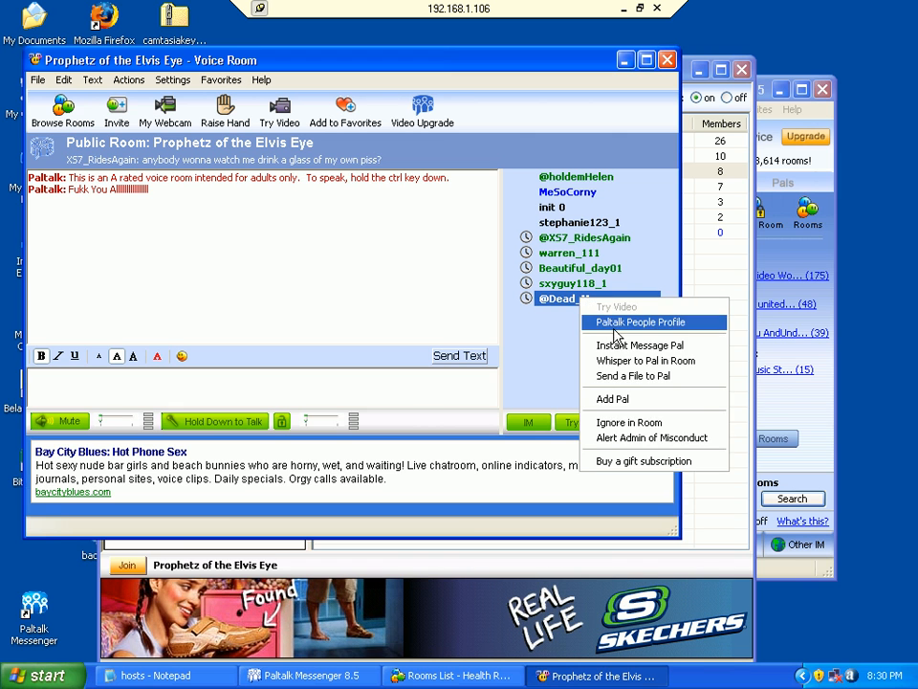
pyautogui.click(641, 322)
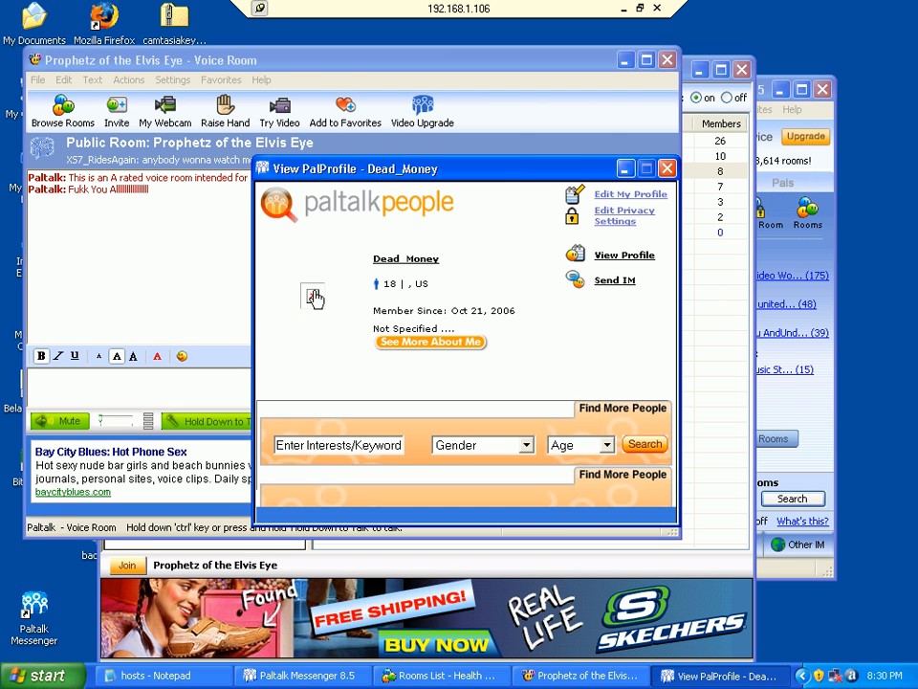
pyautogui.click(624, 255)
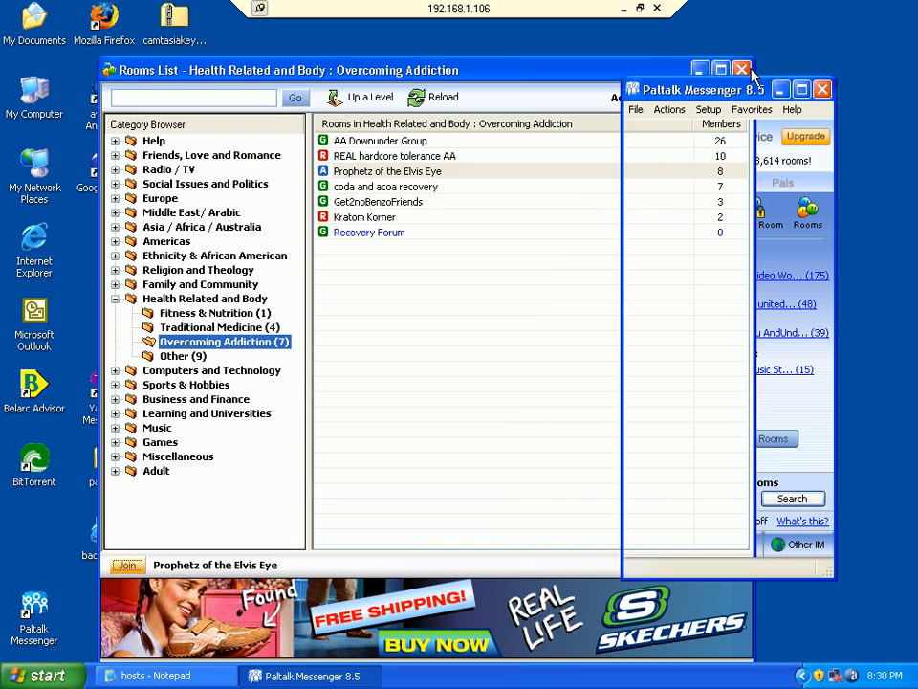
# Exit Paltalk and reopen the hosts file in Notepad to check its 127.0.0.1 lines
pyautogui.click(741, 69)
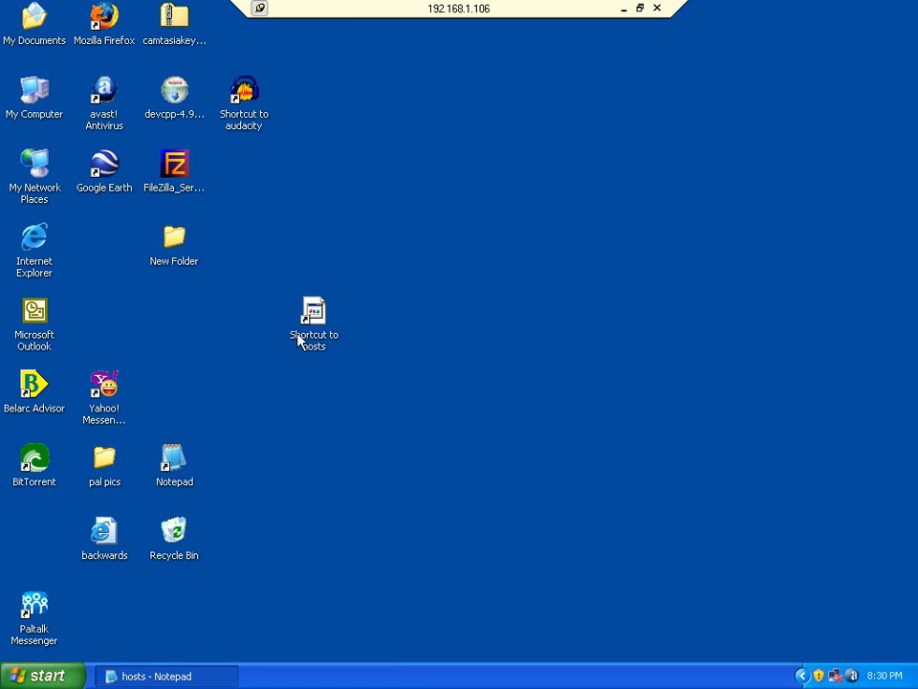
pyautogui.doubleClick(314, 316)
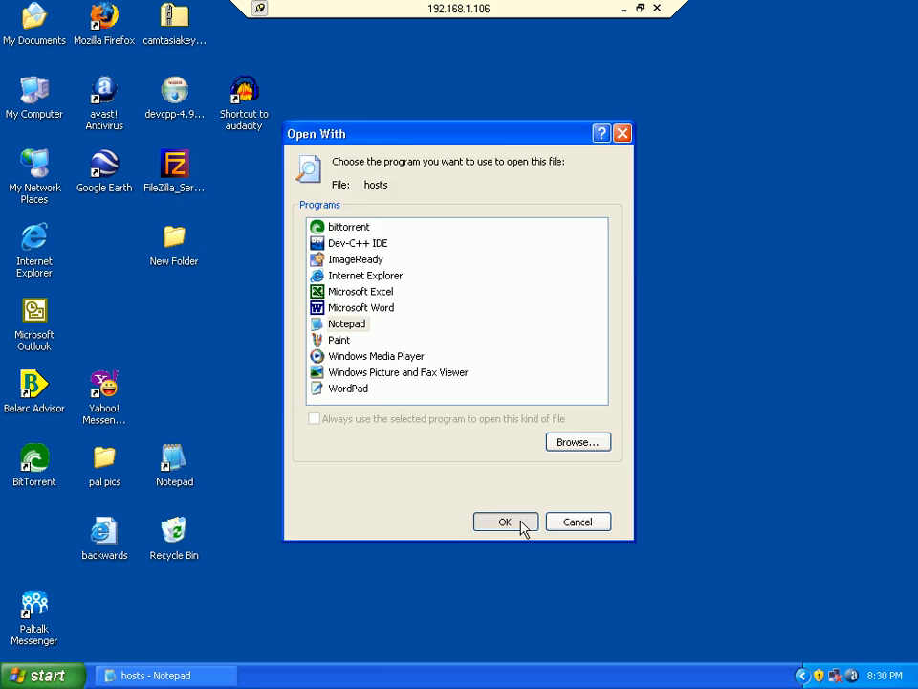
pyautogui.click(505, 522)
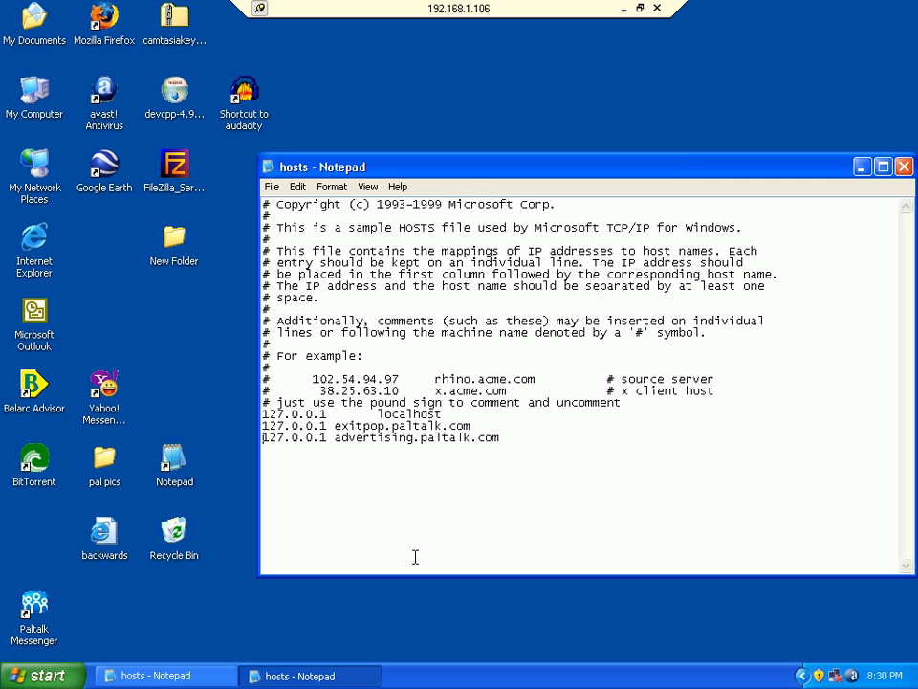
pyautogui.click(271, 186)
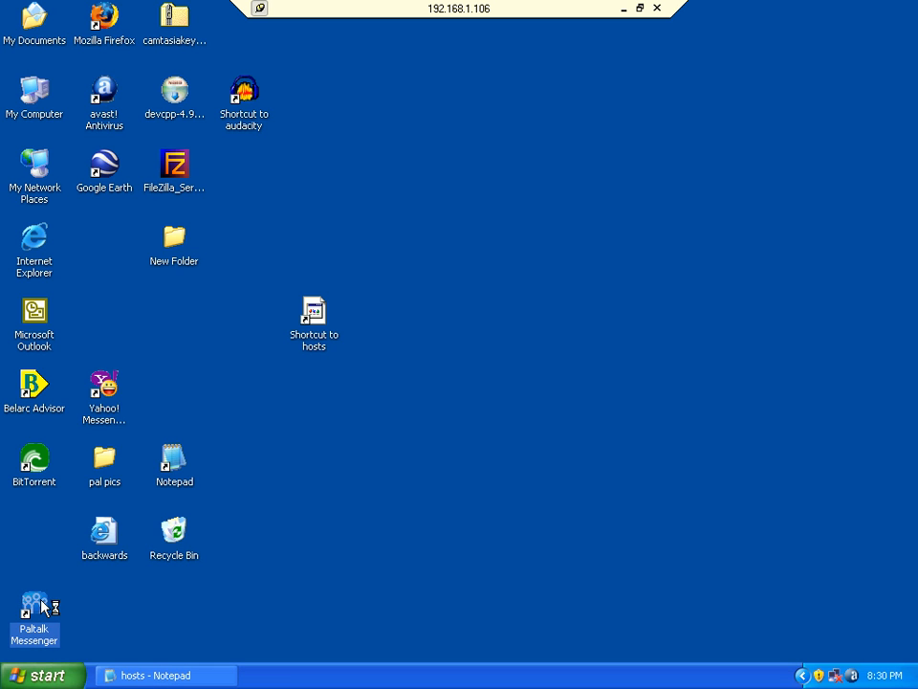
# Relaunch Paltalk Messenger, log in as init 0, and close Paltalk Today
pyautogui.doubleClick(34, 613)
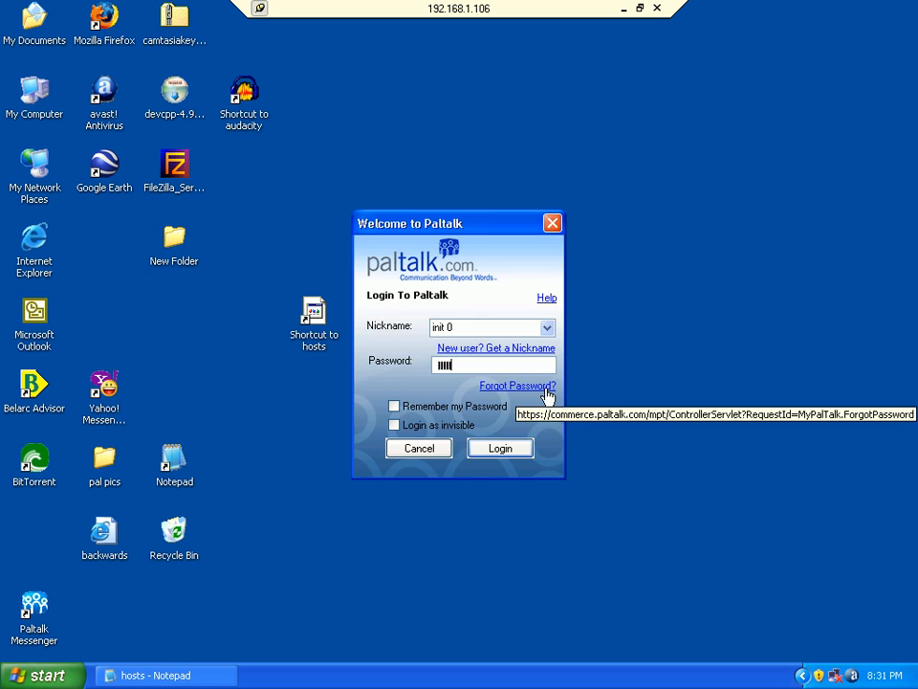
pyautogui.click(499, 448)
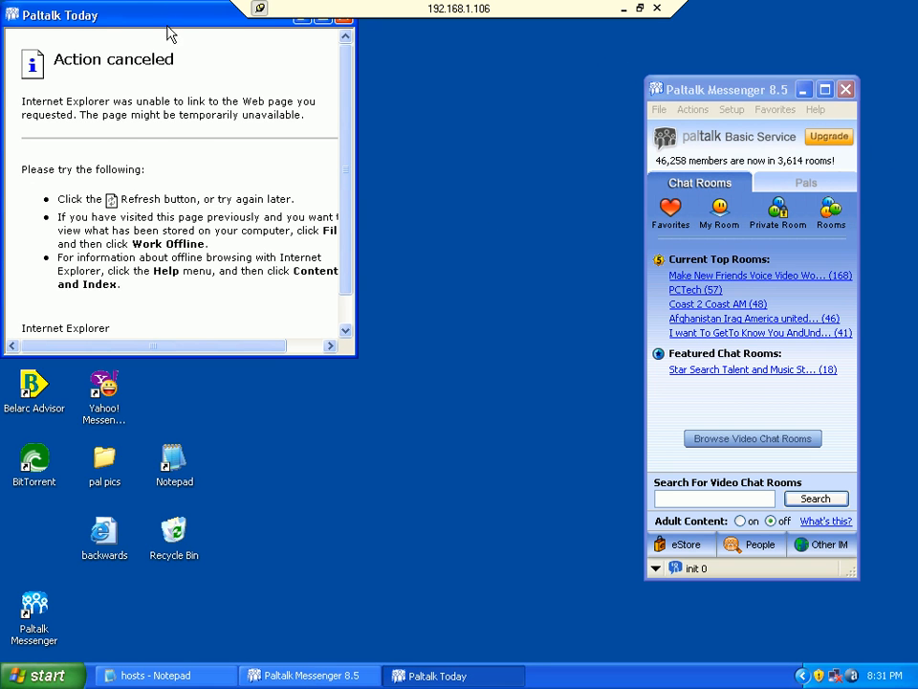
pyautogui.click(343, 18)
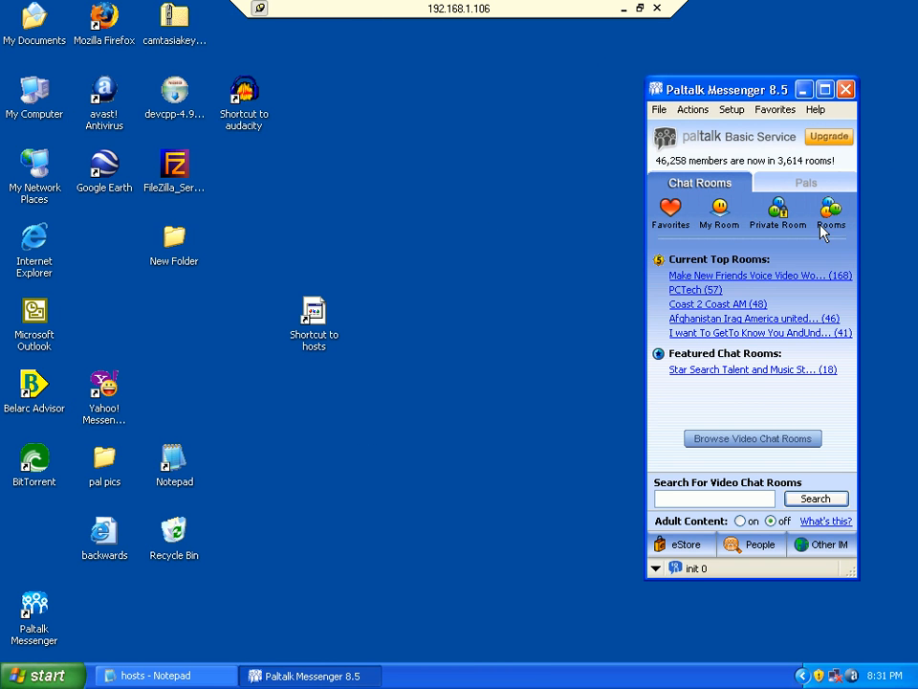
pyautogui.click(805, 183)
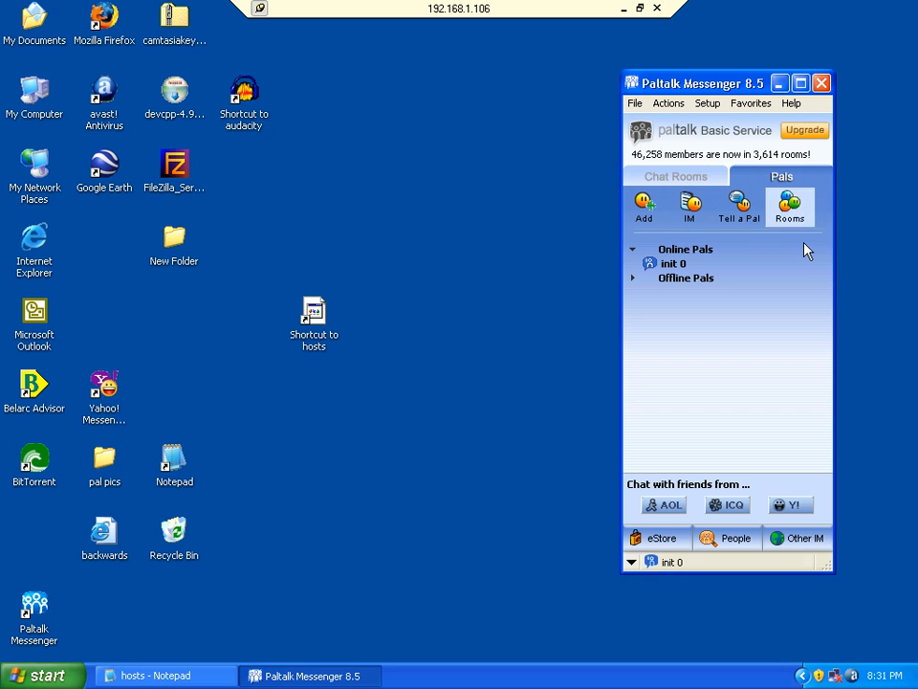
pyautogui.moveTo(543, 198)
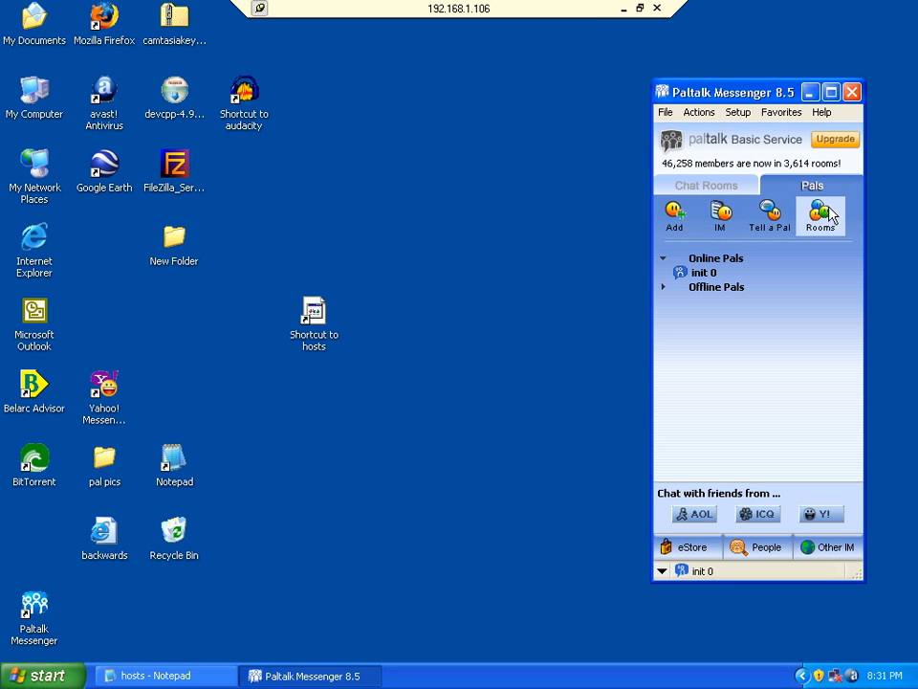
pyautogui.moveTo(552, 264)
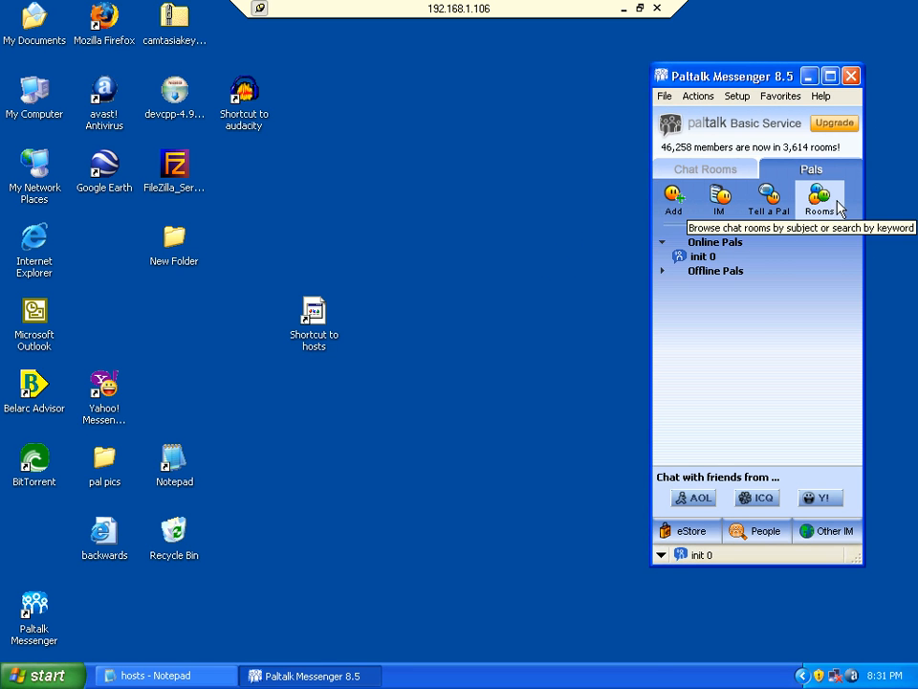
# Rejoin Prophetz of the Elvis Eye via Overcoming Addiction, confirm no ads, then close the windows
pyautogui.click(819, 201)
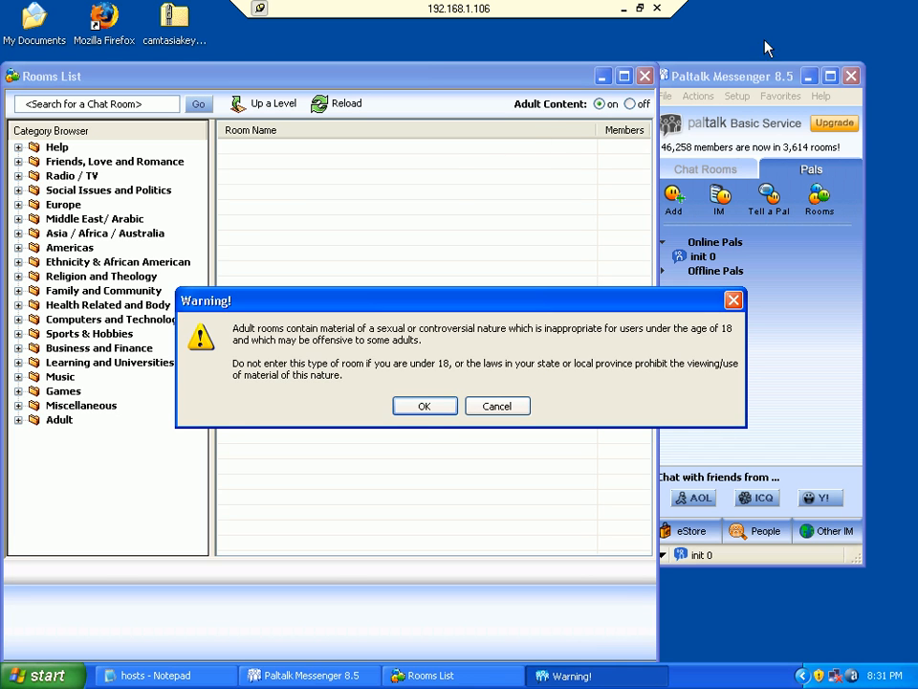
pyautogui.click(497, 406)
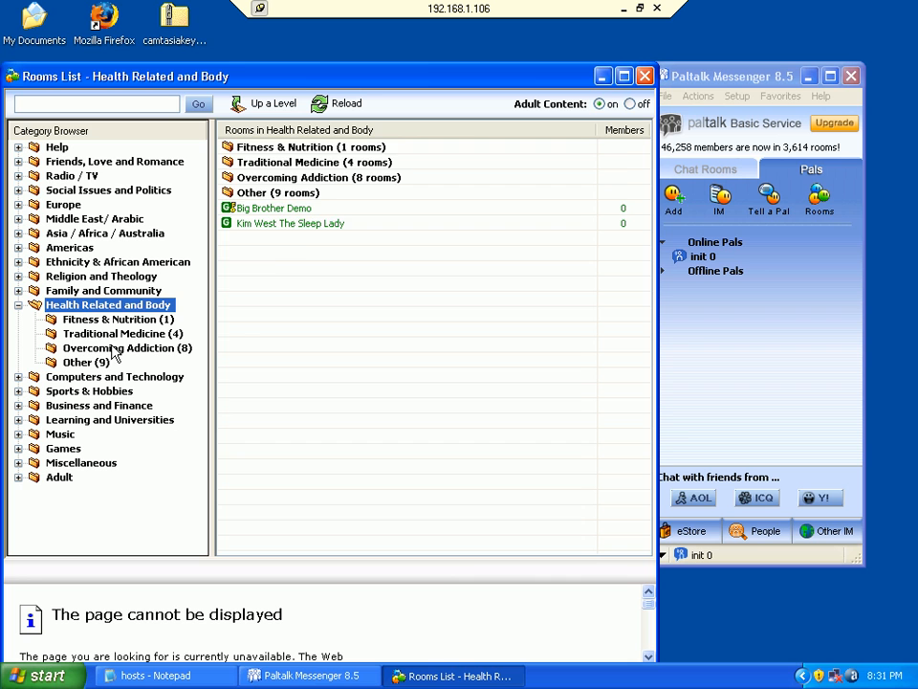
pyautogui.click(127, 348)
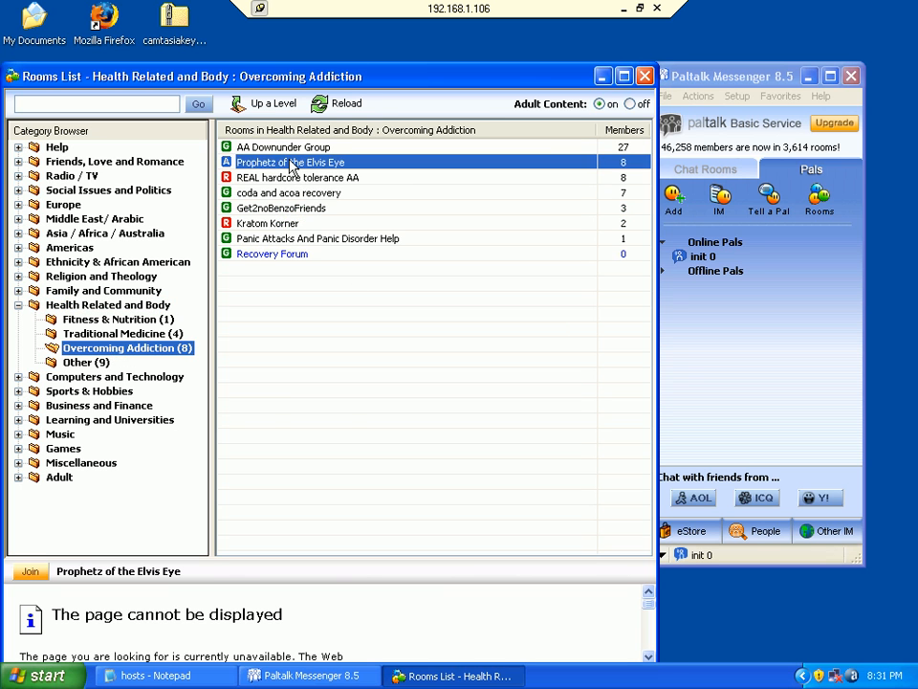
pyautogui.doubleClick(290, 162)
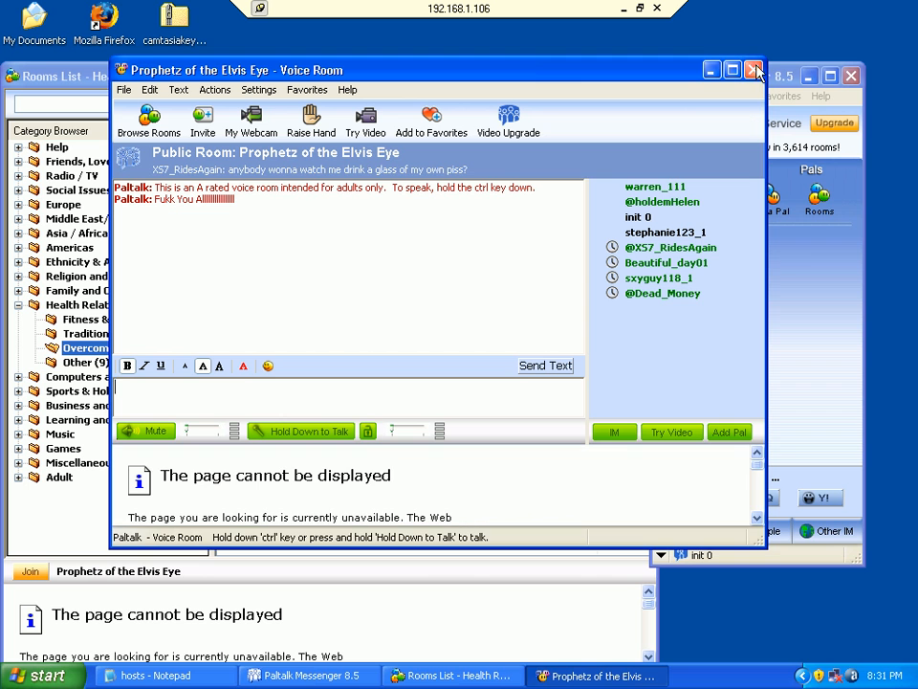
pyautogui.click(755, 69)
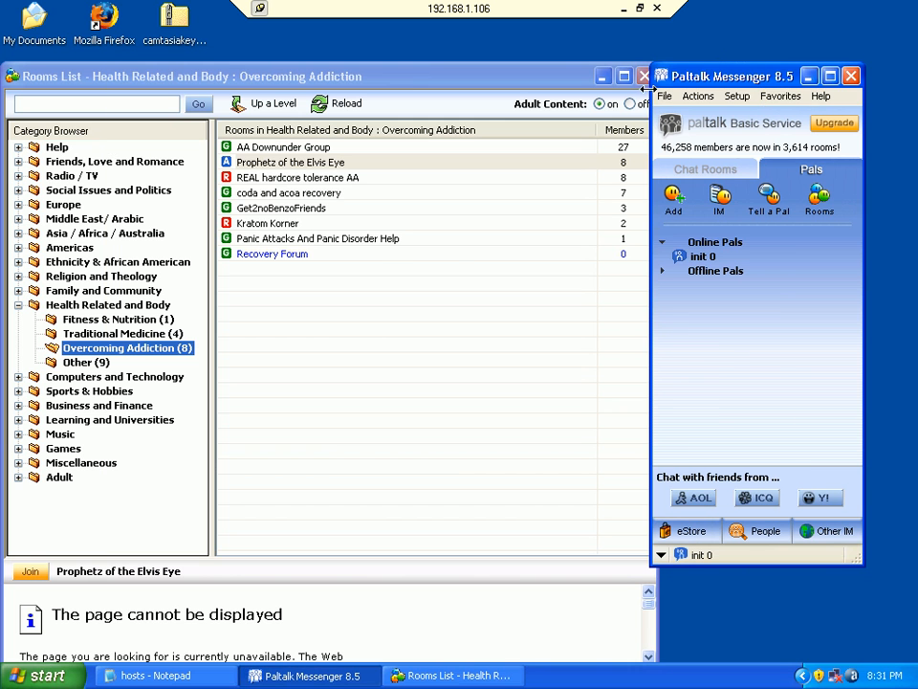
pyautogui.click(642, 76)
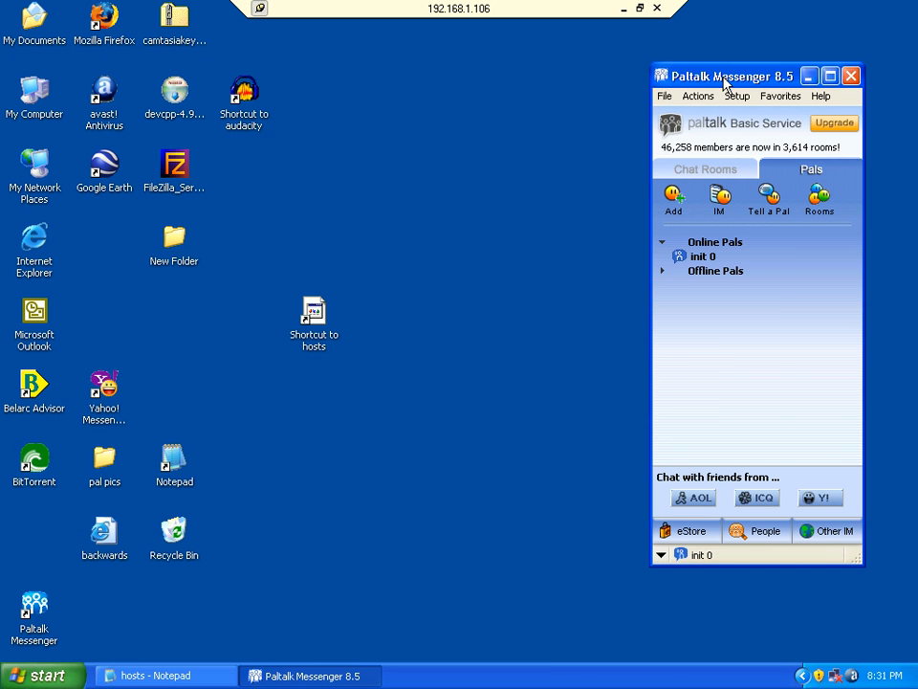
# Confirm exiting Paltalk and drag Shortcut to hosts below the New Folder icon
pyautogui.click(851, 75)
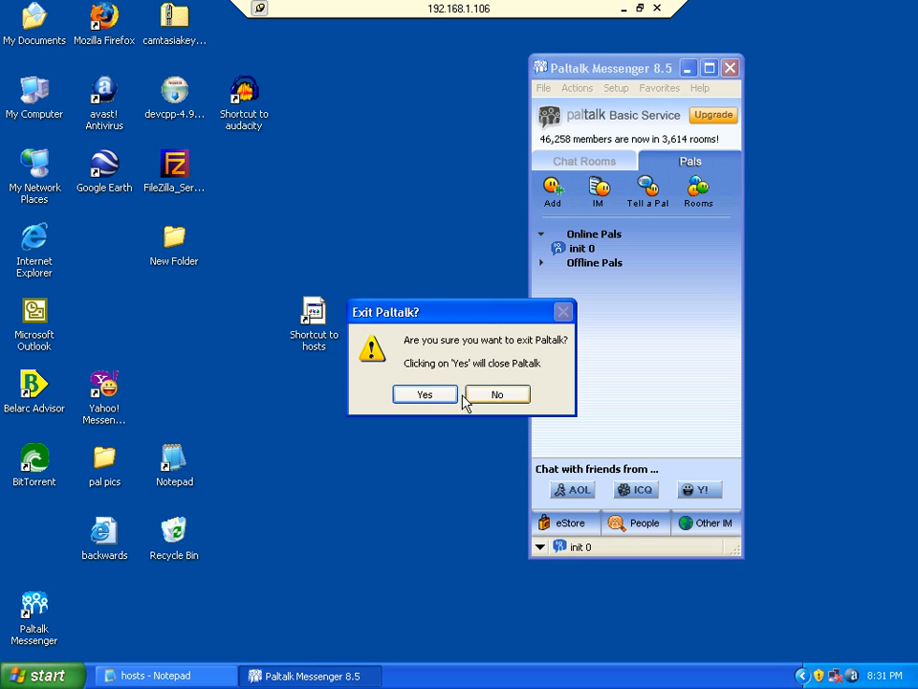
pyautogui.click(425, 394)
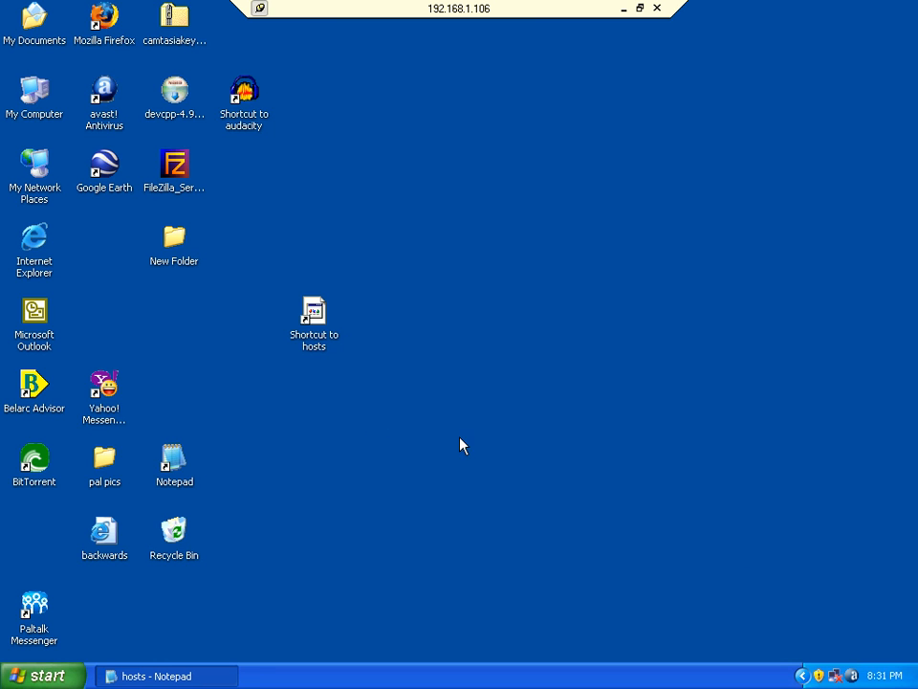
pyautogui.moveTo(495, 250)
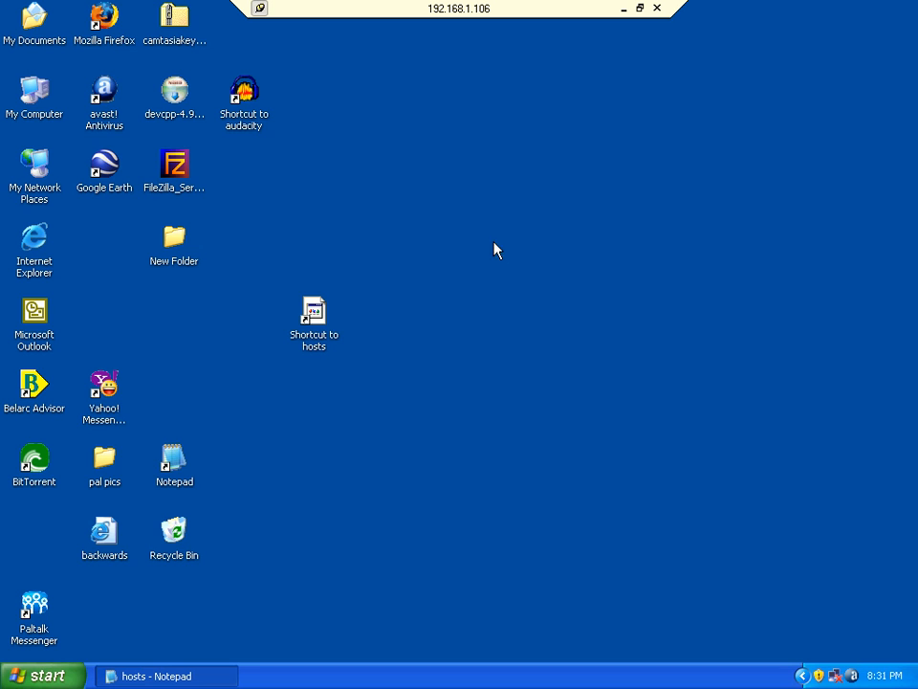
pyautogui.moveTo(381, 232)
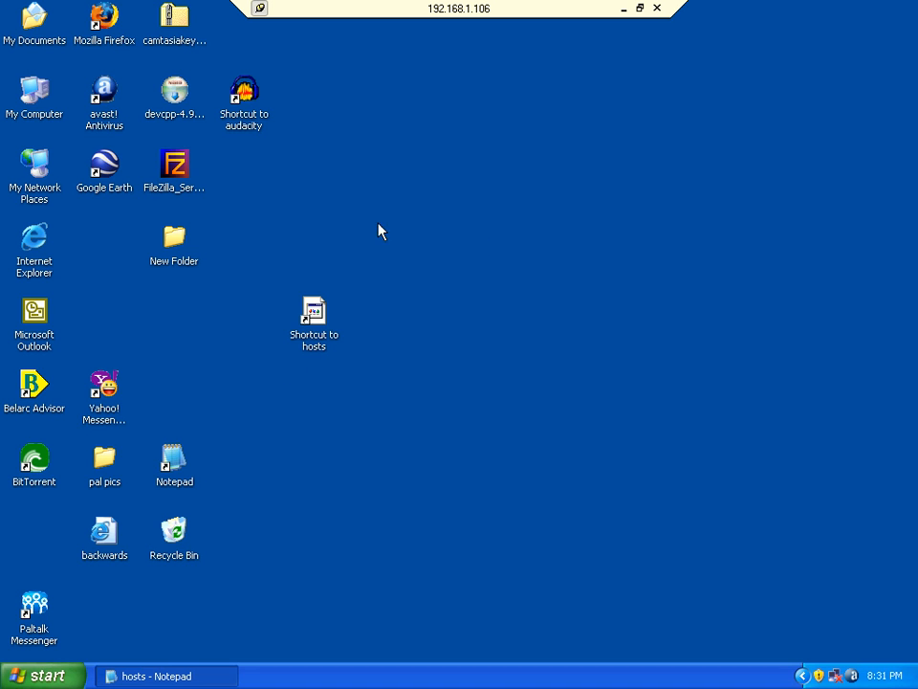
pyautogui.moveTo(307, 328)
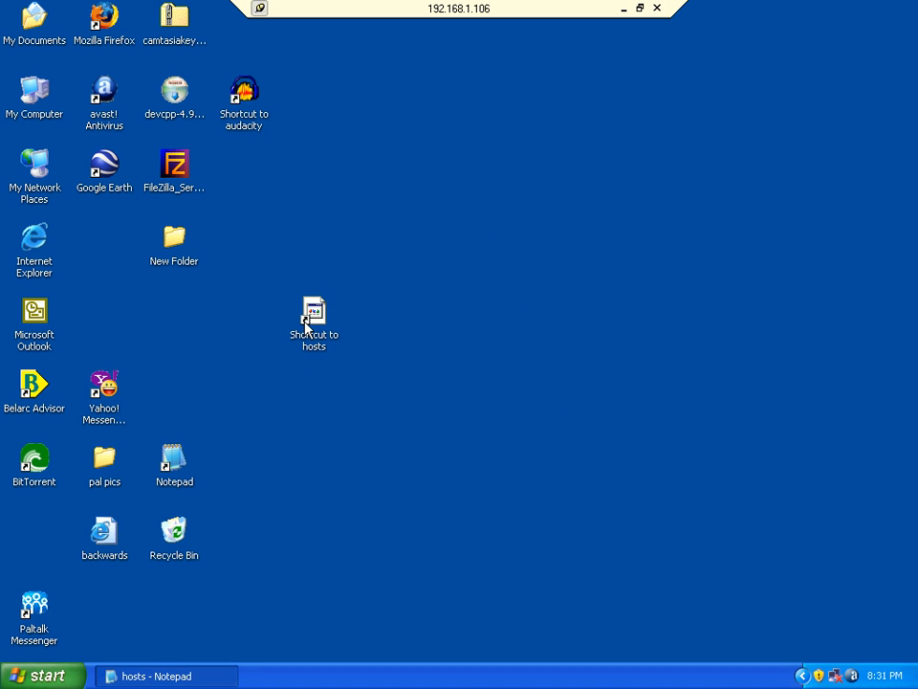
pyautogui.moveTo(314, 322); pyautogui.dragTo(173, 322)
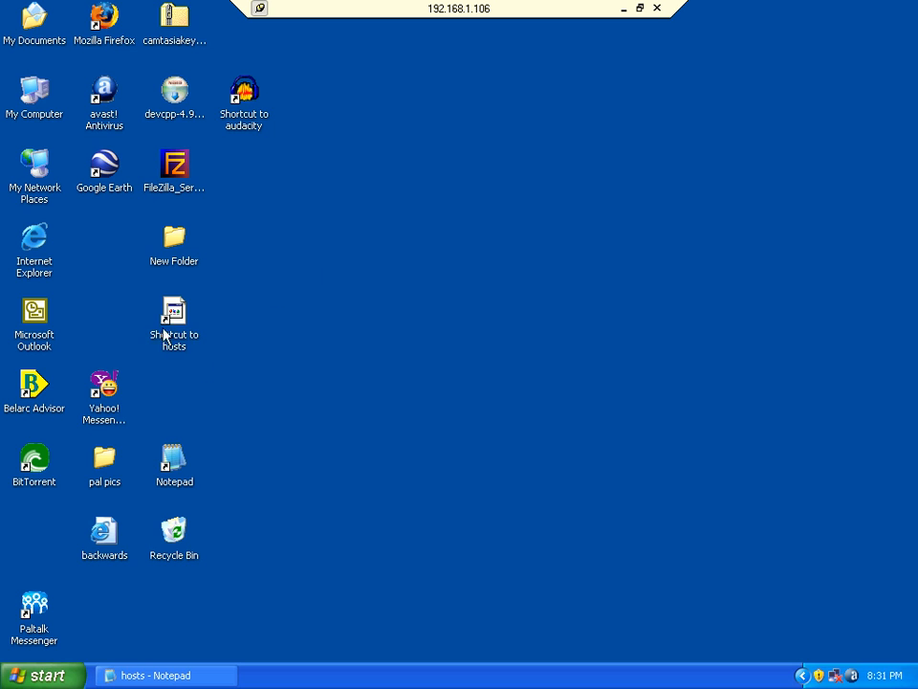
pyautogui.moveTo(456, 276)
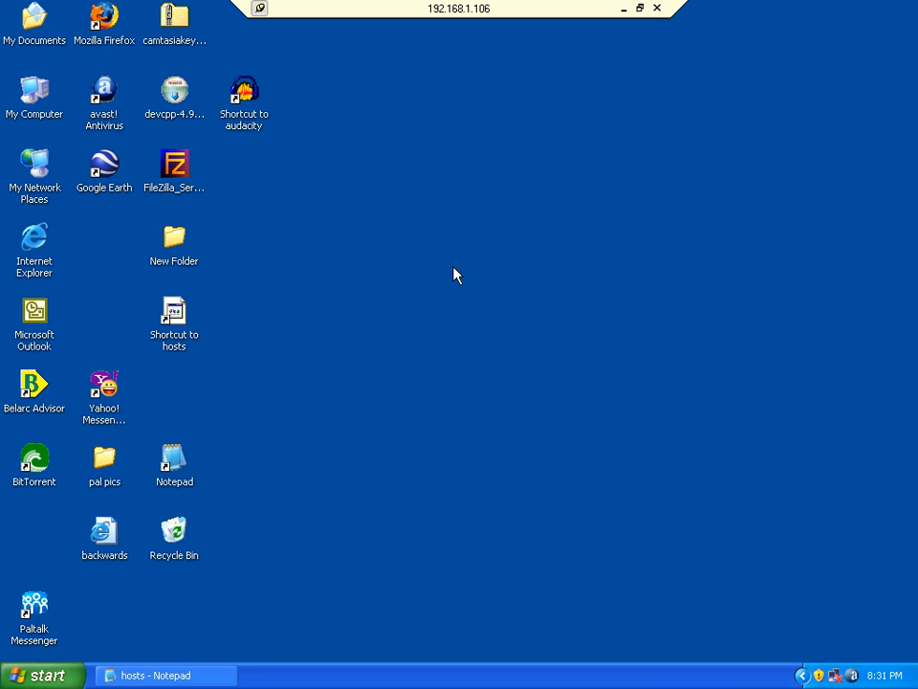
pyautogui.moveTo(182, 321)
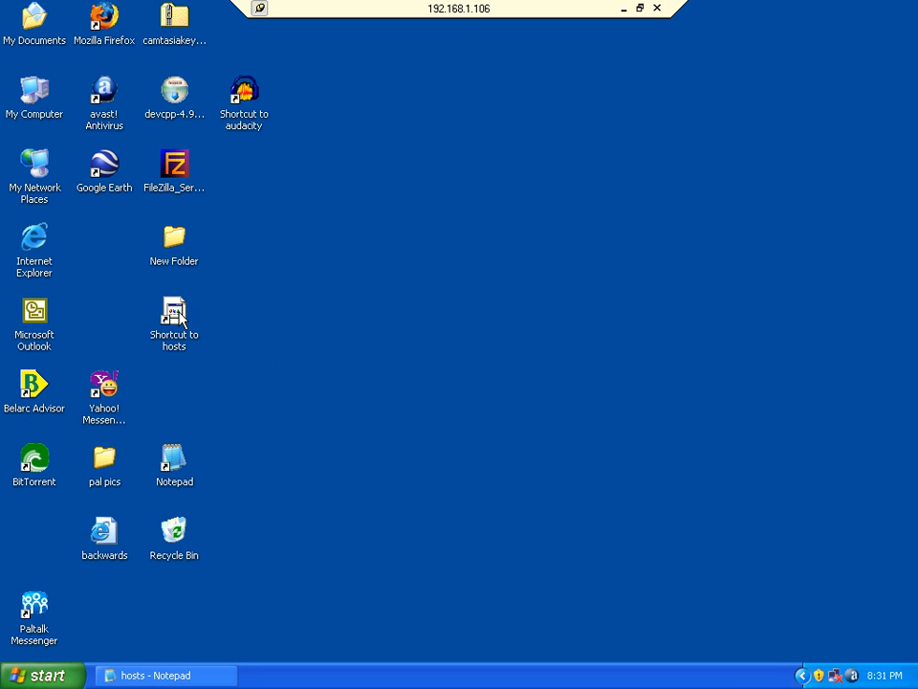
pyautogui.moveTo(174, 315)
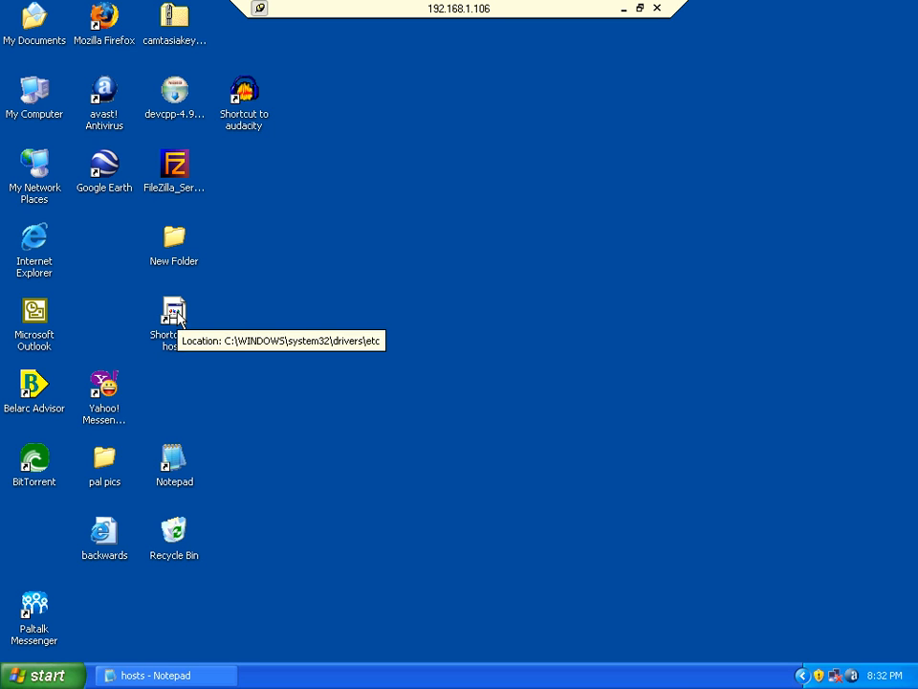
pyautogui.moveTo(645, 293)
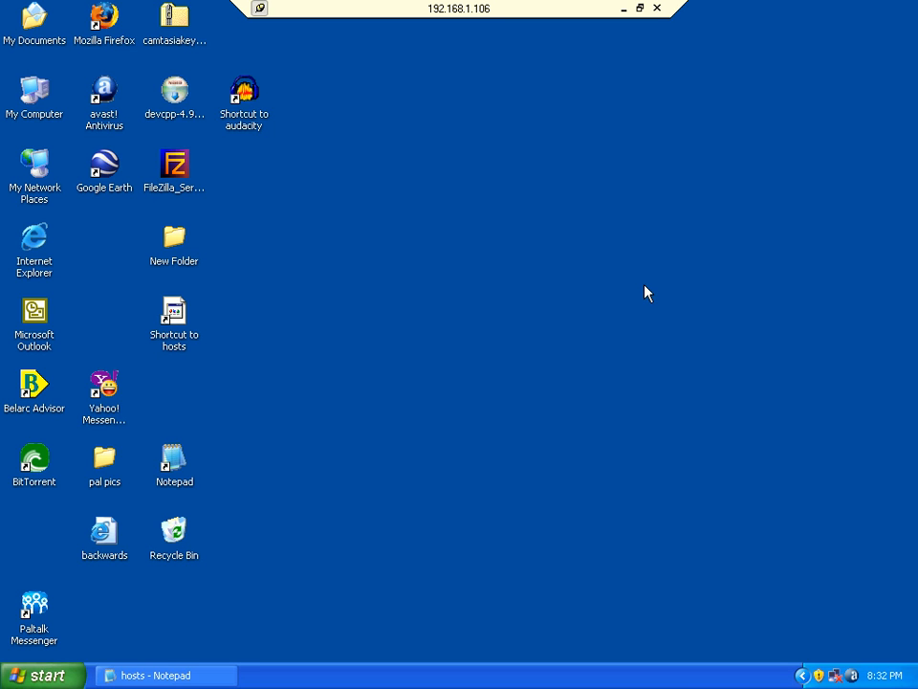